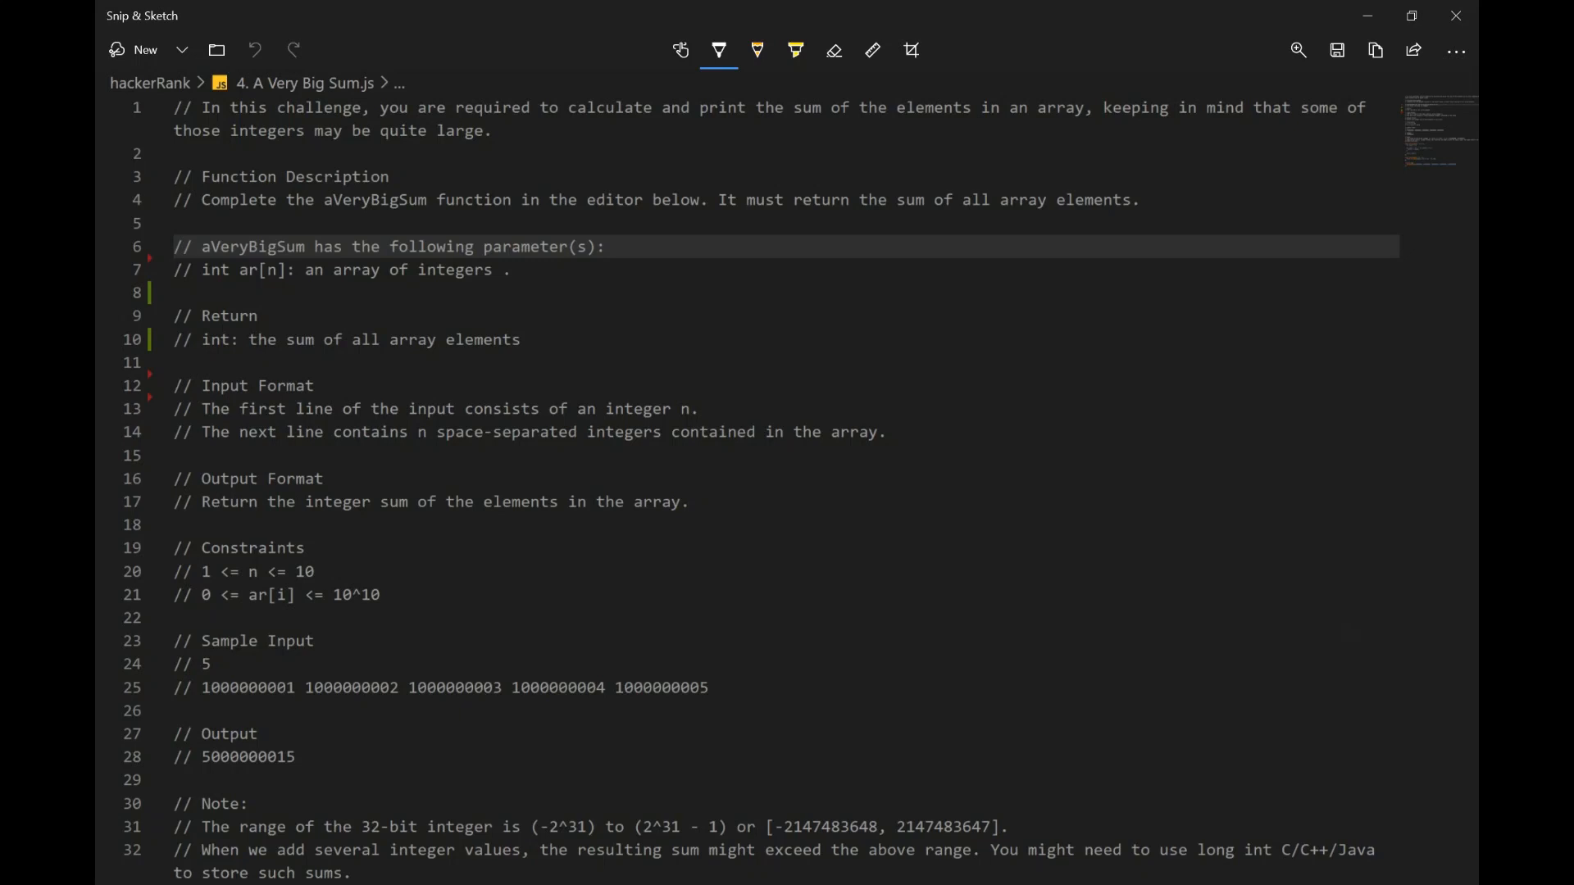
# Step: Underline calculate, sum, elements, array and aVeryBigSum, and circle print in the task text
pyautogui.moveTo(569, 123); pyautogui.dragTo(633, 123)
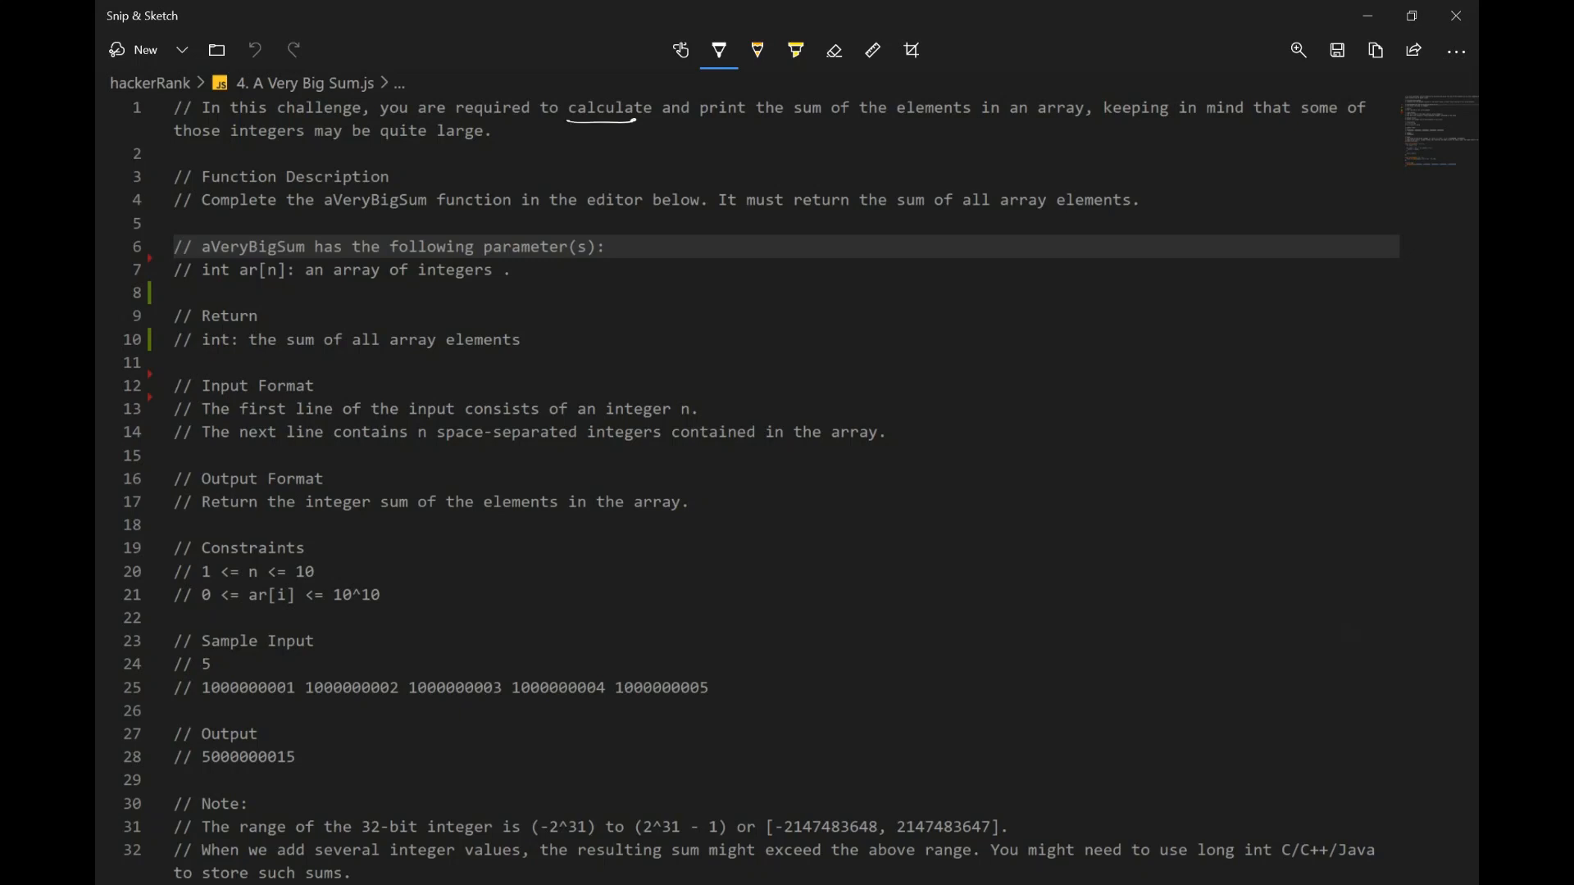
pyautogui.moveTo(703, 108); pyautogui.dragTo(842, 120)
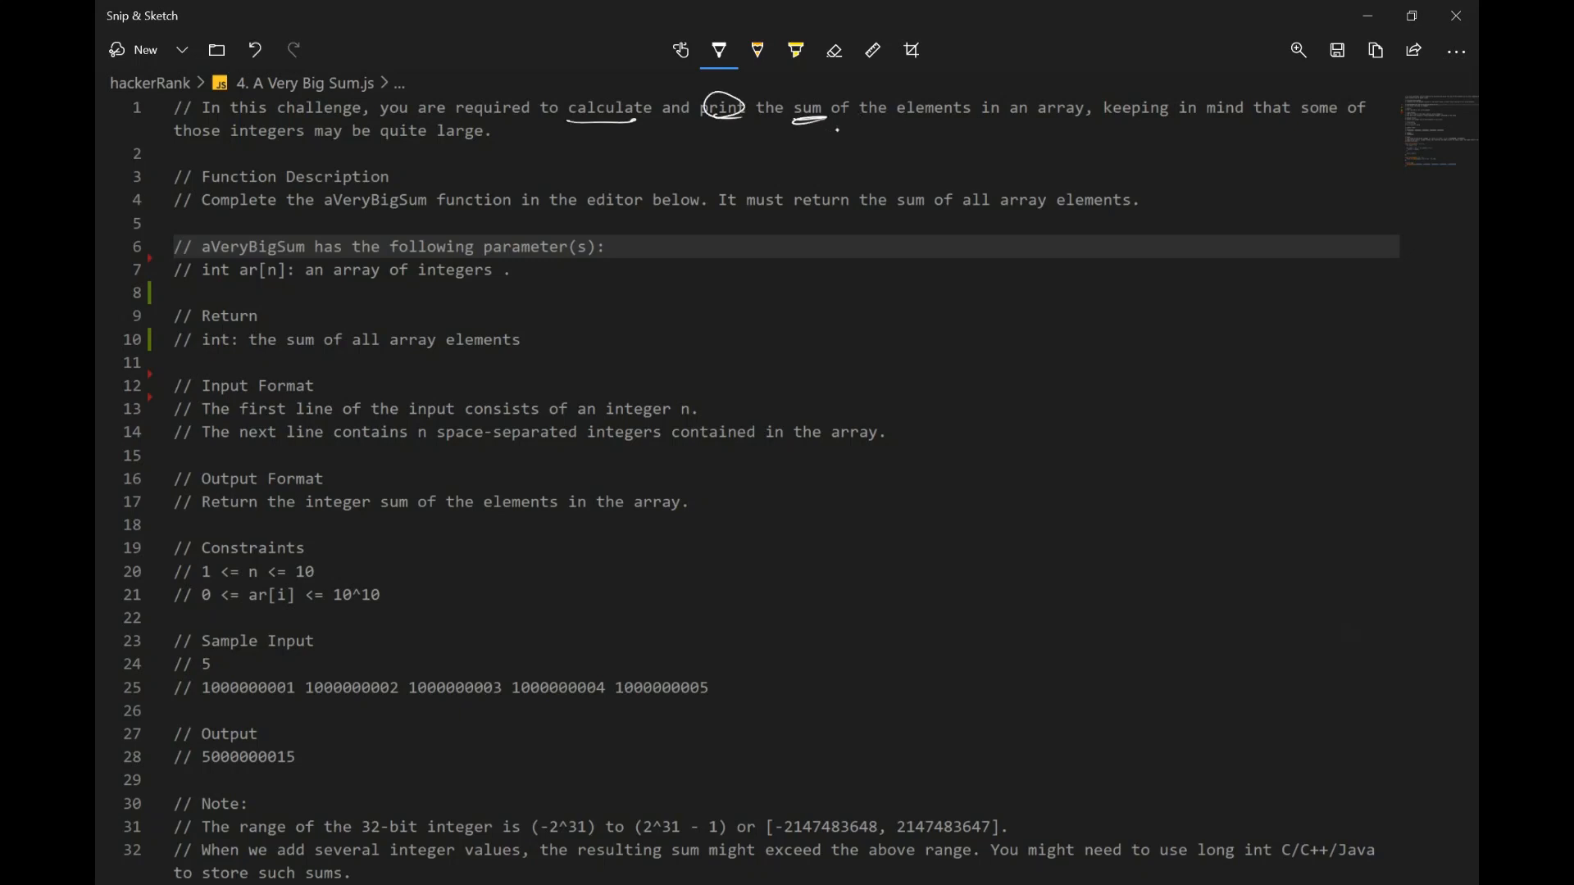
pyautogui.moveTo(903, 123); pyautogui.dragTo(1054, 119)
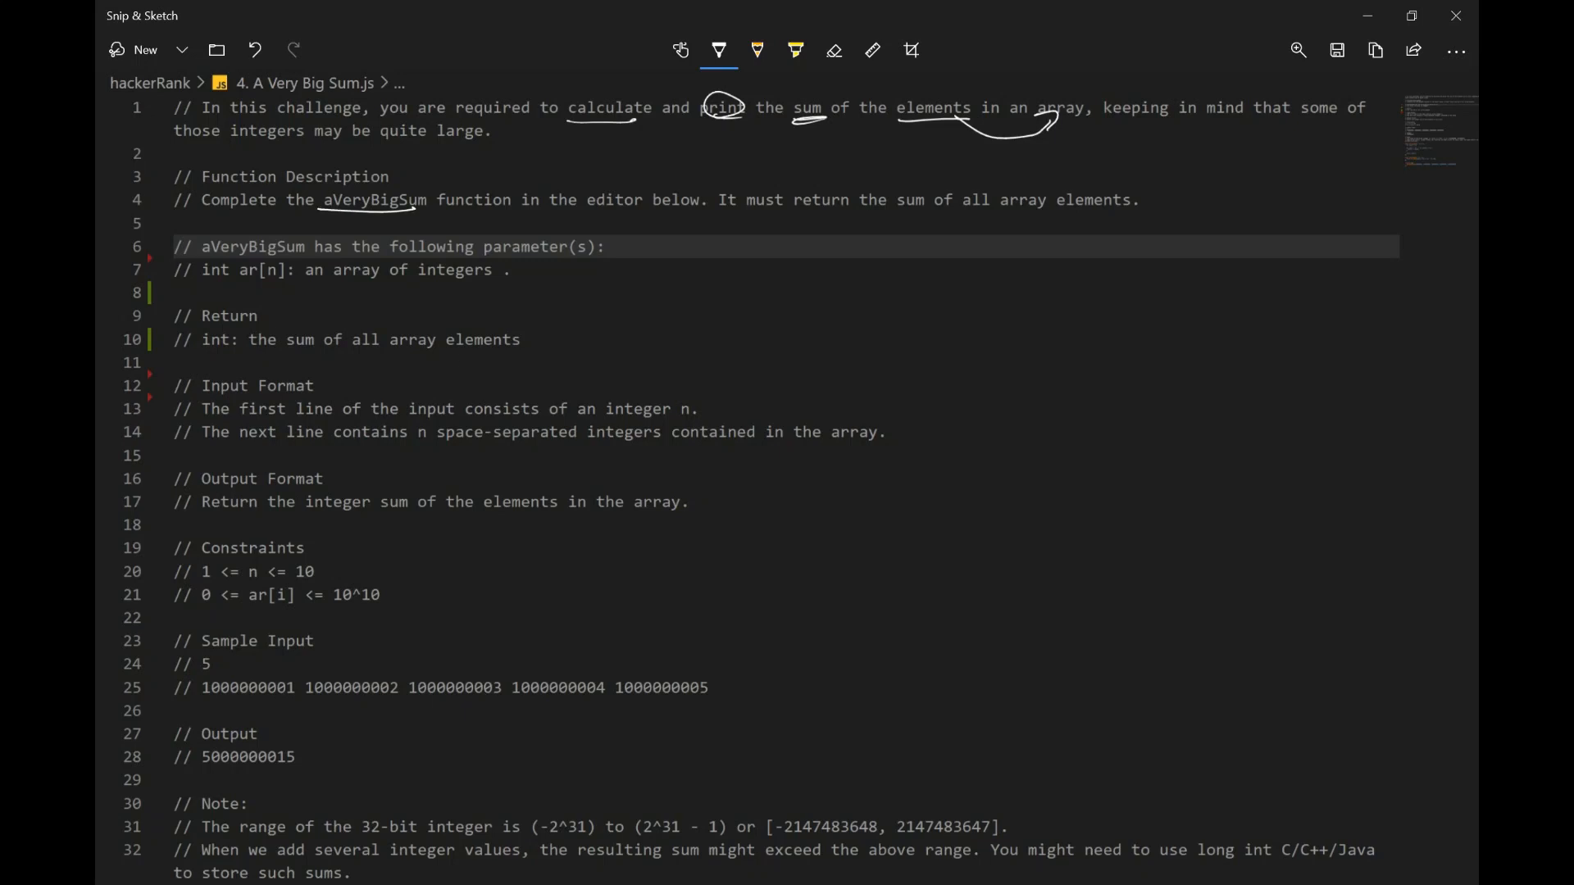
pyautogui.moveTo(898, 211); pyautogui.dragTo(1134, 207)
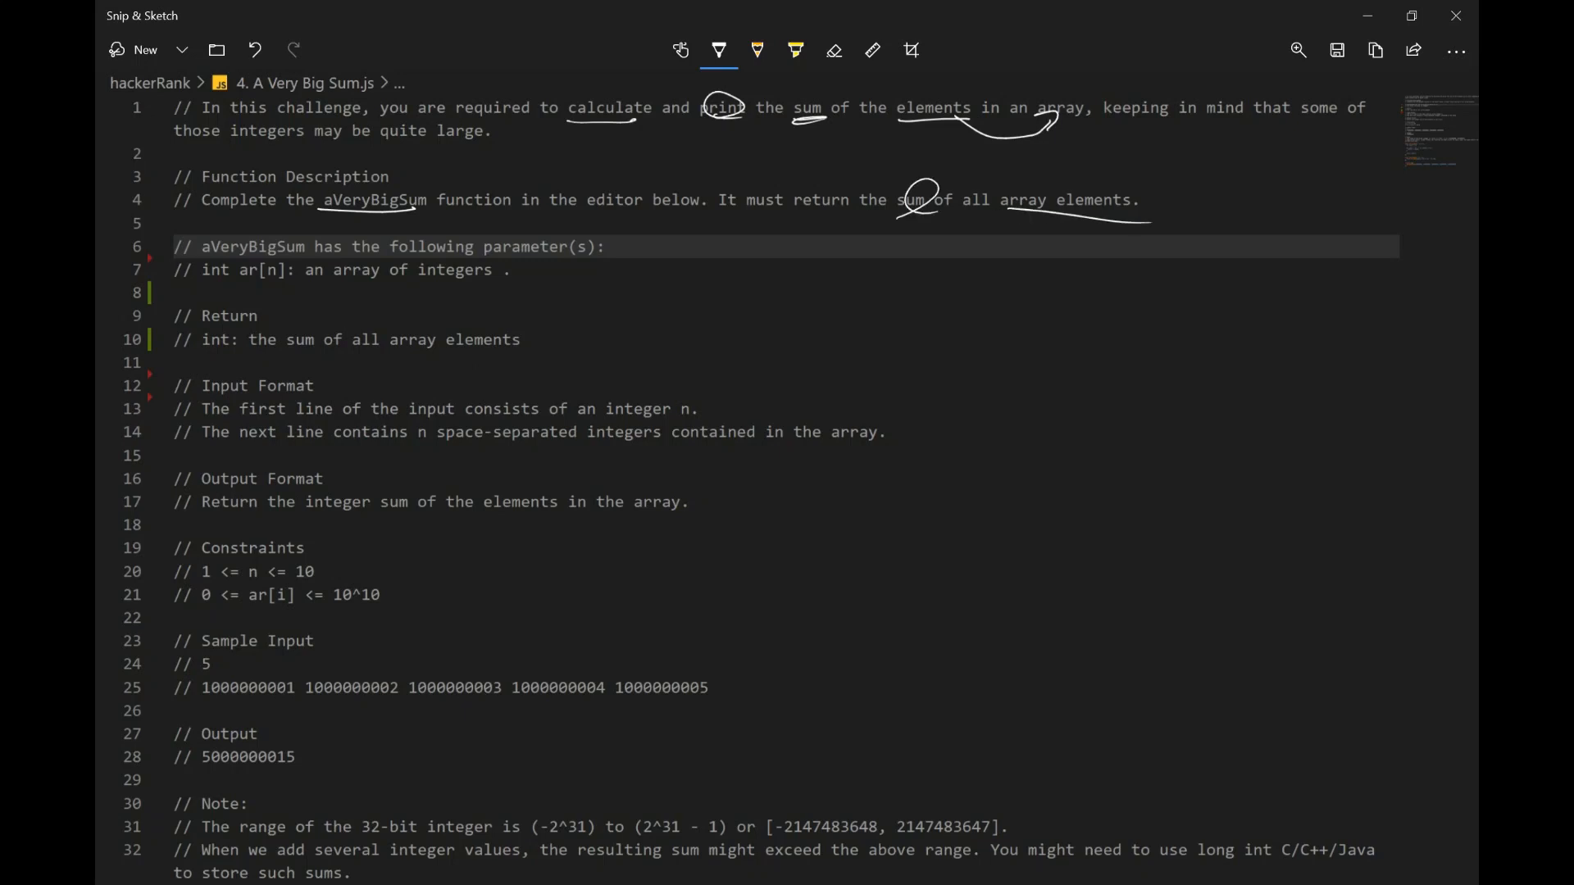
# Step: Circle sum and the n of ar[n], and underline array elements and array of integers in the descriptions
pyautogui.moveTo(236, 255); pyautogui.dragTo(301, 285)
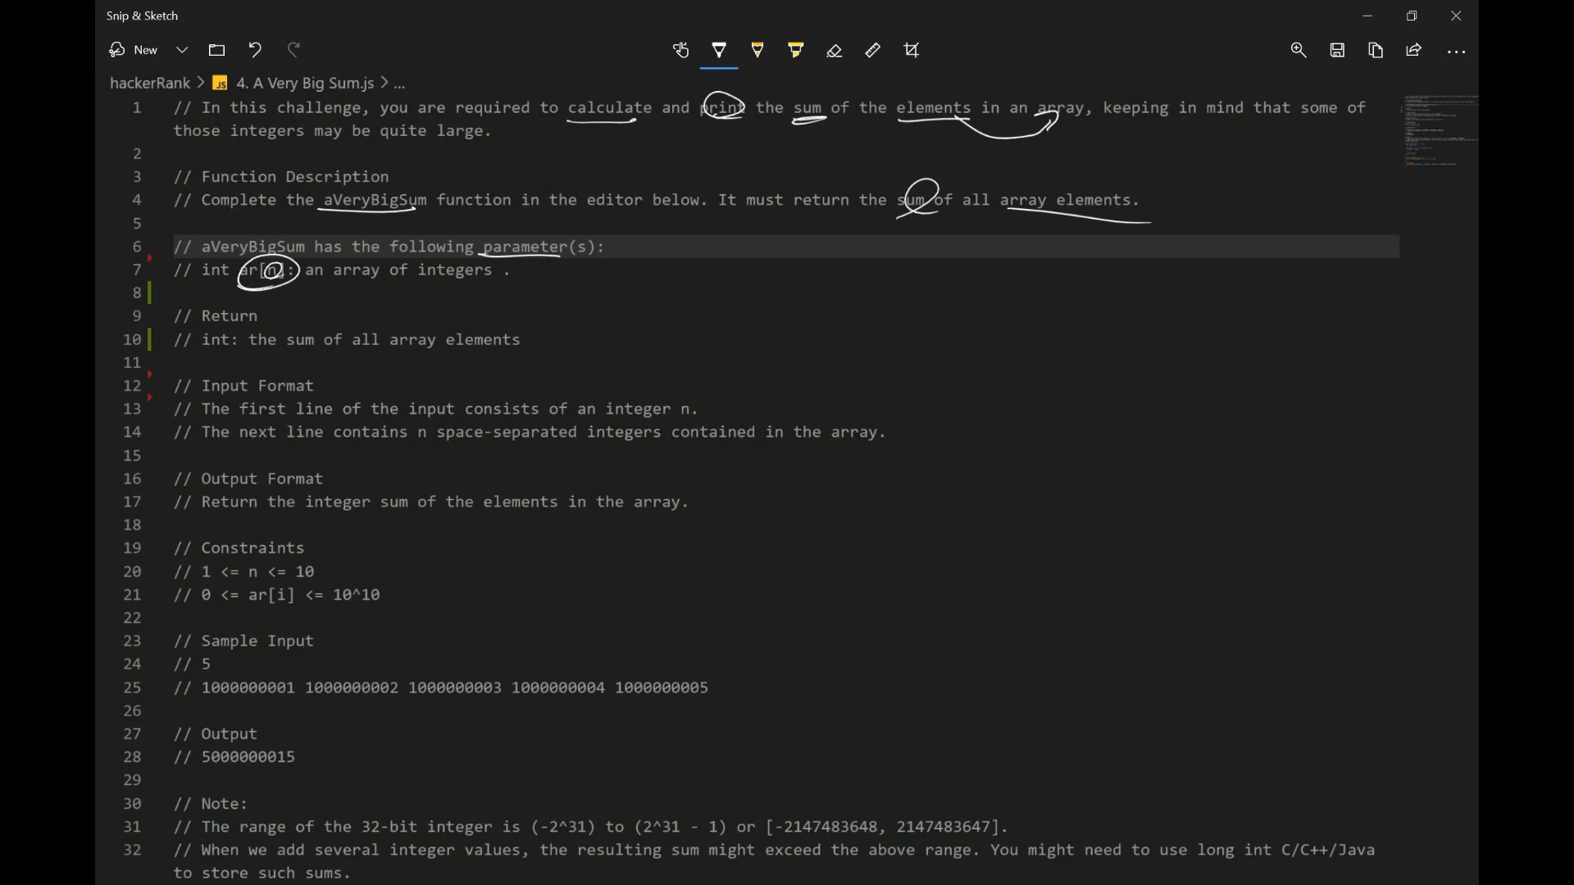
pyautogui.moveTo(333, 289); pyautogui.dragTo(490, 286)
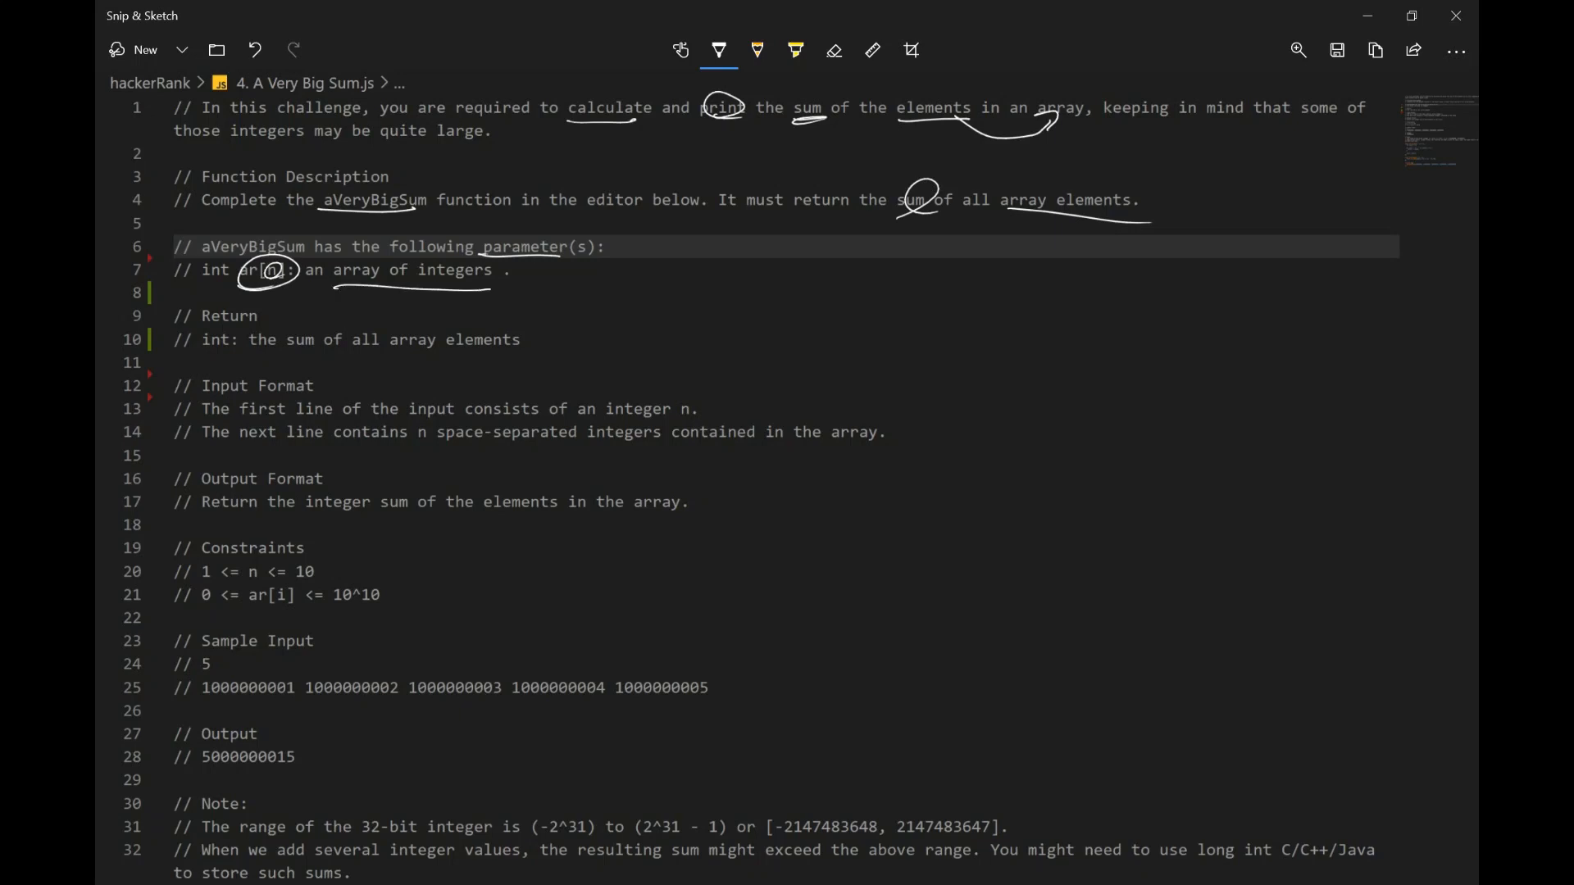
pyautogui.moveTo(285, 339); pyautogui.dragTo(317, 346)
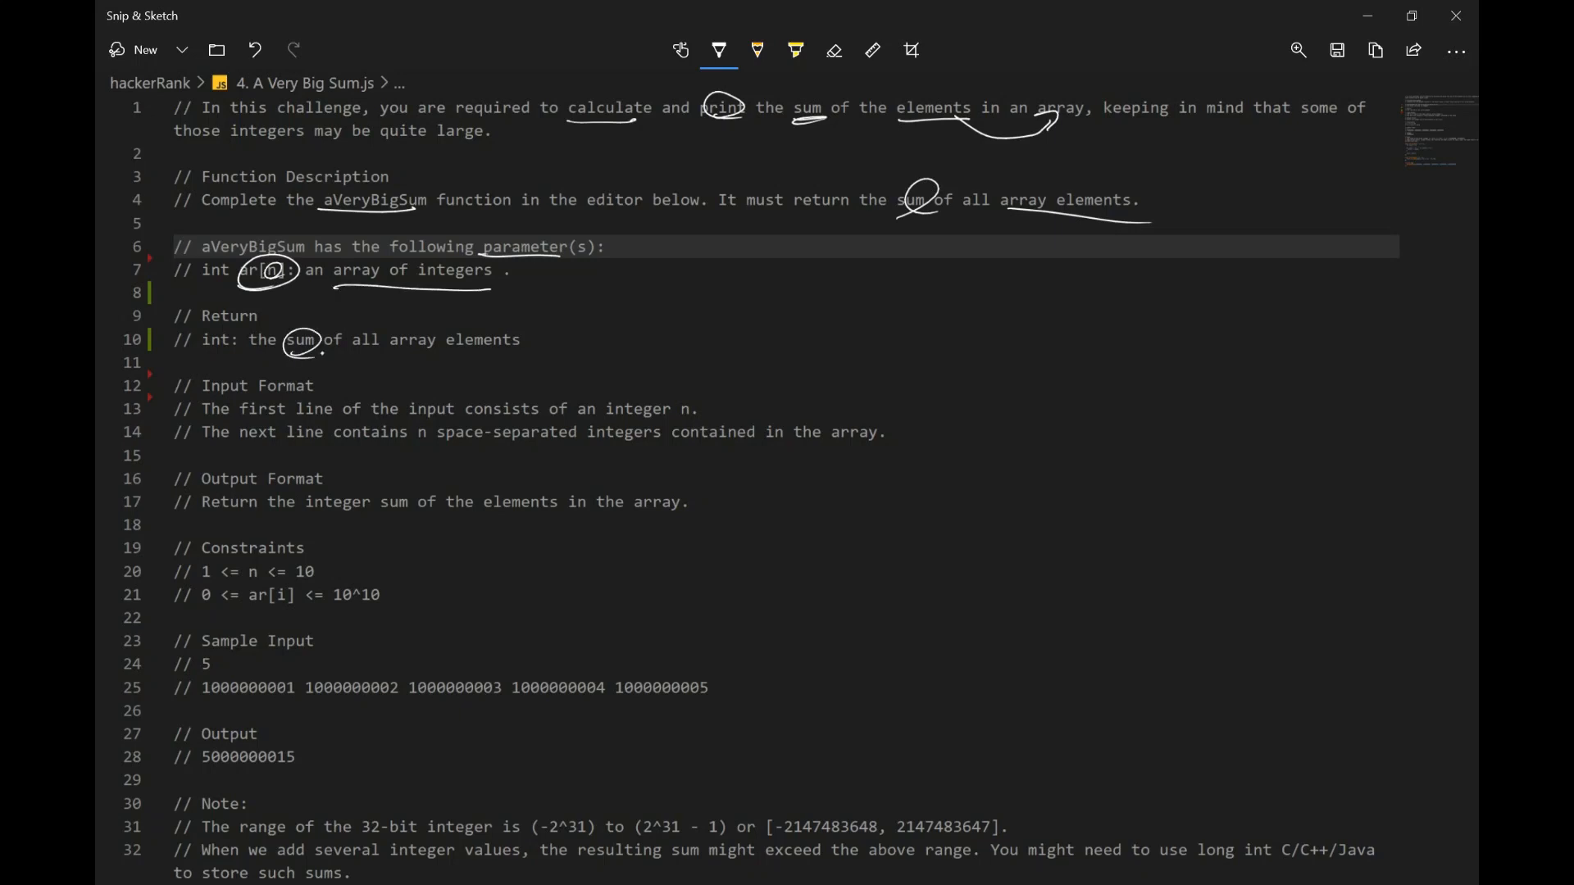
pyautogui.moveTo(312, 346); pyautogui.dragTo(458, 351)
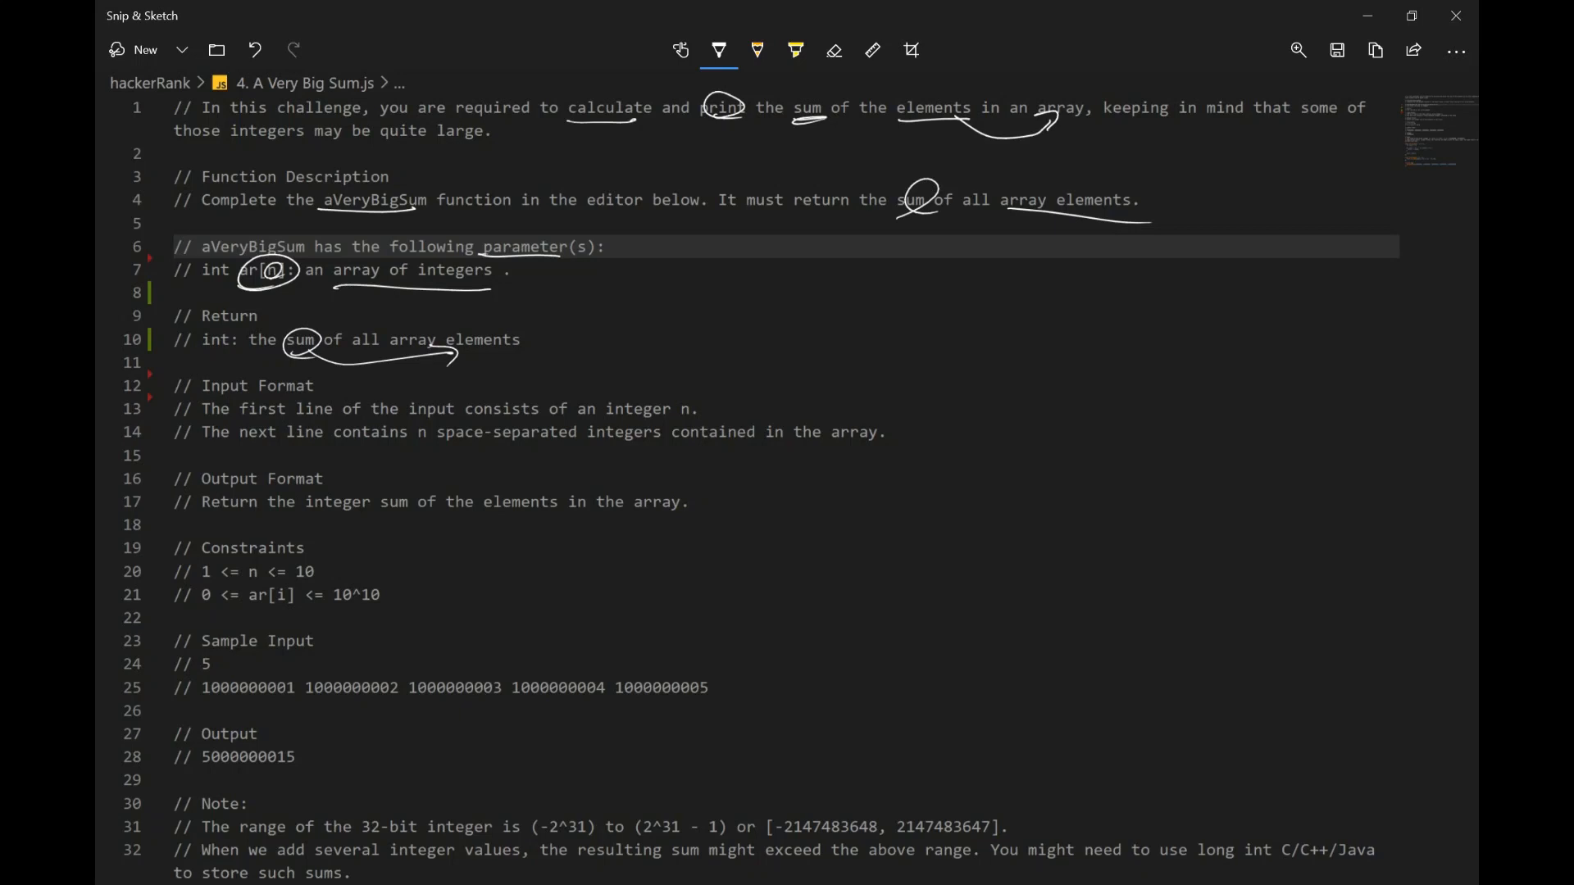
pyautogui.moveTo(949, 392); pyautogui.dragTo(1215, 412)
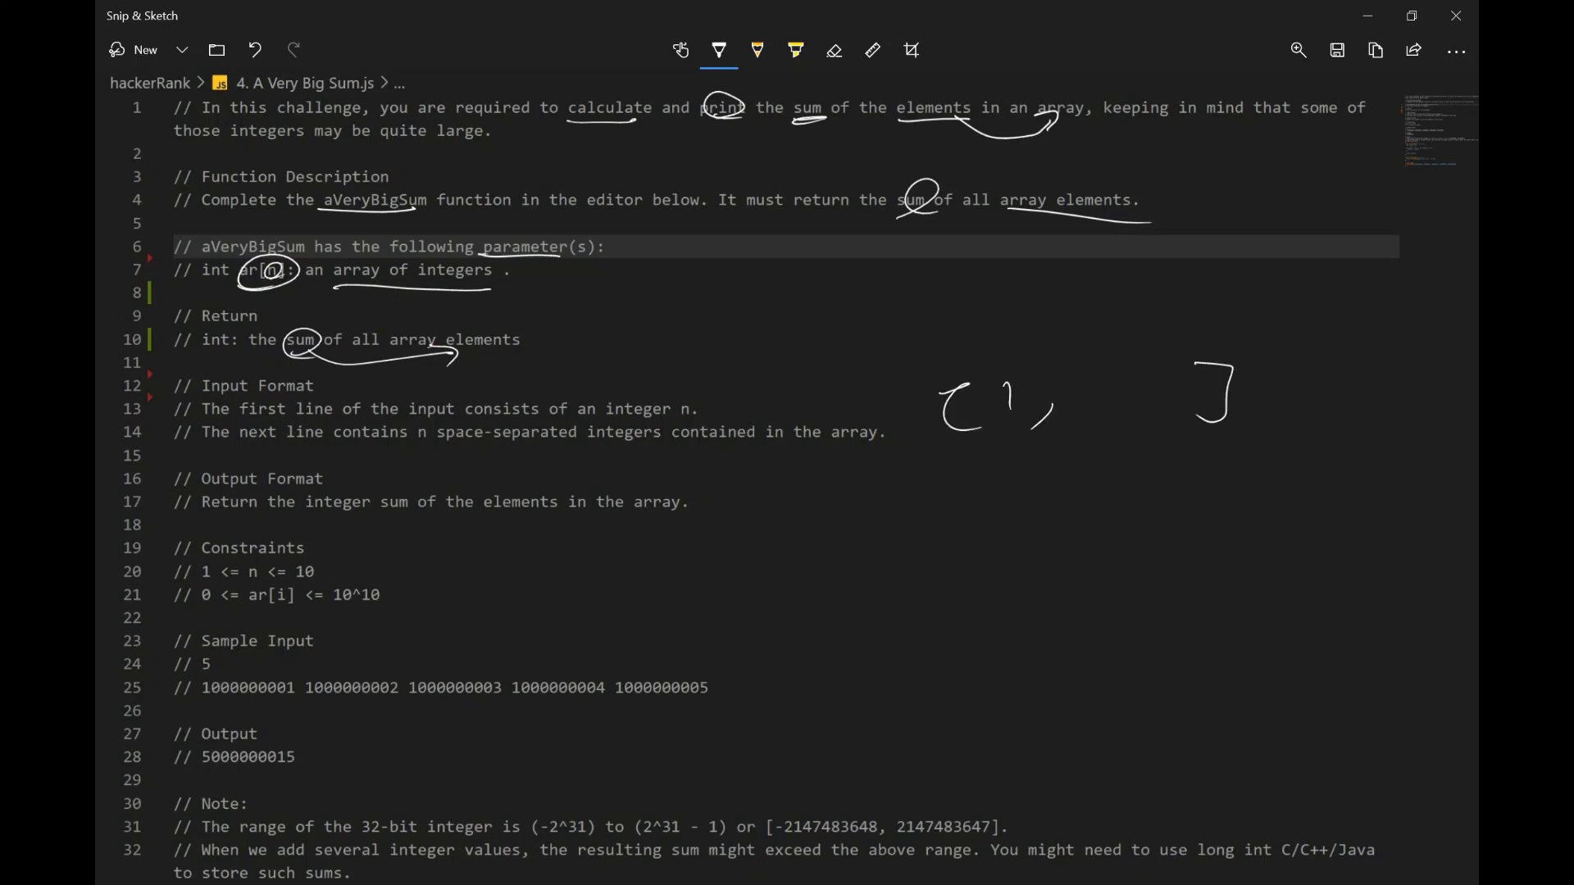
# Step: Sketch an example array [1, 2, 3, 4], bracket the input format lines and mark an X beside Input Format
pyautogui.moveTo(1035, 412); pyautogui.dragTo(1234, 411)
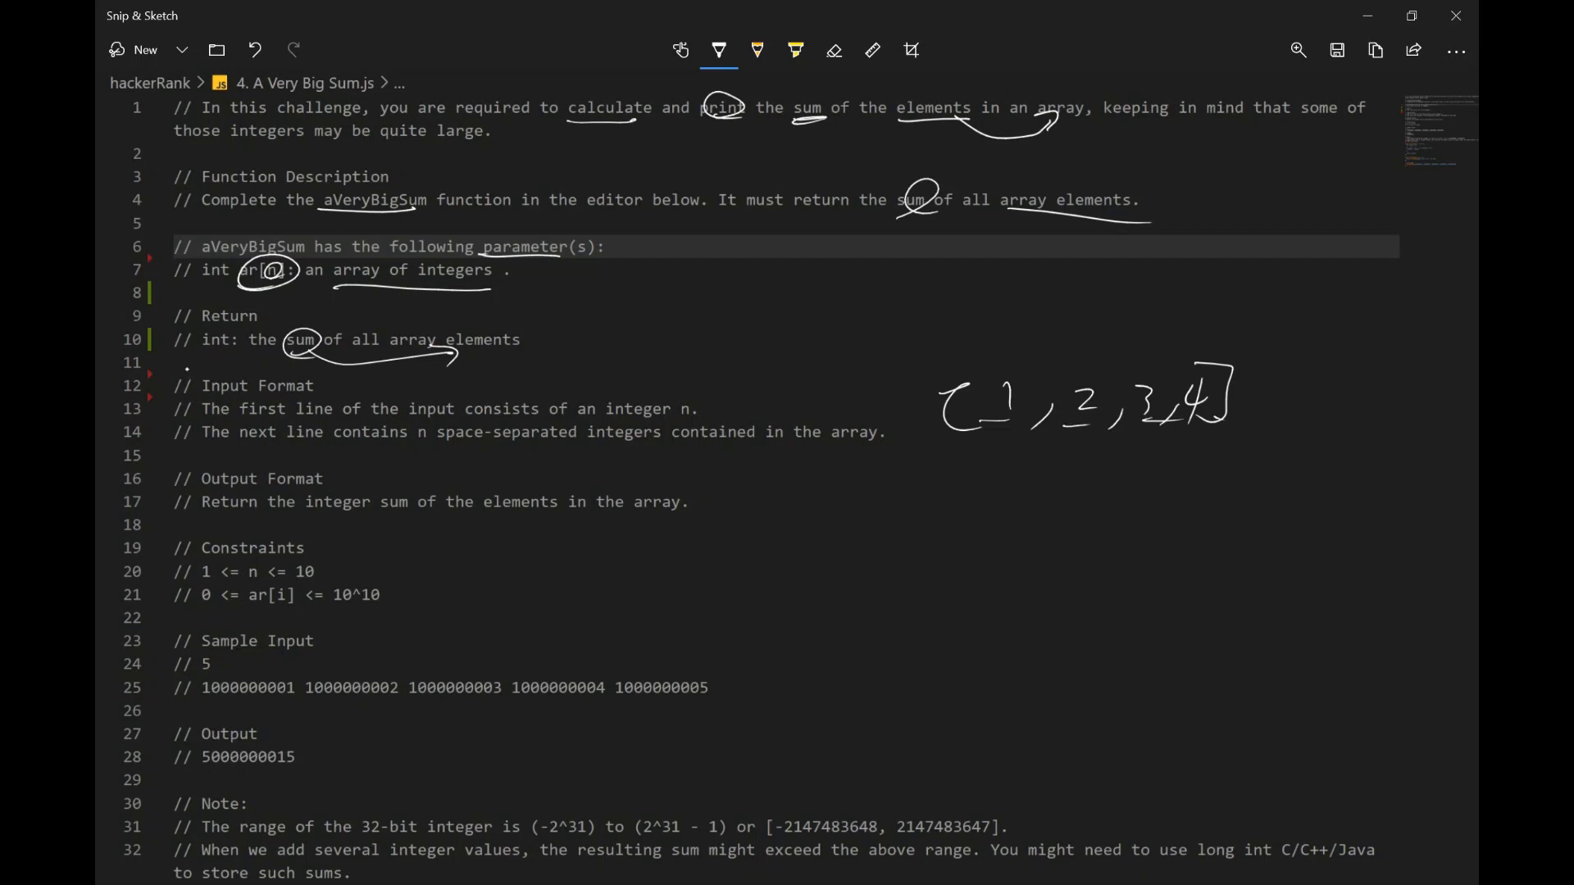
pyautogui.moveTo(181, 360); pyautogui.dragTo(175, 453)
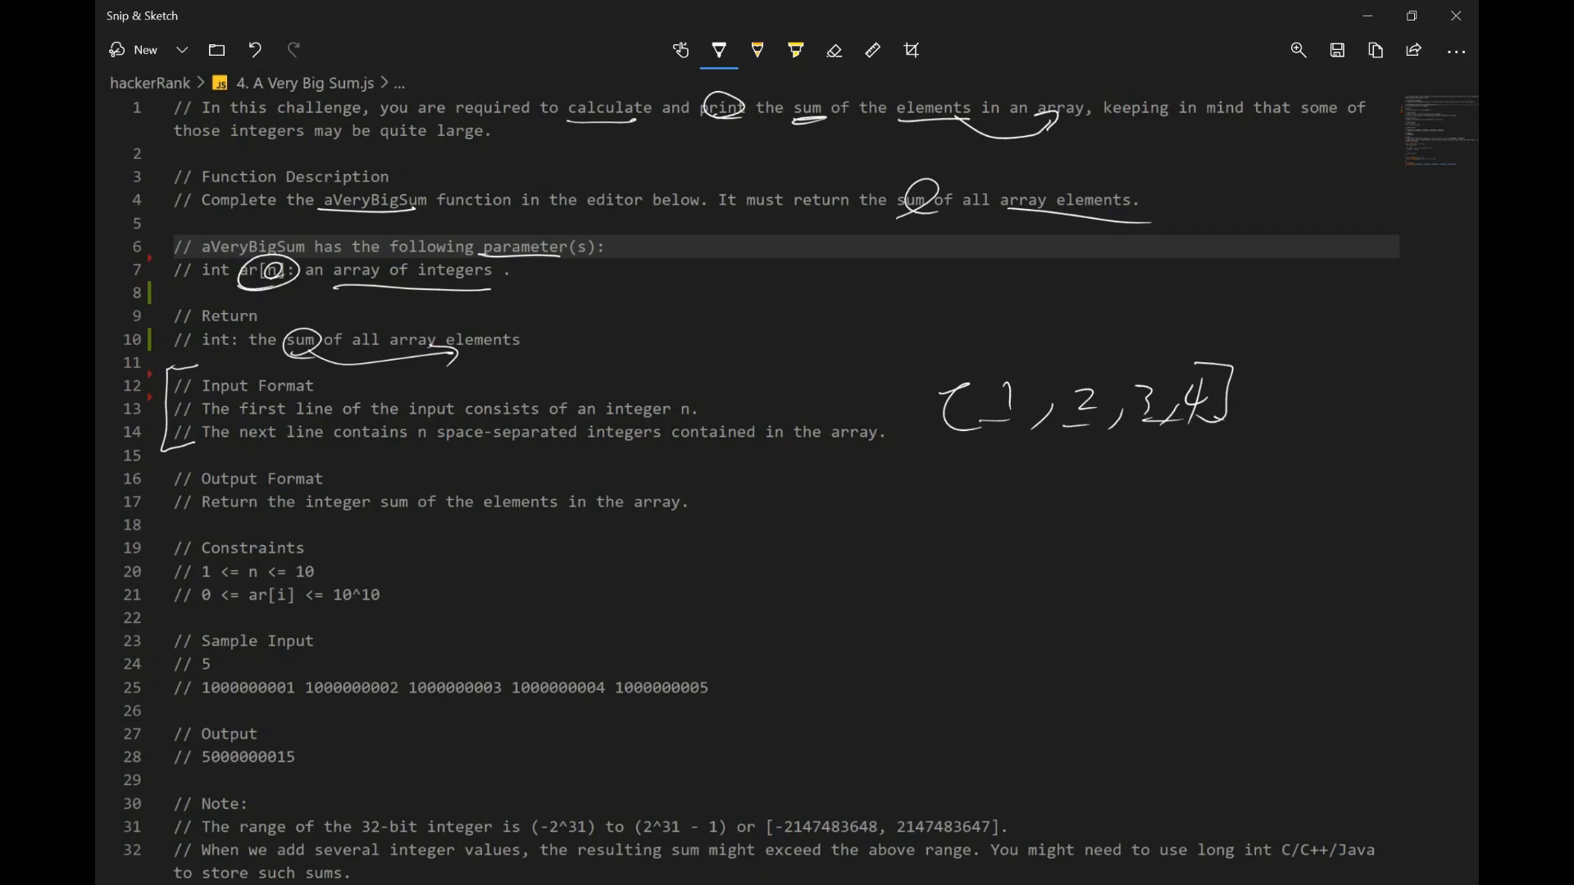
pyautogui.moveTo(329, 392); pyautogui.dragTo(346, 377)
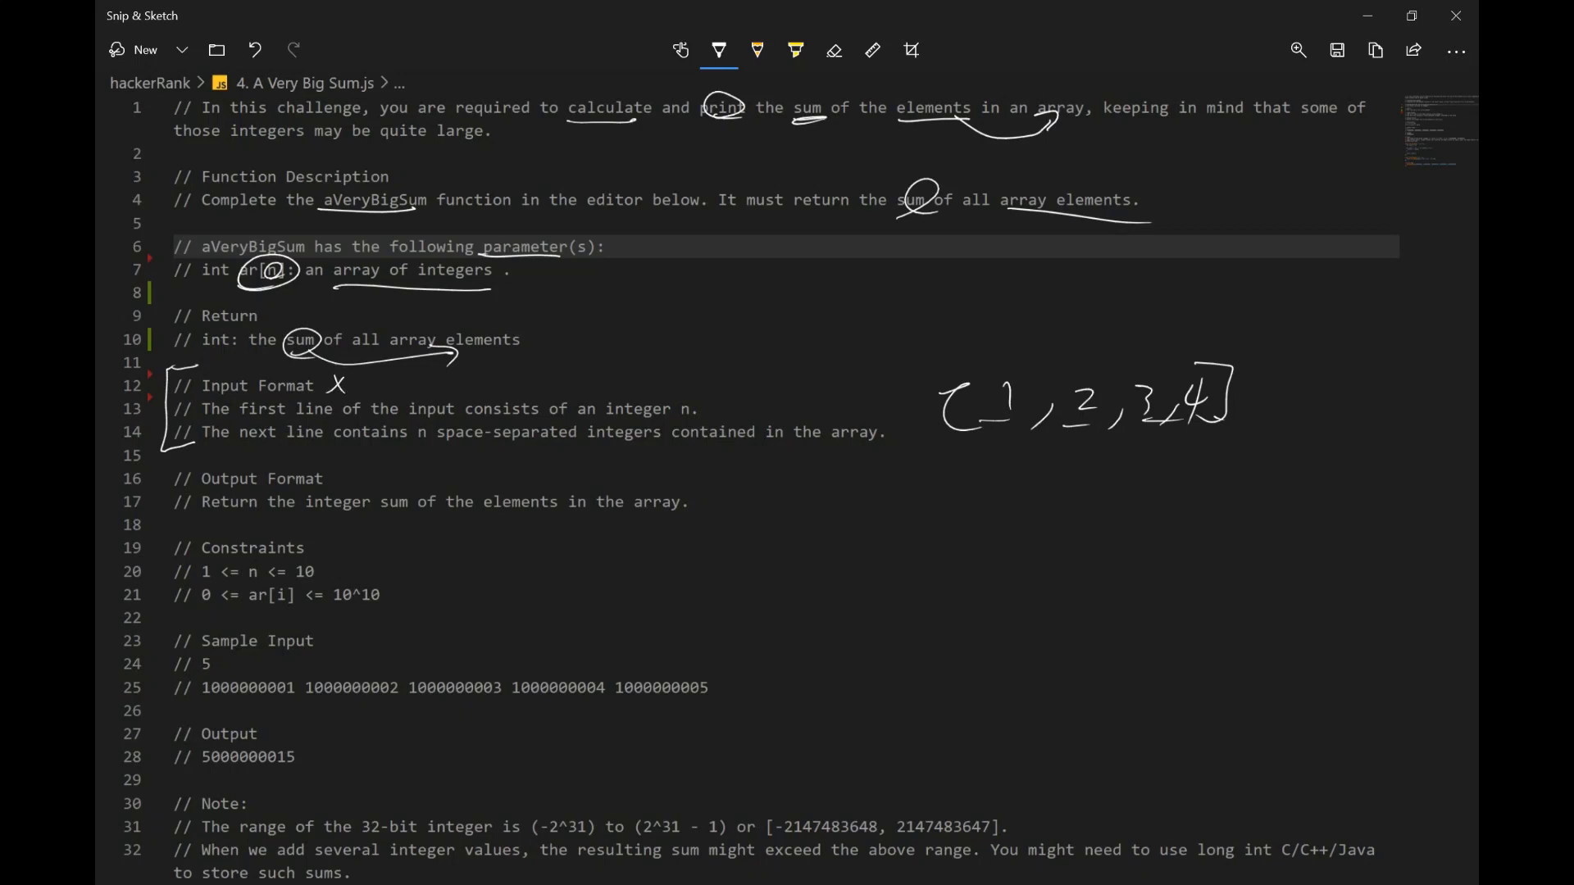
pyautogui.moveTo(714, 517); pyautogui.dragTo(758, 487)
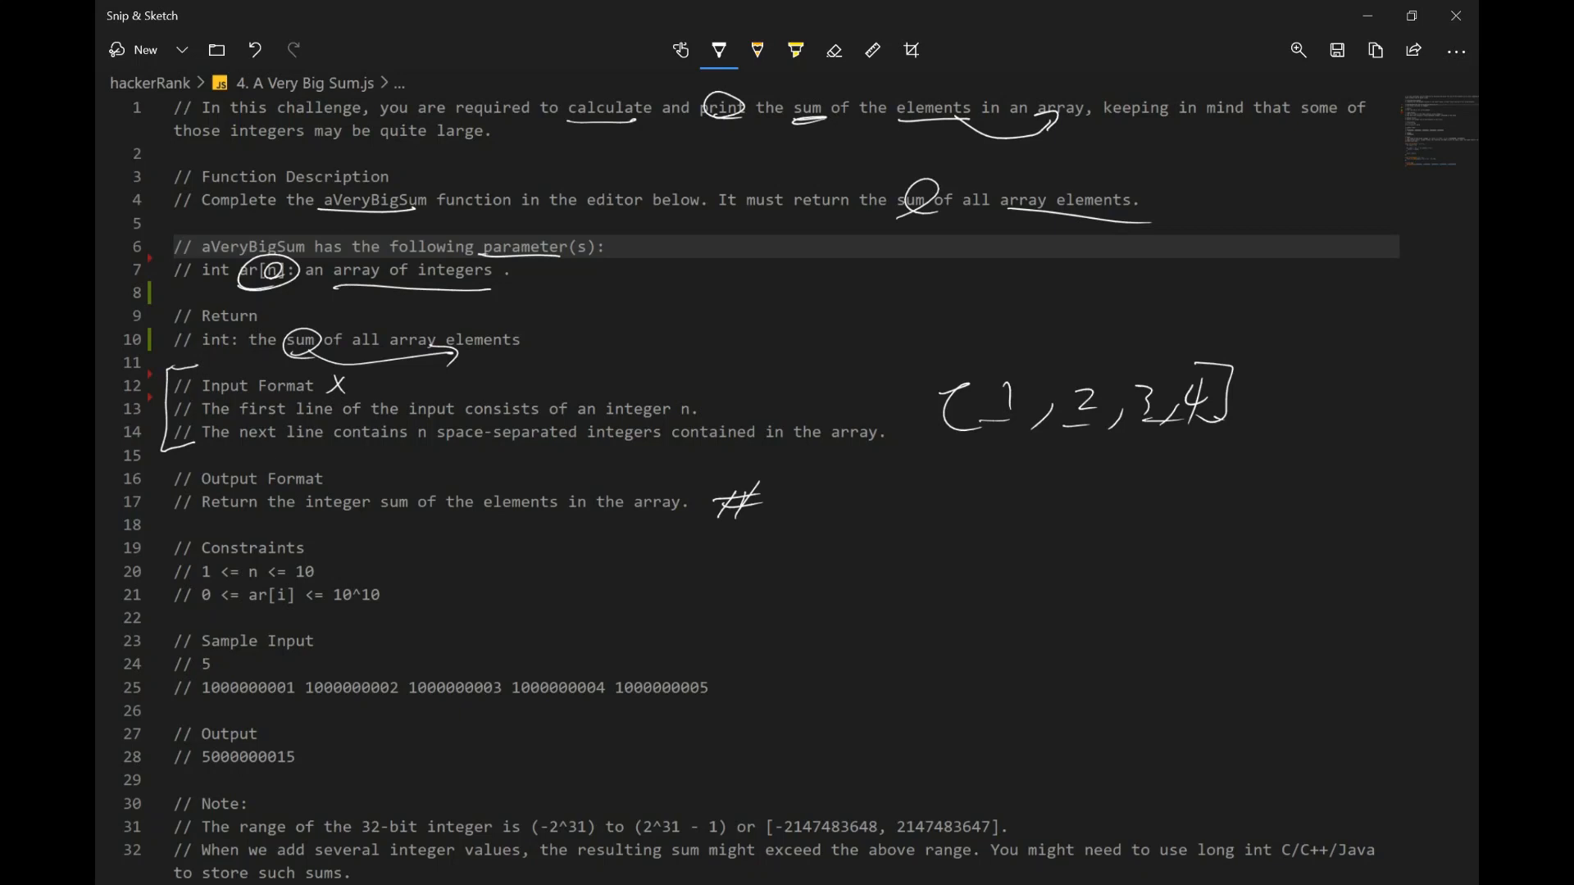
# Step: Mark # beside the output, bracket the constraints, underline Sample Input, circle the count 5 and underline the sample numbers
pyautogui.moveTo(181, 521); pyautogui.dragTo(181, 618)
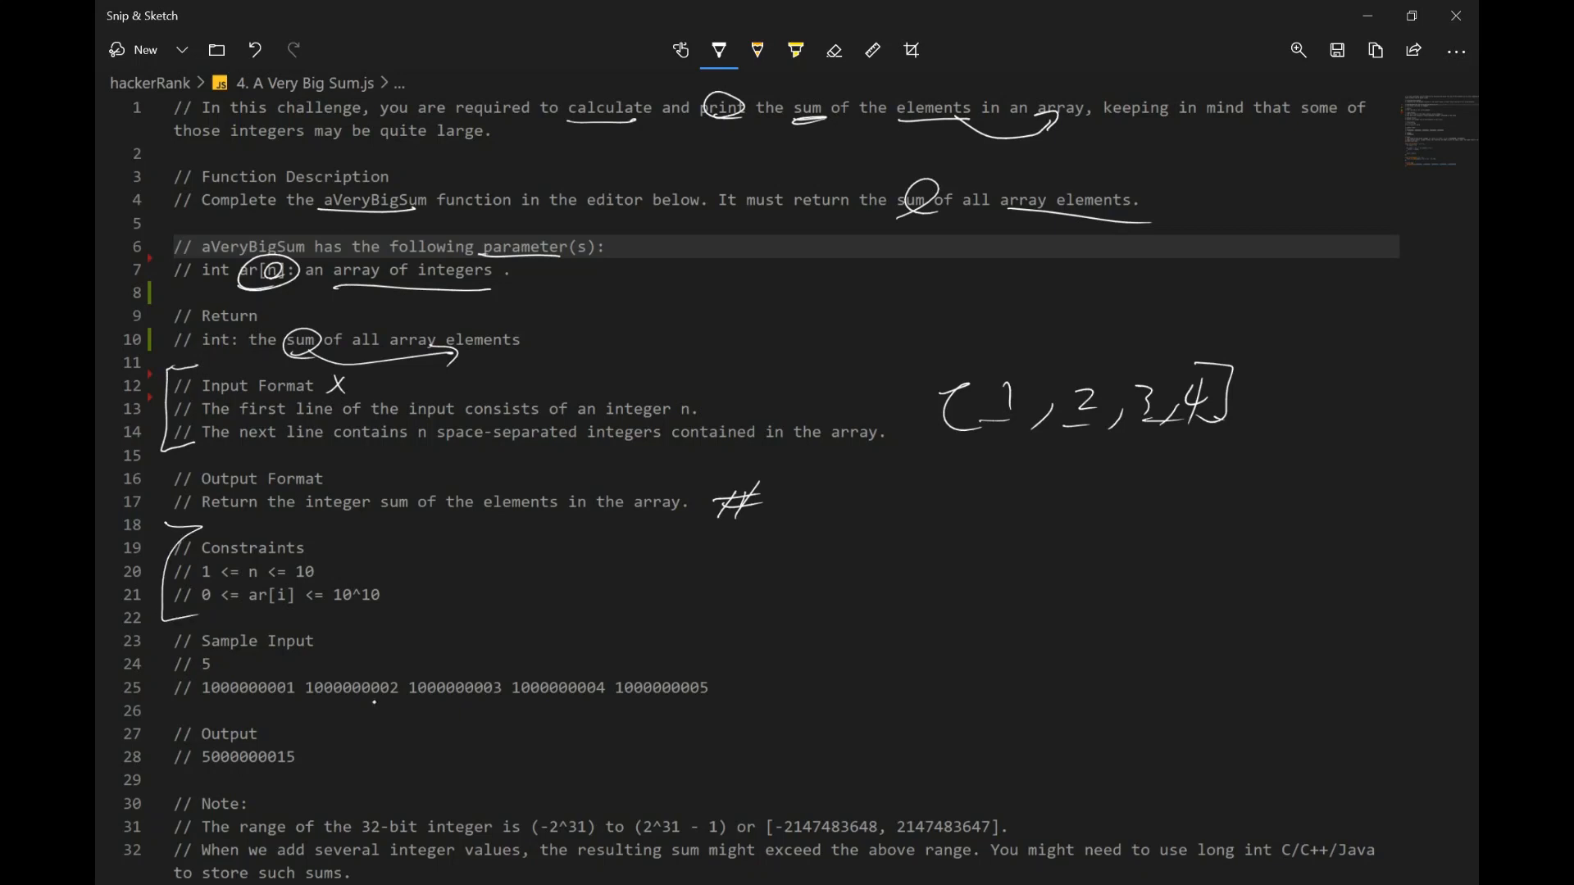
pyautogui.moveTo(206, 663); pyautogui.dragTo(338, 651)
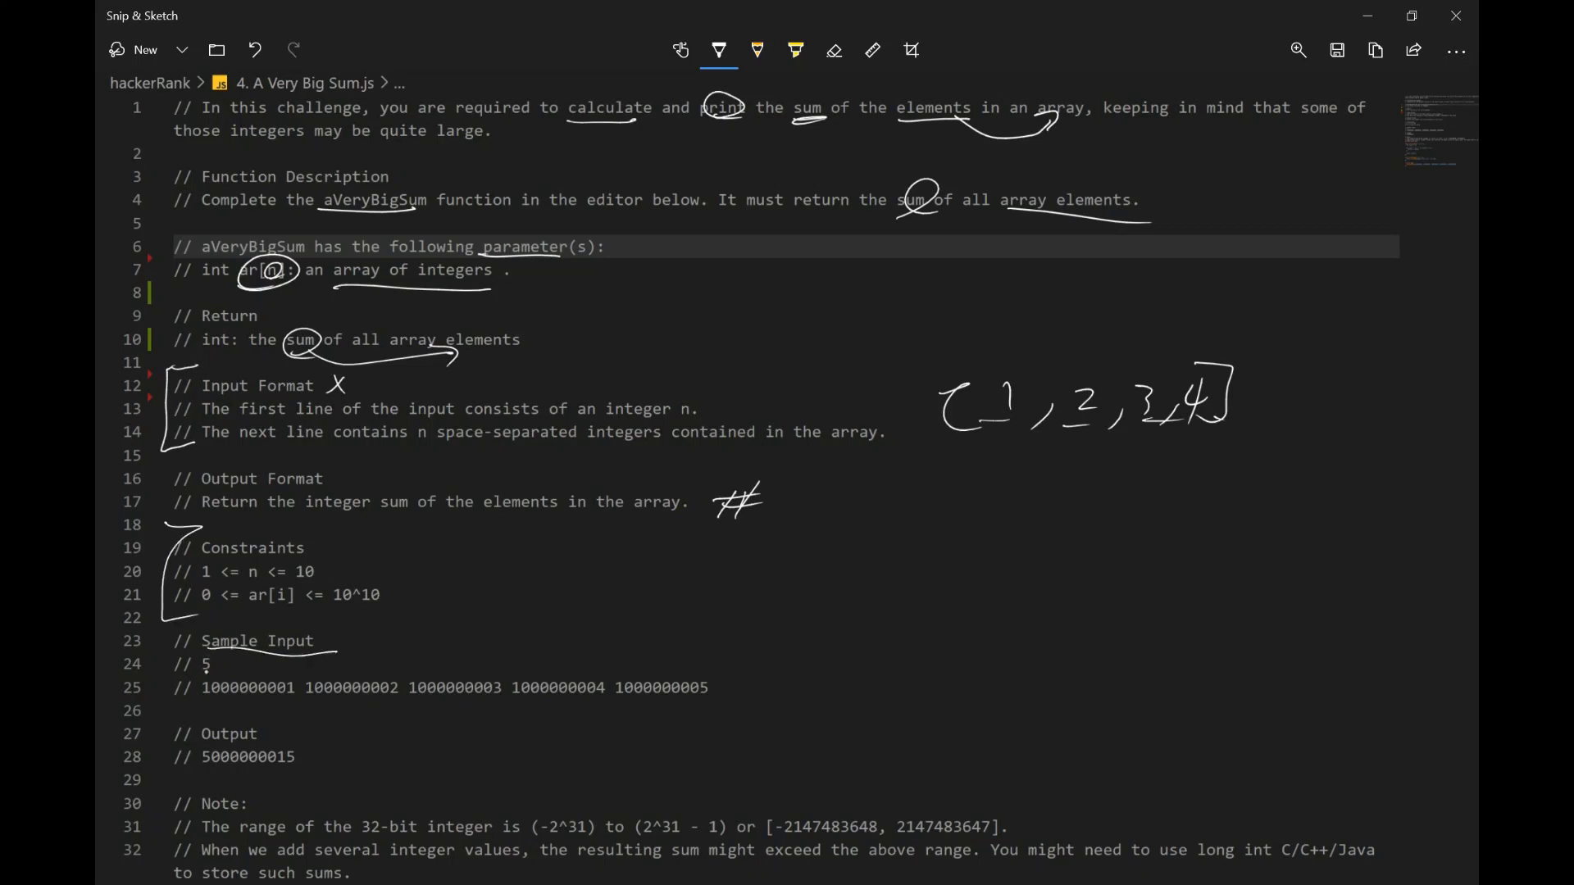
pyautogui.moveTo(195, 657); pyautogui.dragTo(217, 672)
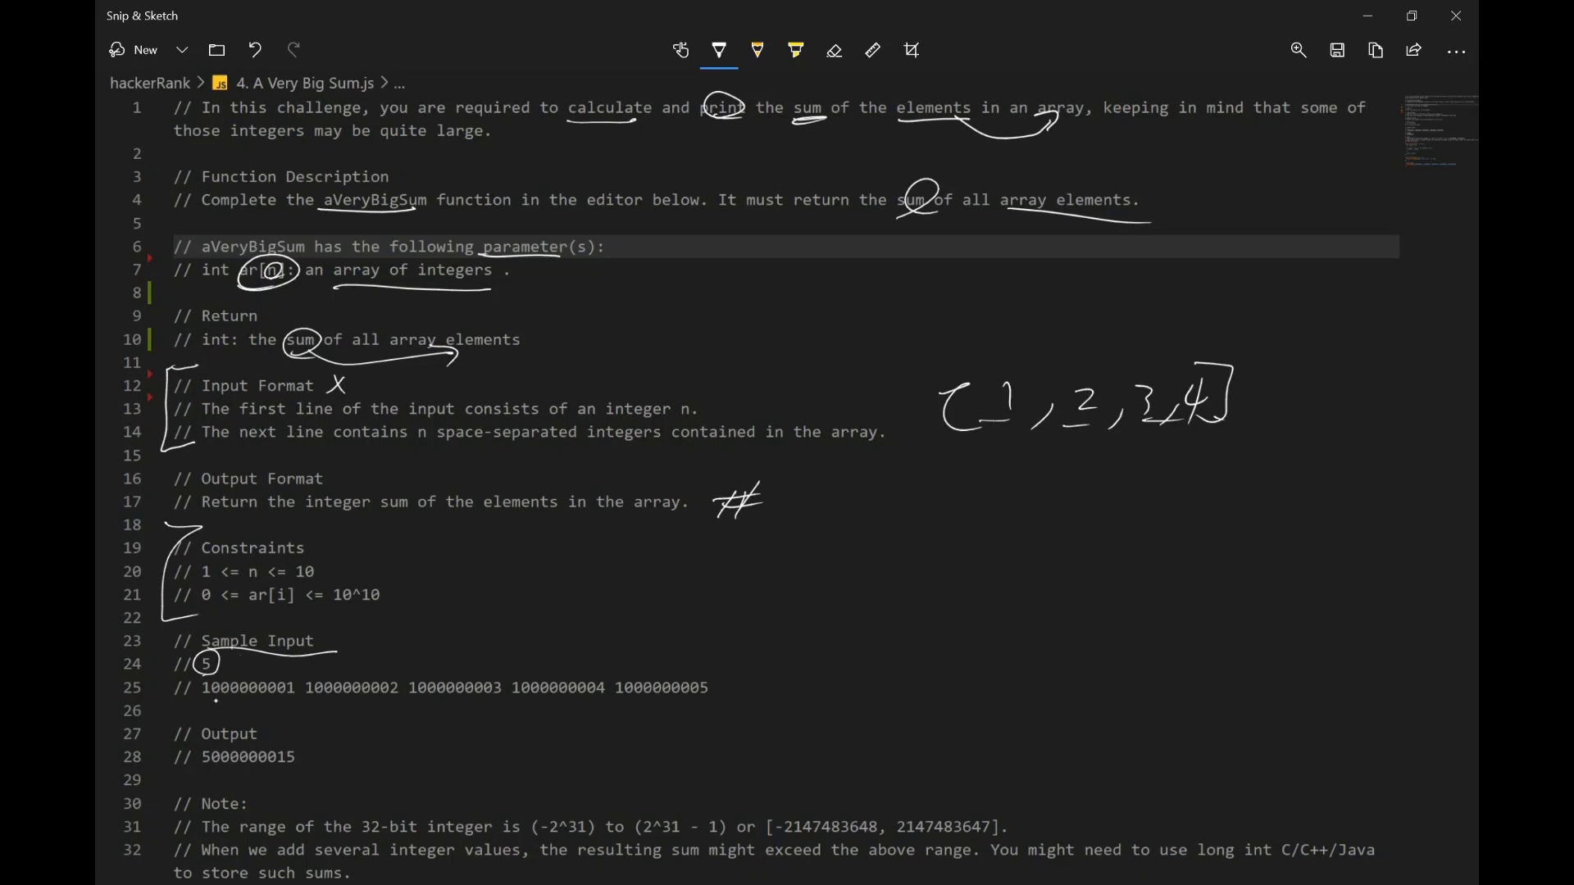
pyautogui.moveTo(200, 698); pyautogui.dragTo(406, 698)
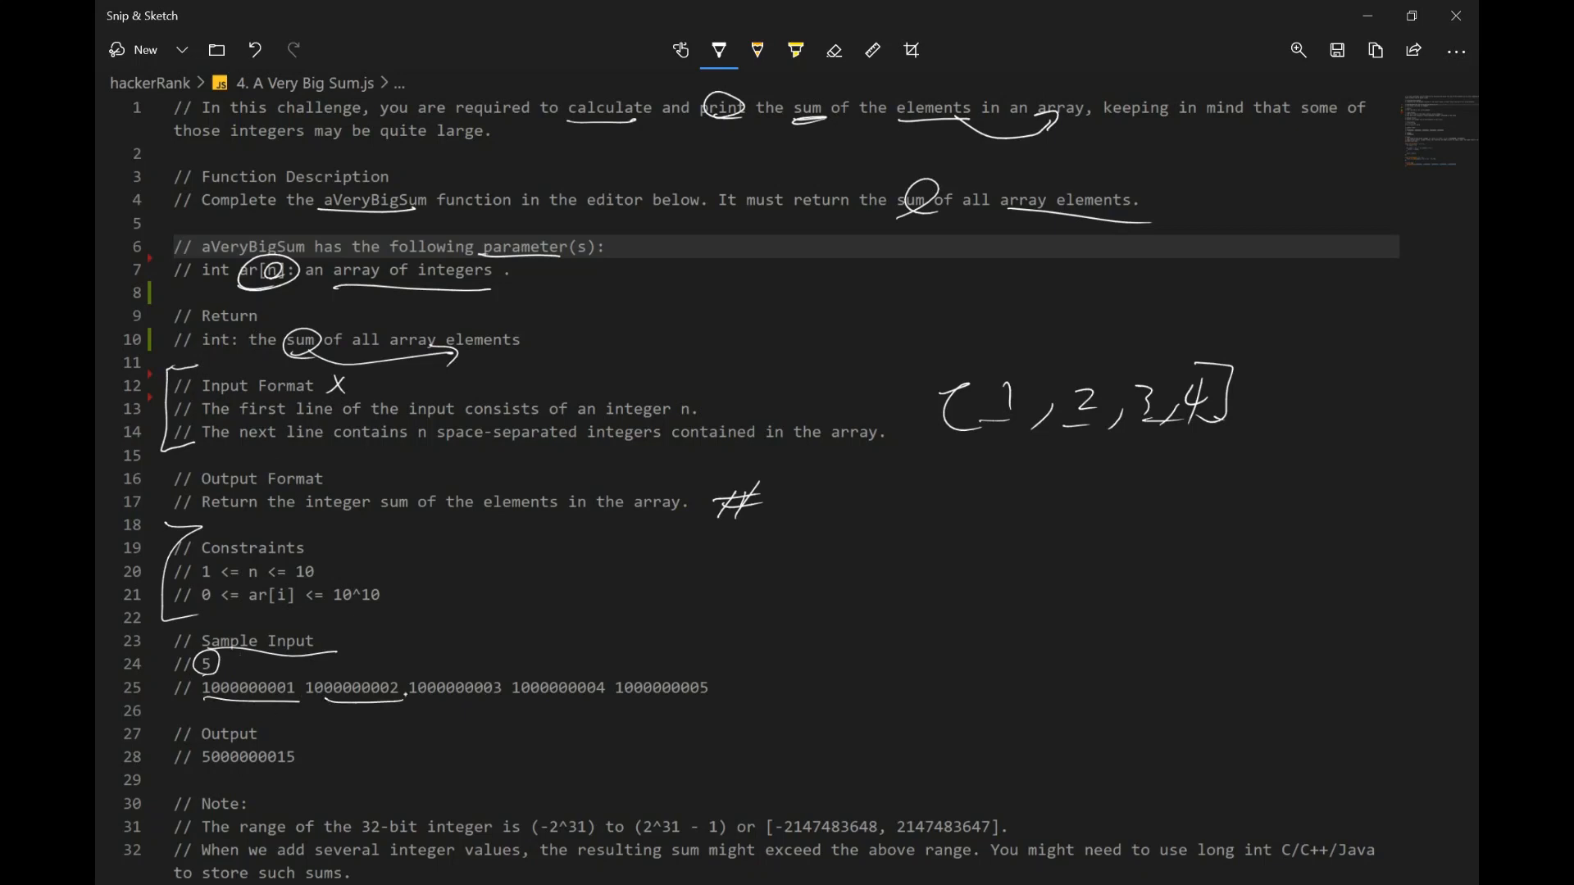
pyautogui.moveTo(411, 700); pyautogui.dragTo(723, 703)
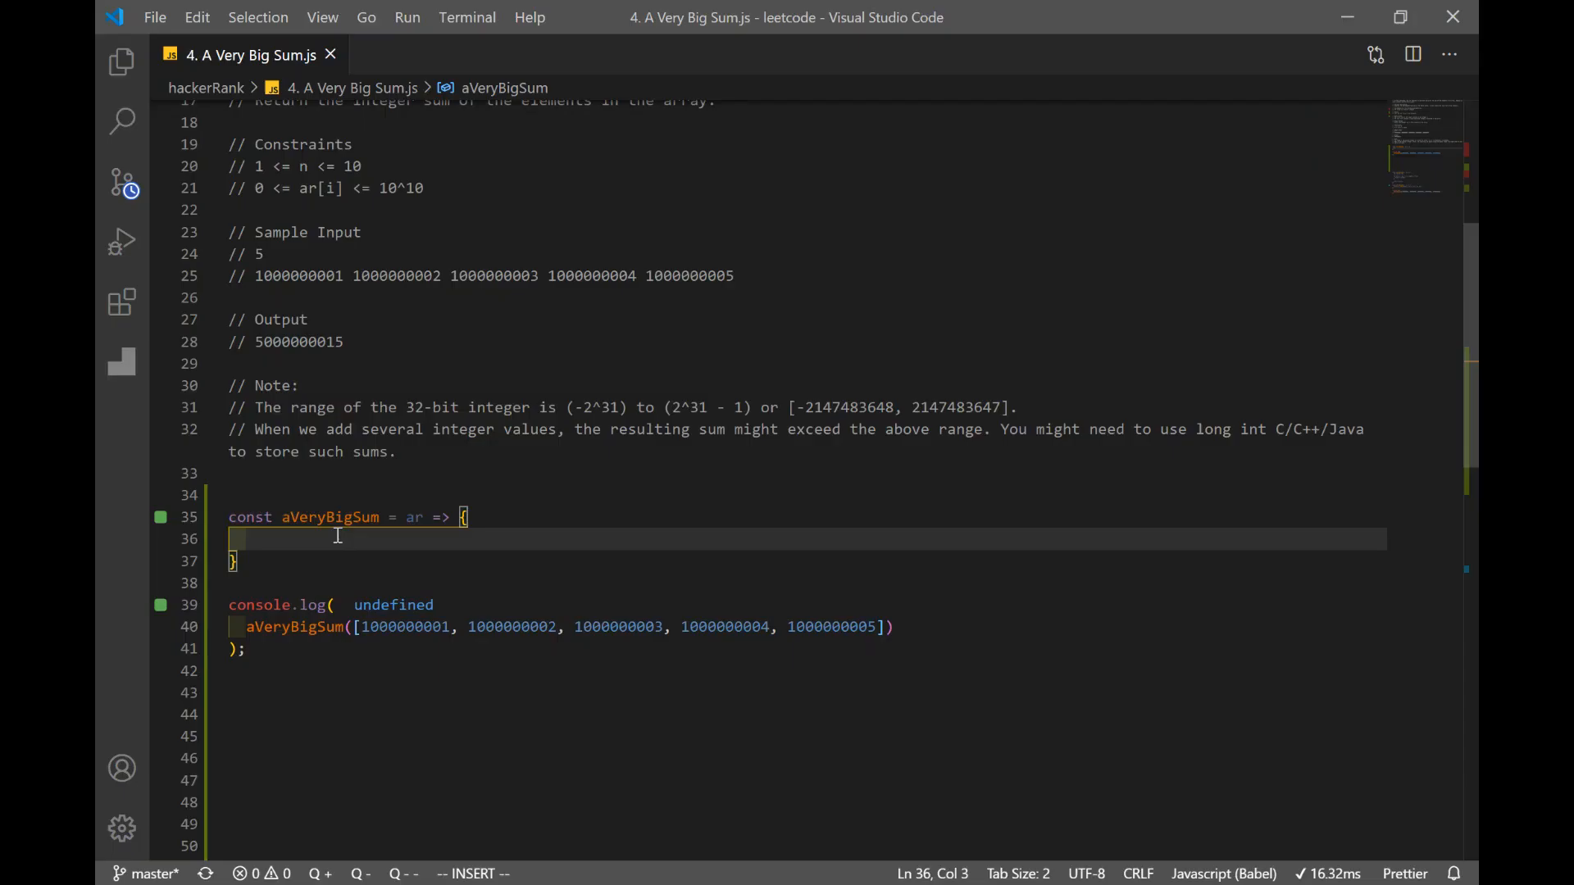
pyautogui.moveTo(330, 516)
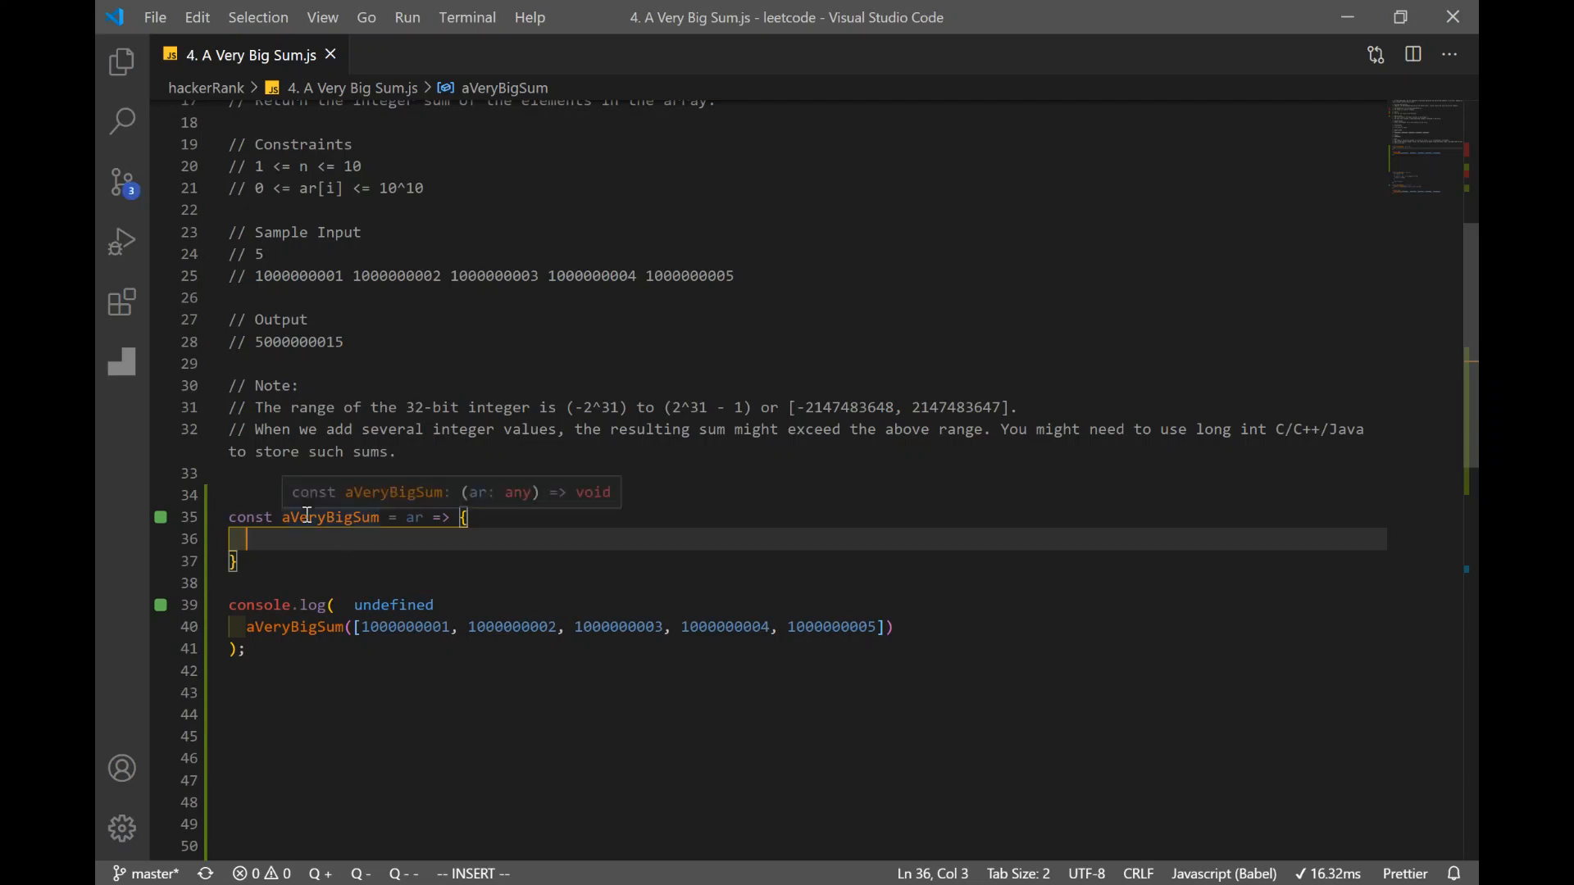
pyautogui.moveTo(413, 516)
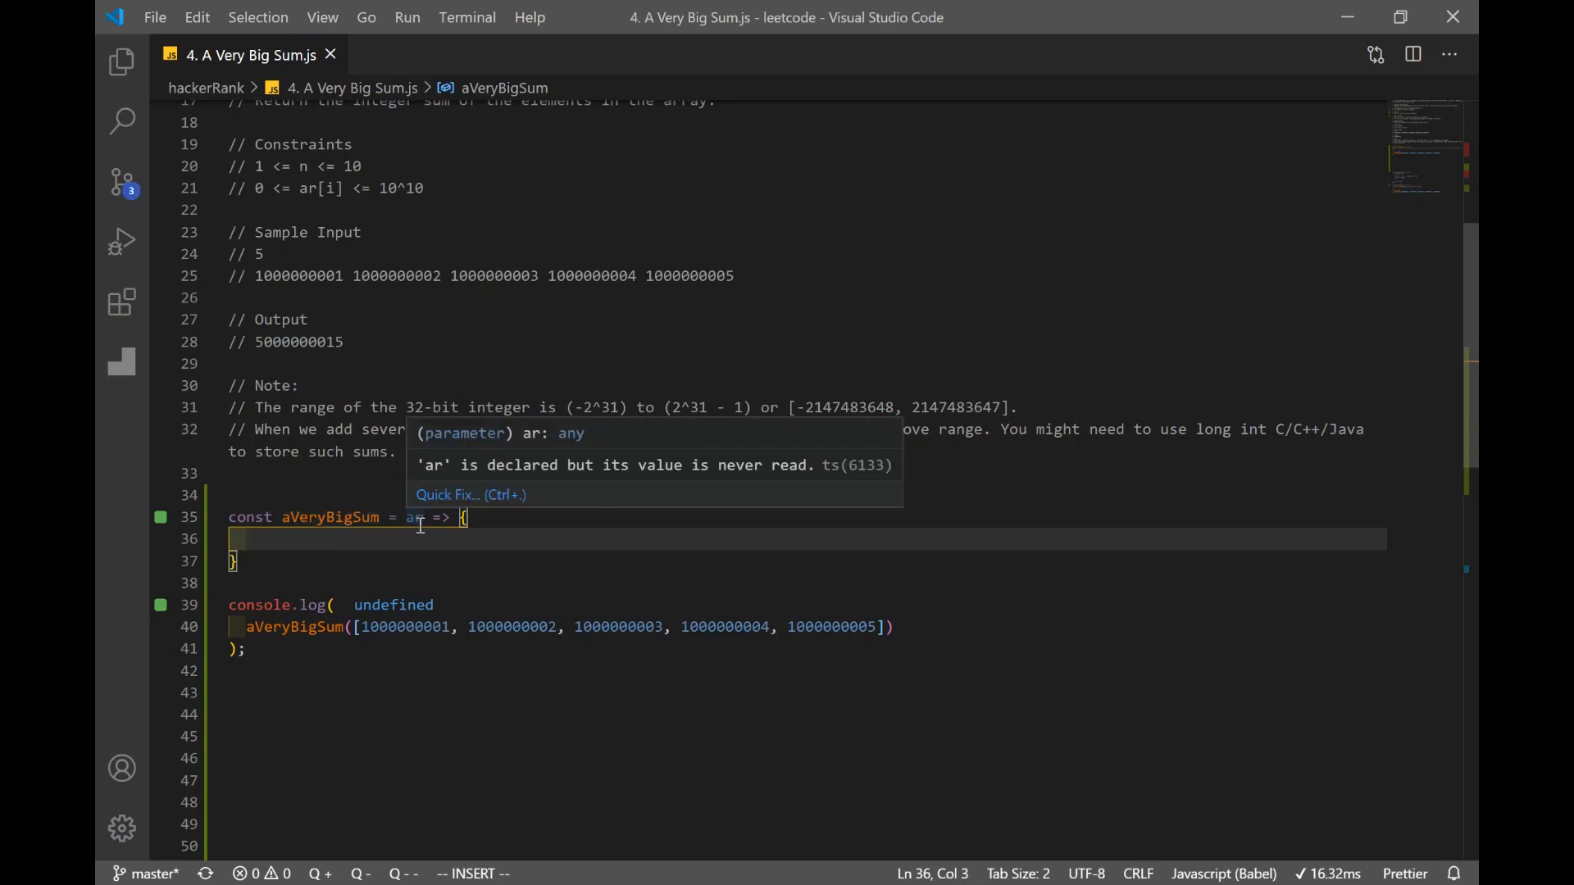
pyautogui.moveTo(828, 609)
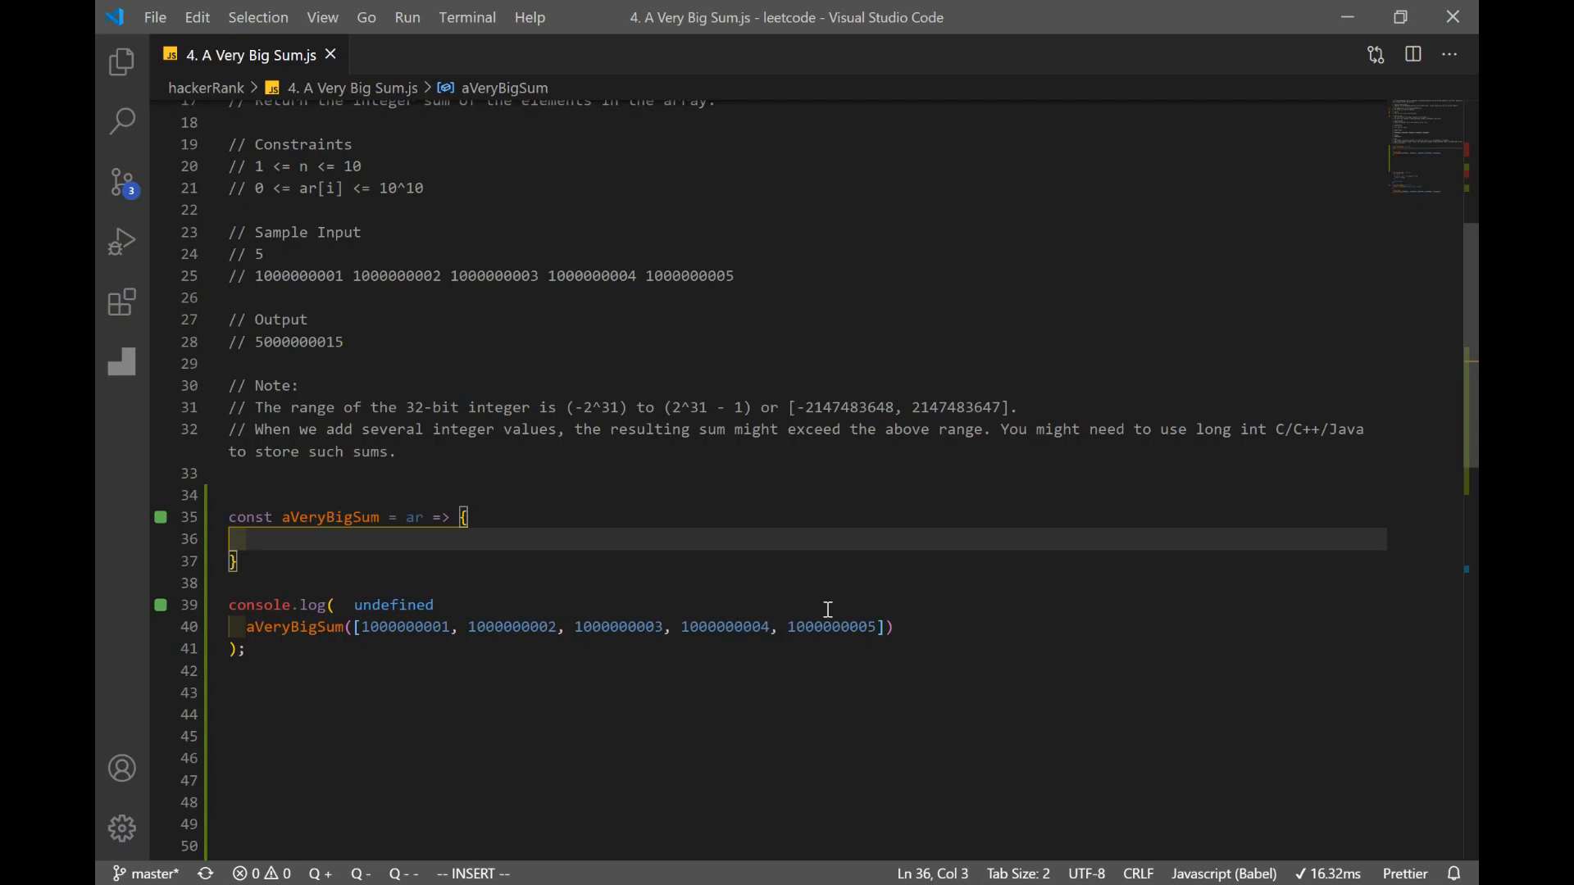
pyautogui.moveTo(406, 533)
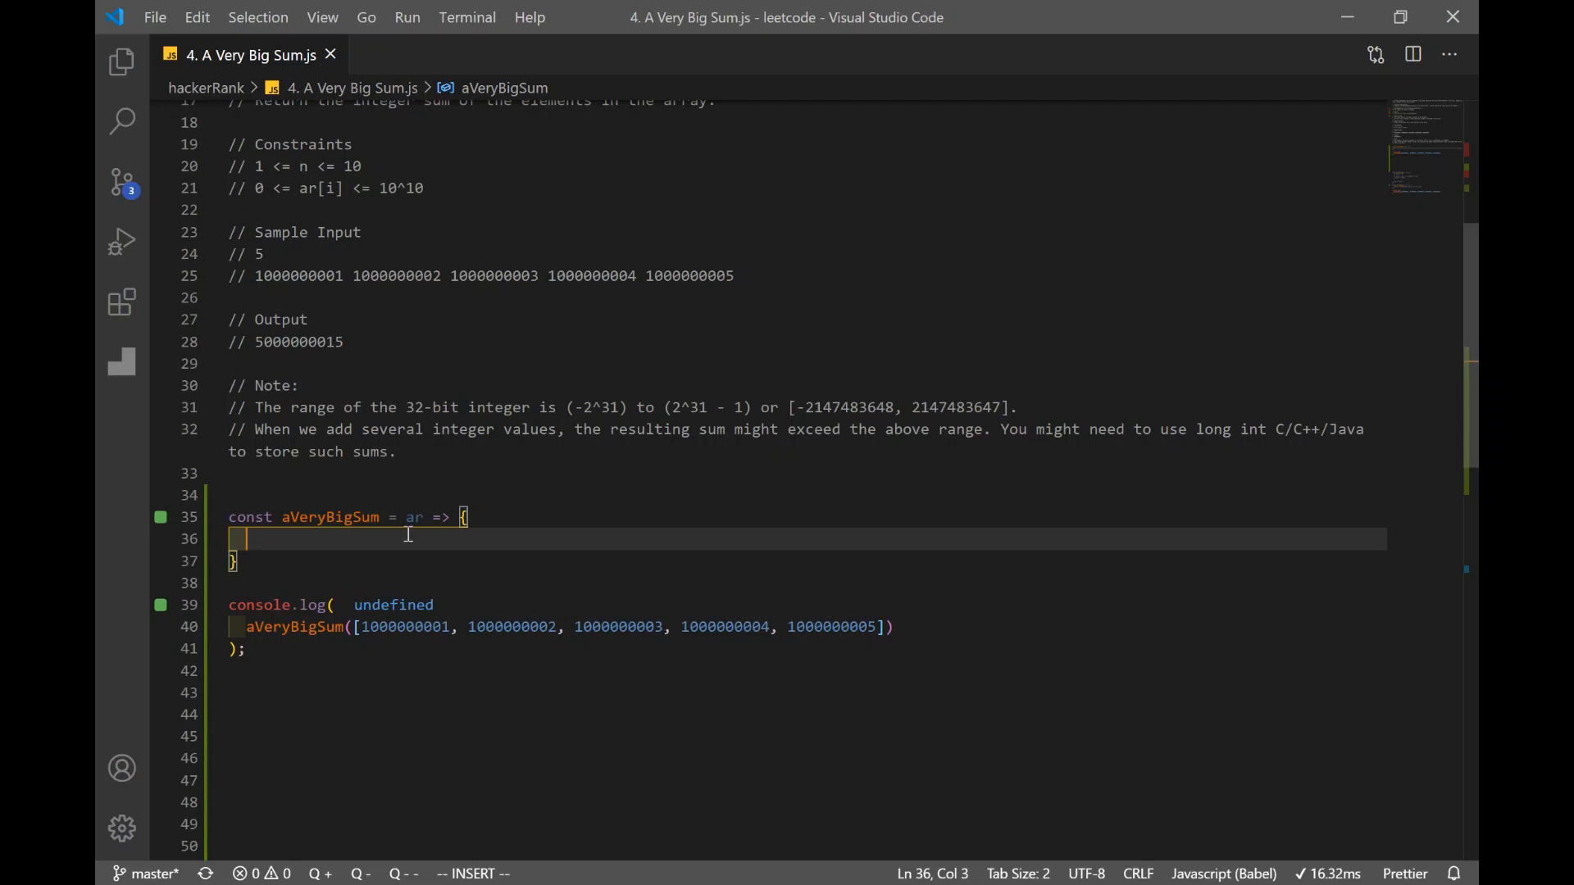
# Step: Declare let sum = 0 inside aVeryBigSum and end the function with return sum
pyautogui.write('let sum = 0;')
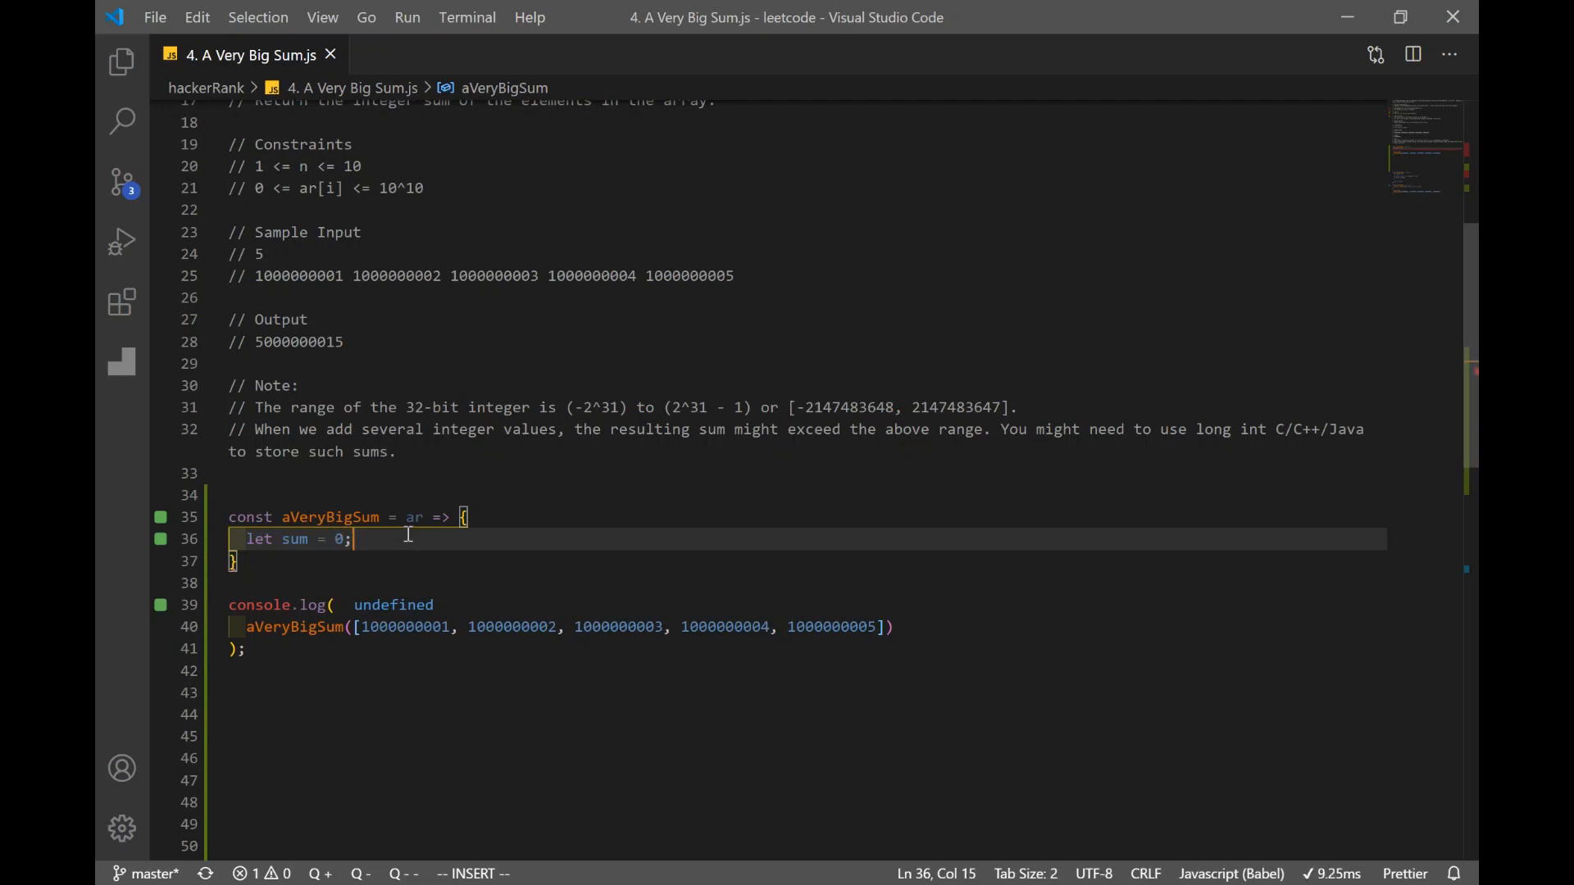
pyautogui.press('Enter')
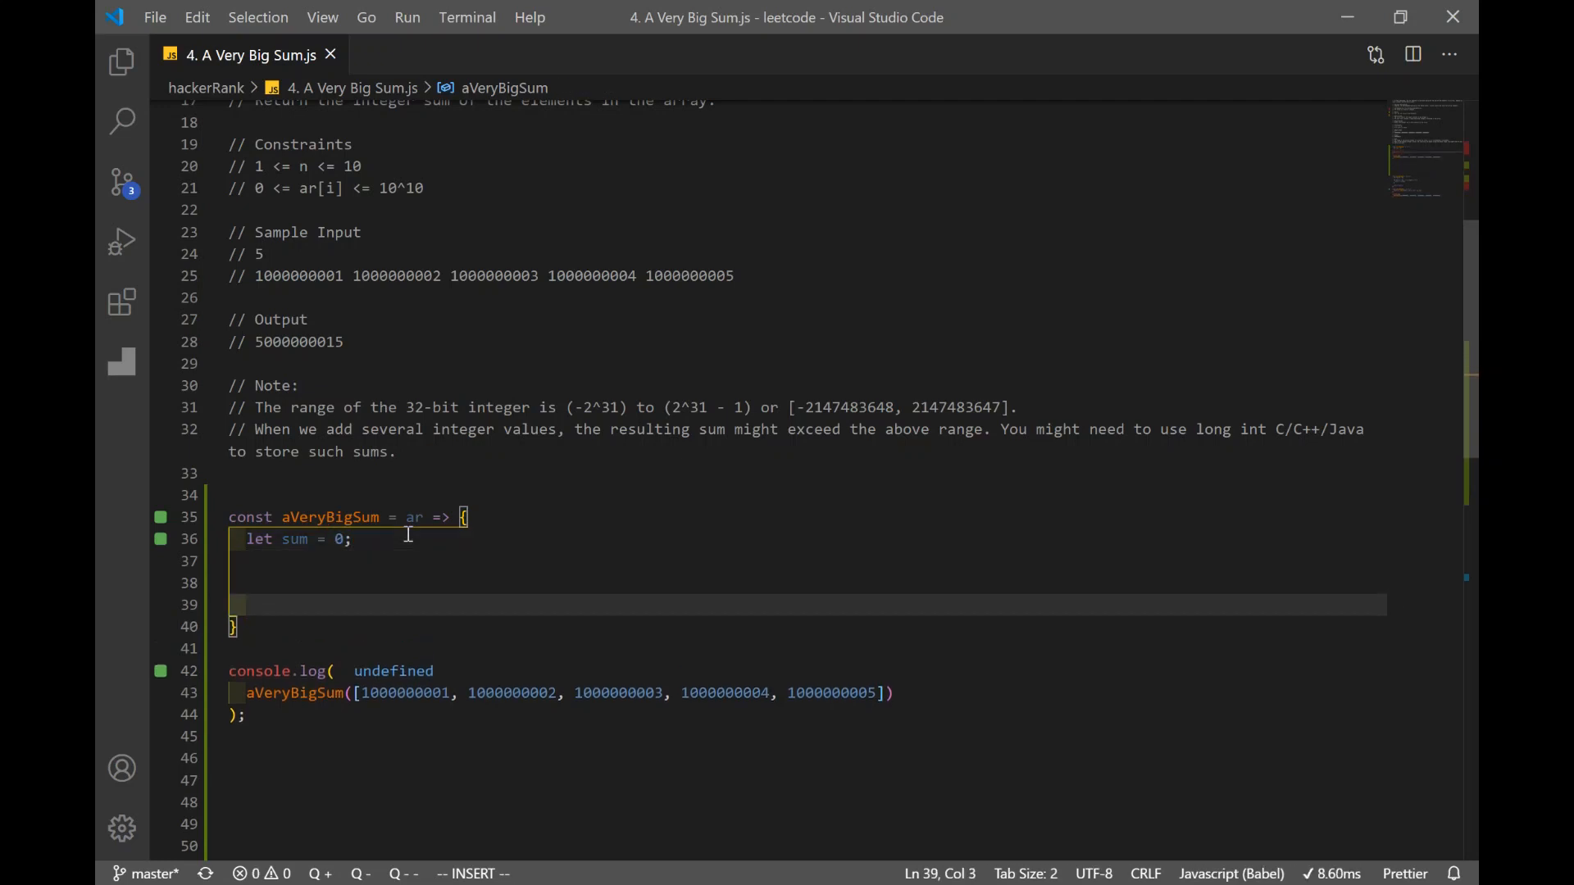
pyautogui.write('return')
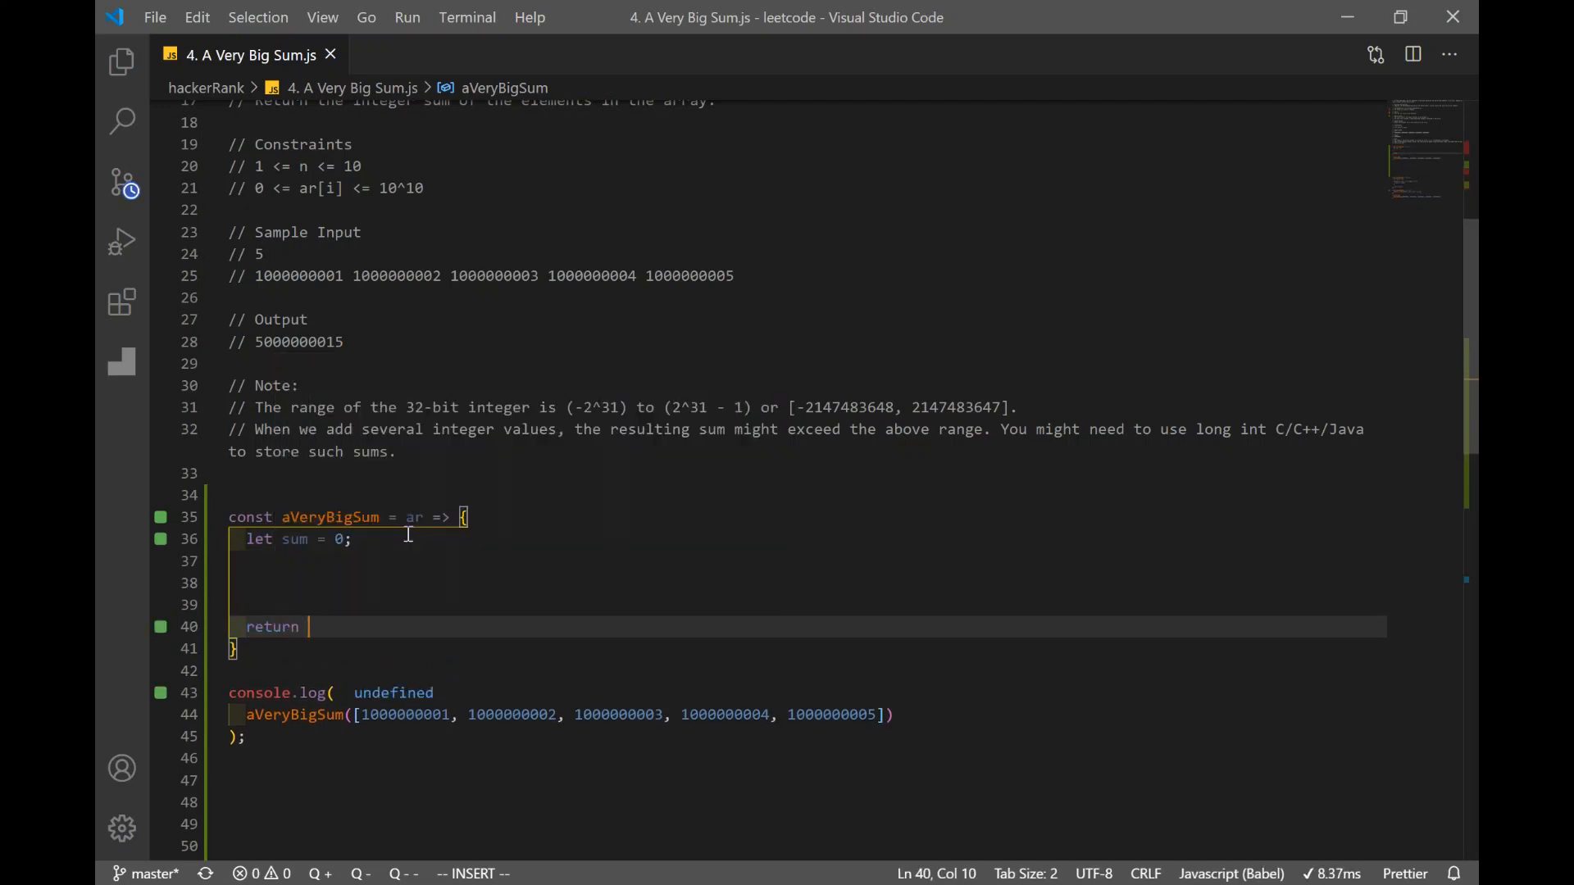
pyautogui.write('sum;')
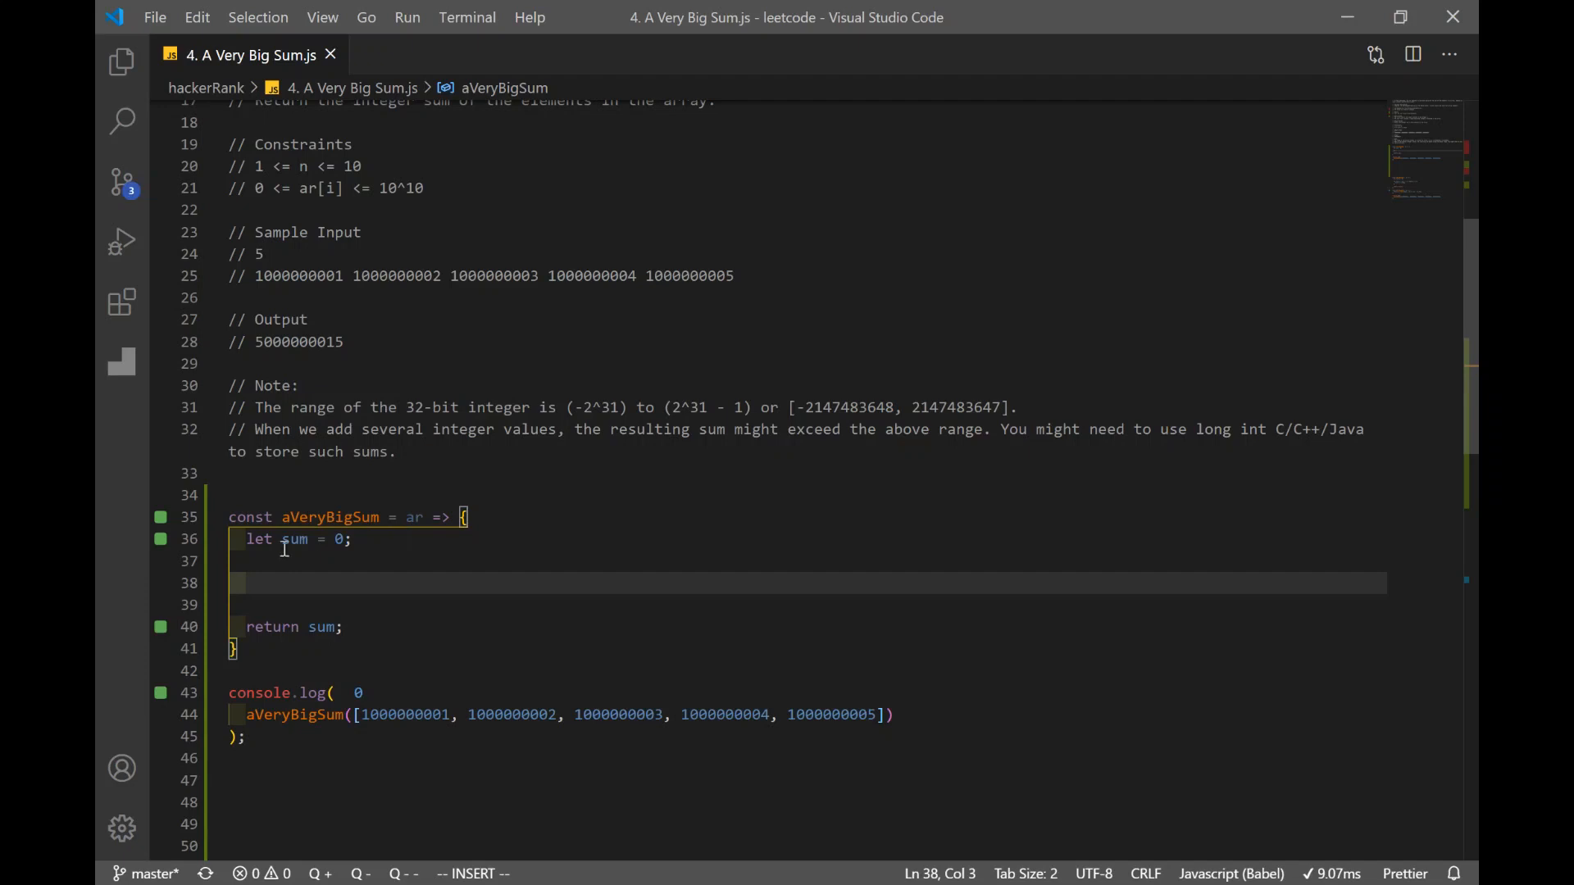
pyautogui.doubleClick(293, 540)
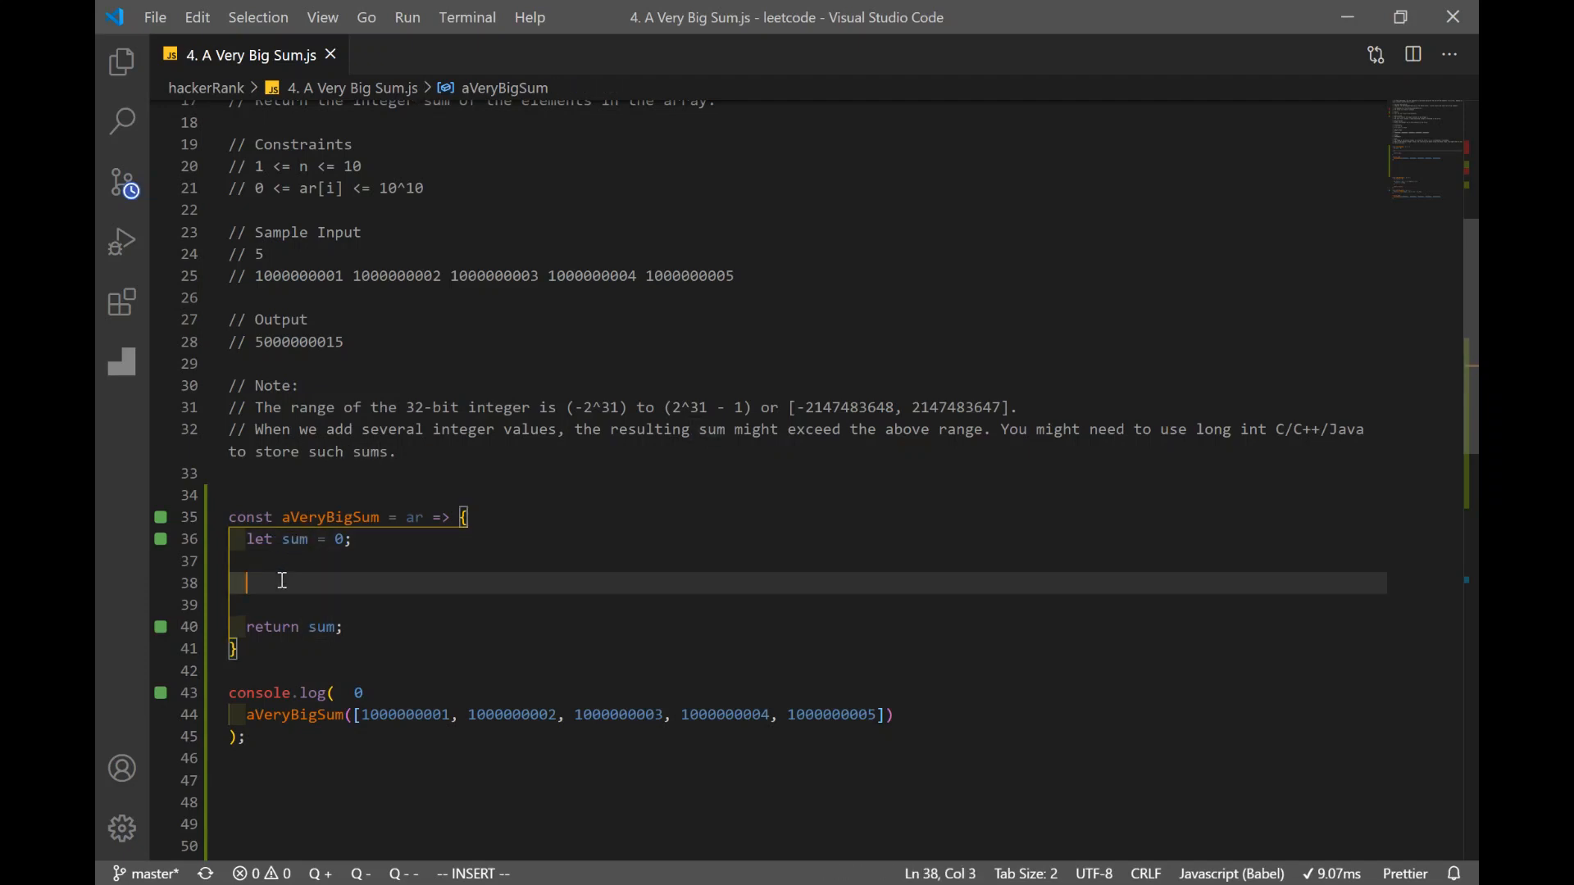
pyautogui.write('f')
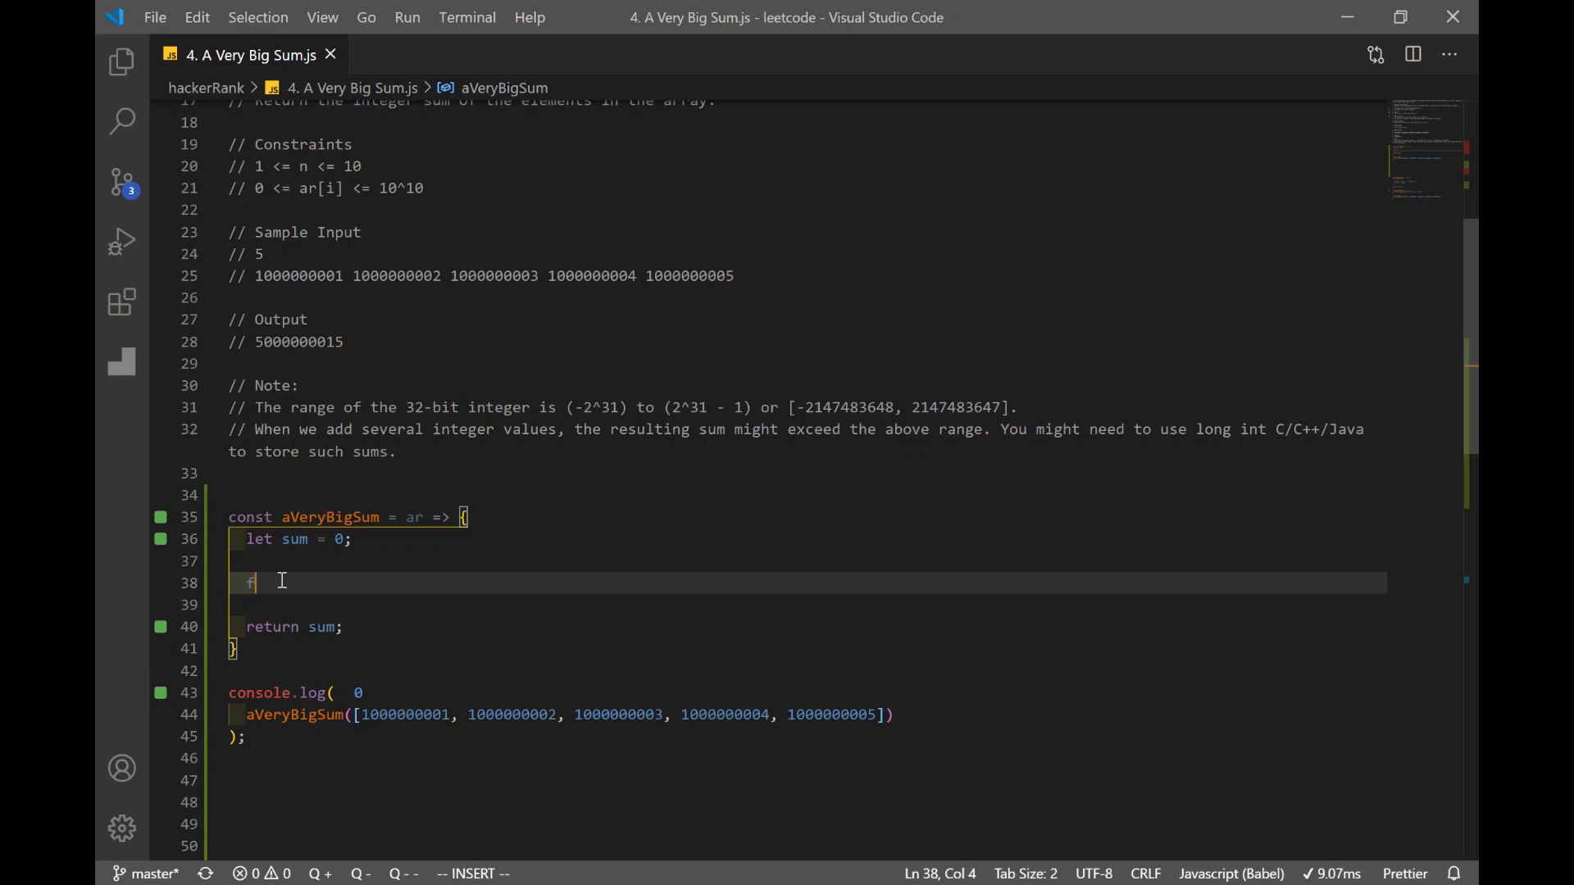
pyautogui.write('or ()')
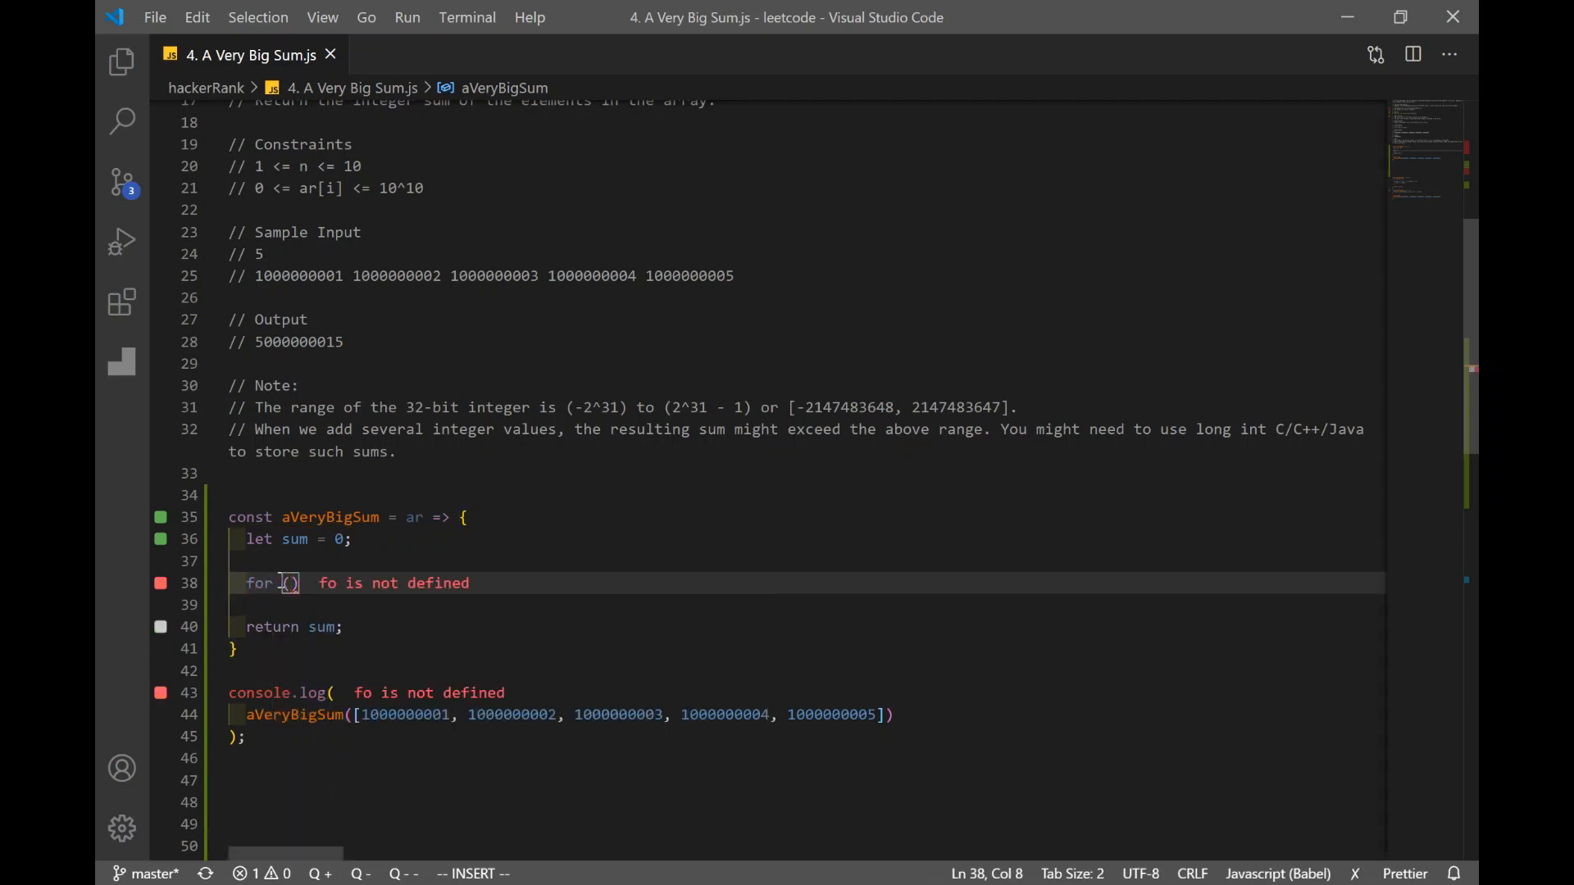
pyautogui.write('const num of ar')
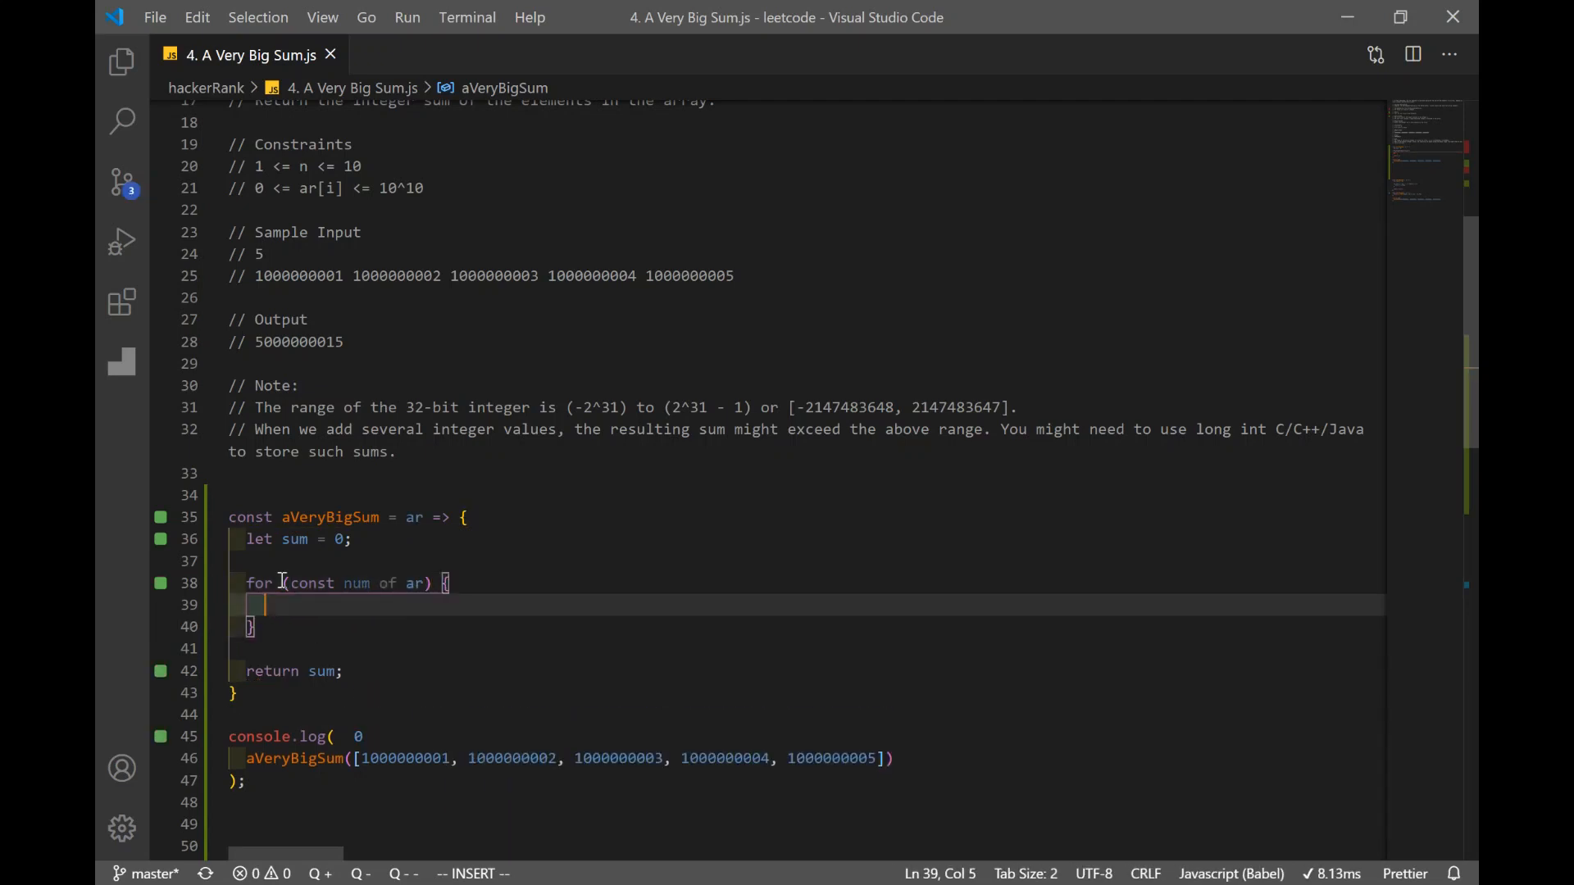
pyautogui.write('sum +')
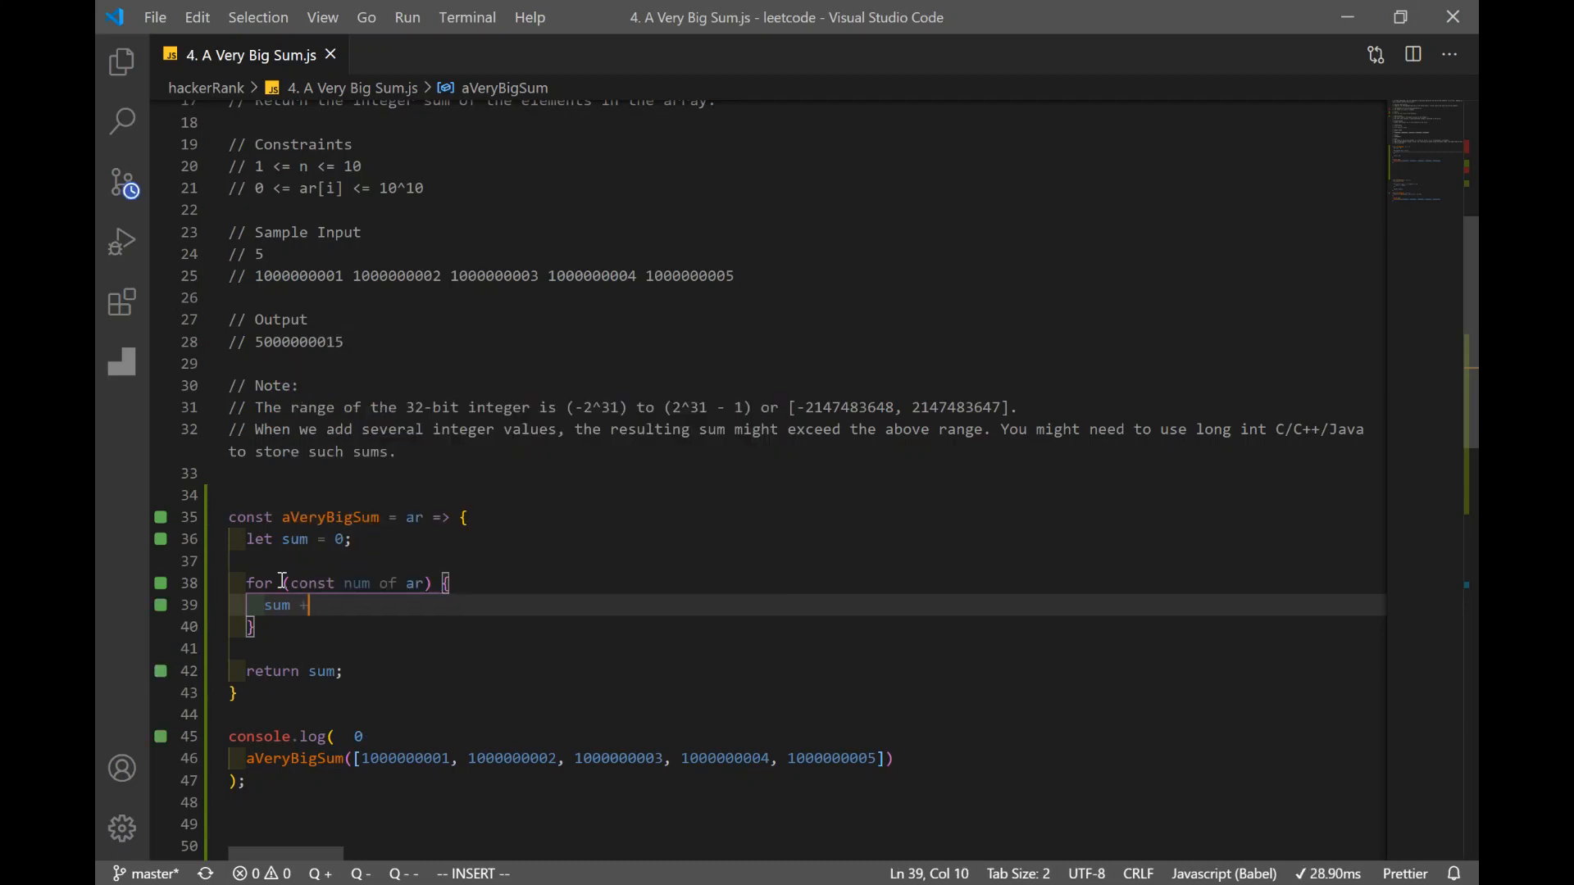
pyautogui.write('= num')
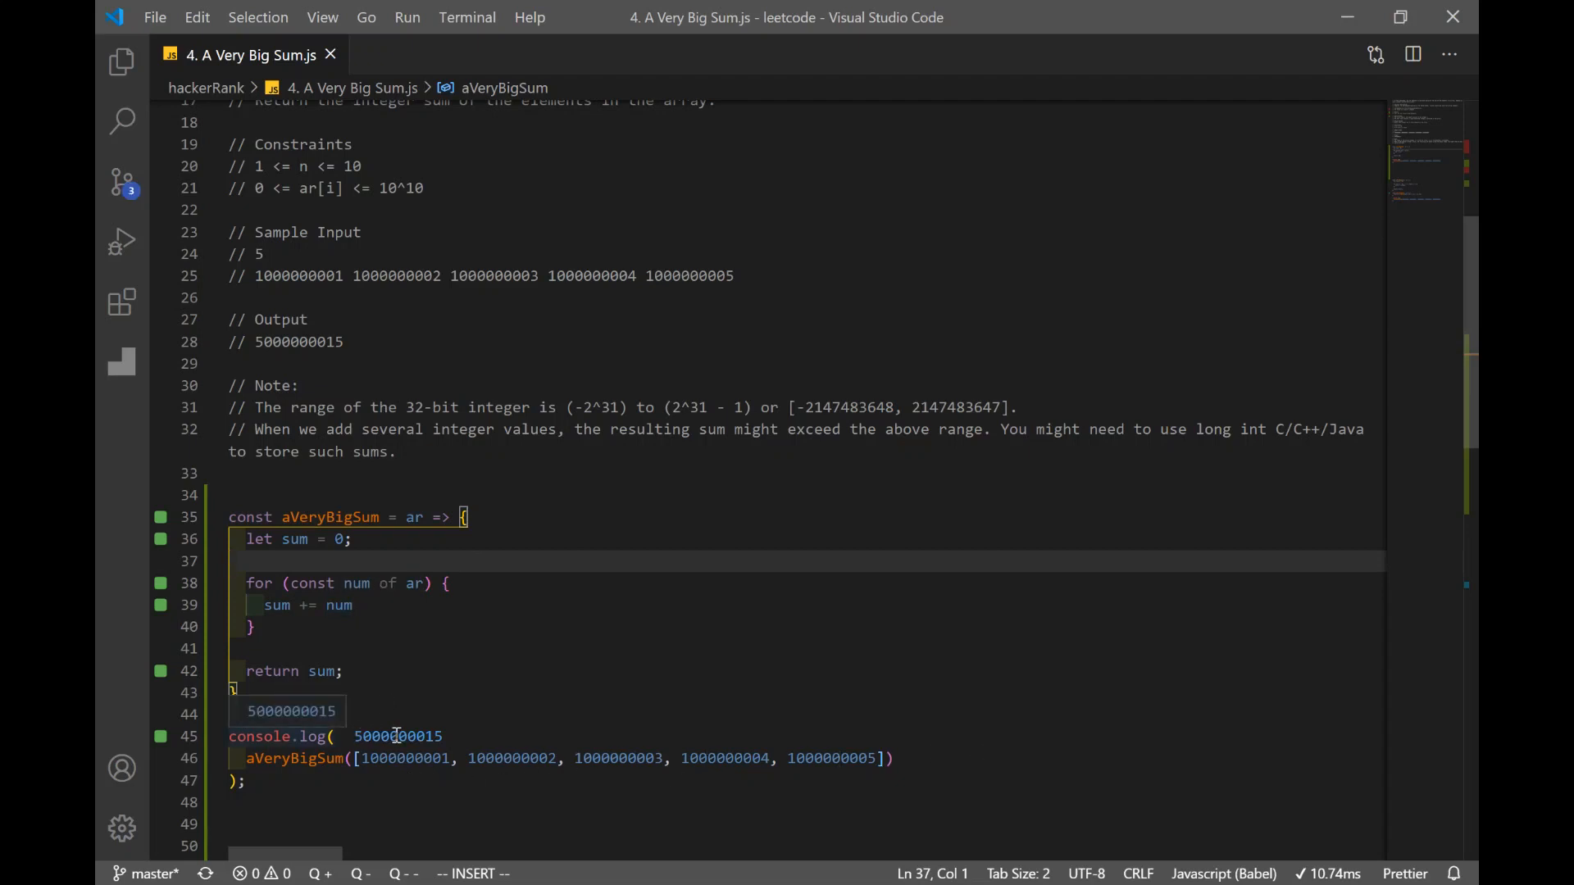
pyautogui.moveTo(489, 578)
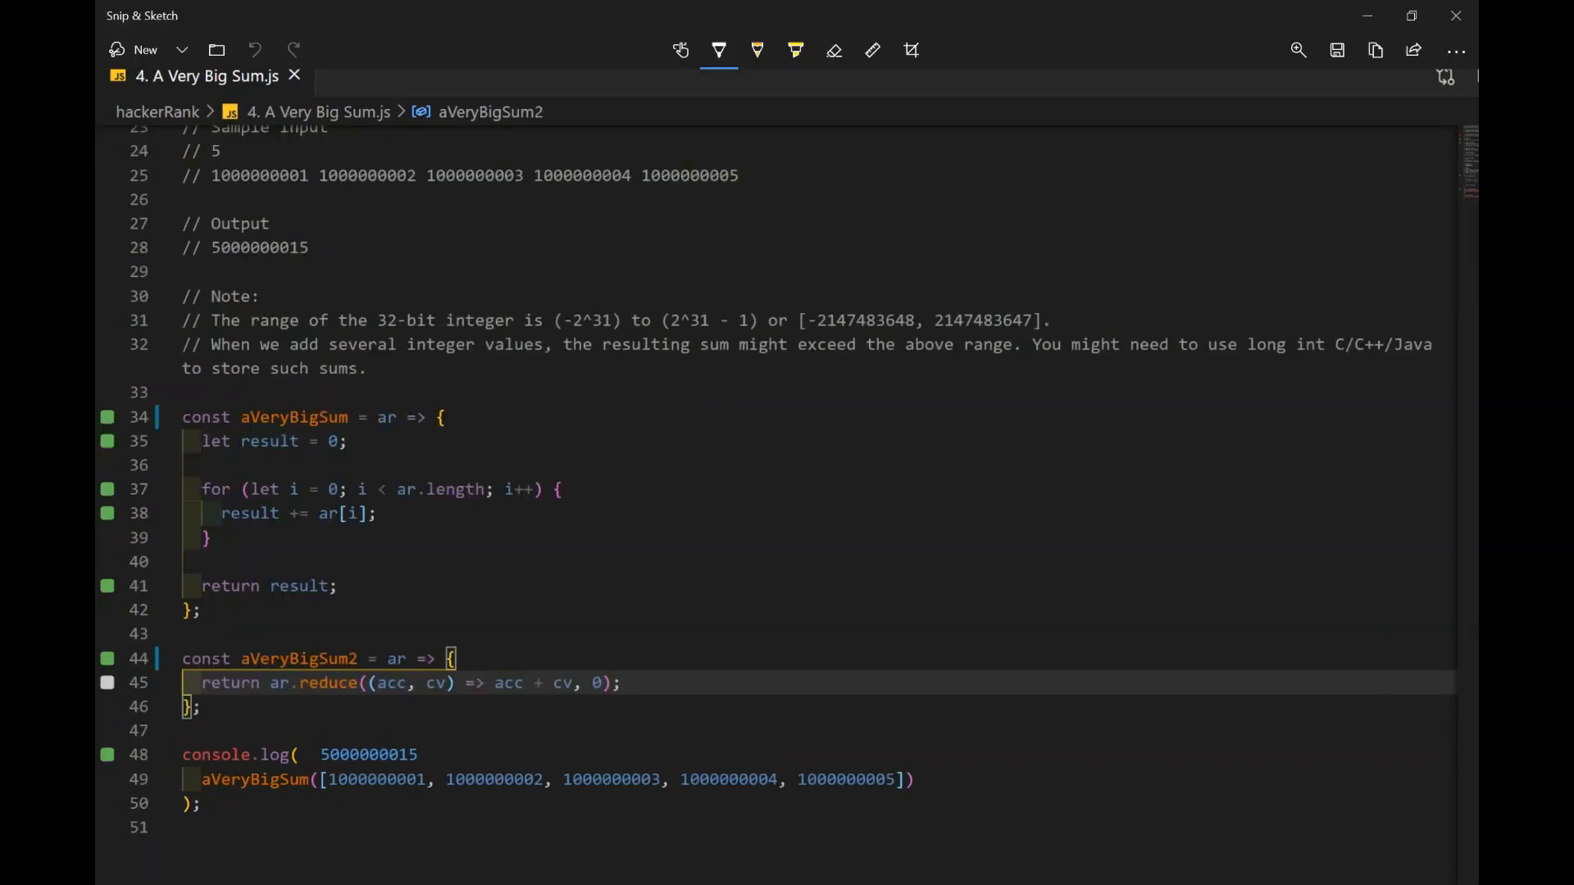
# Step: Bracket the loop function, circle the starting 0 of result, underline result in the return and tick its declaration
pyautogui.moveTo(180, 392); pyautogui.dragTo(180, 611)
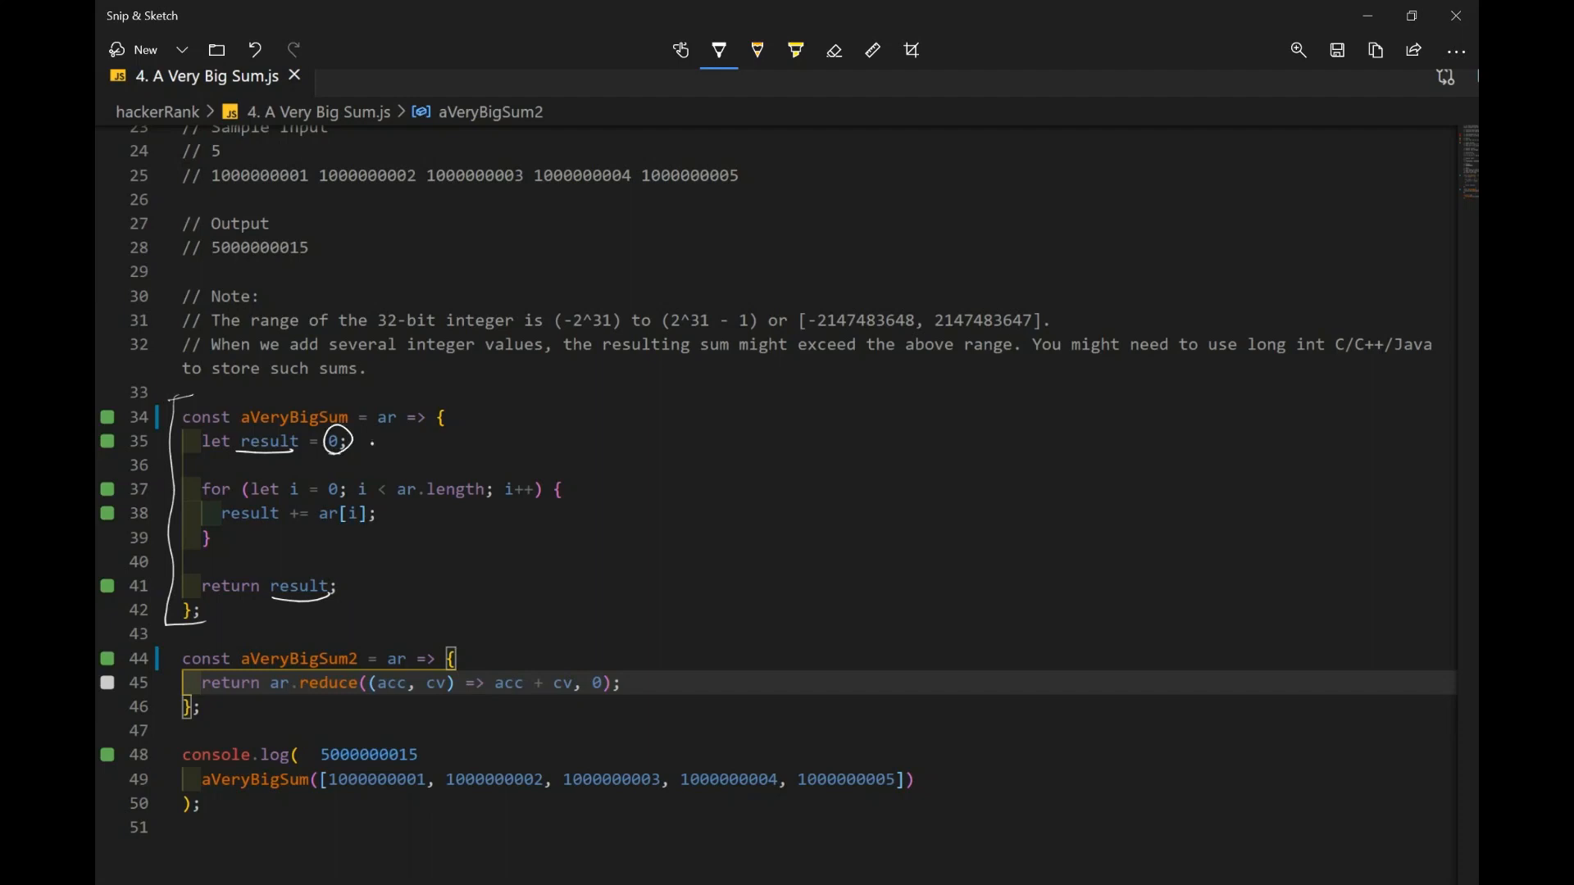
pyautogui.moveTo(269, 600); pyautogui.dragTo(331, 598)
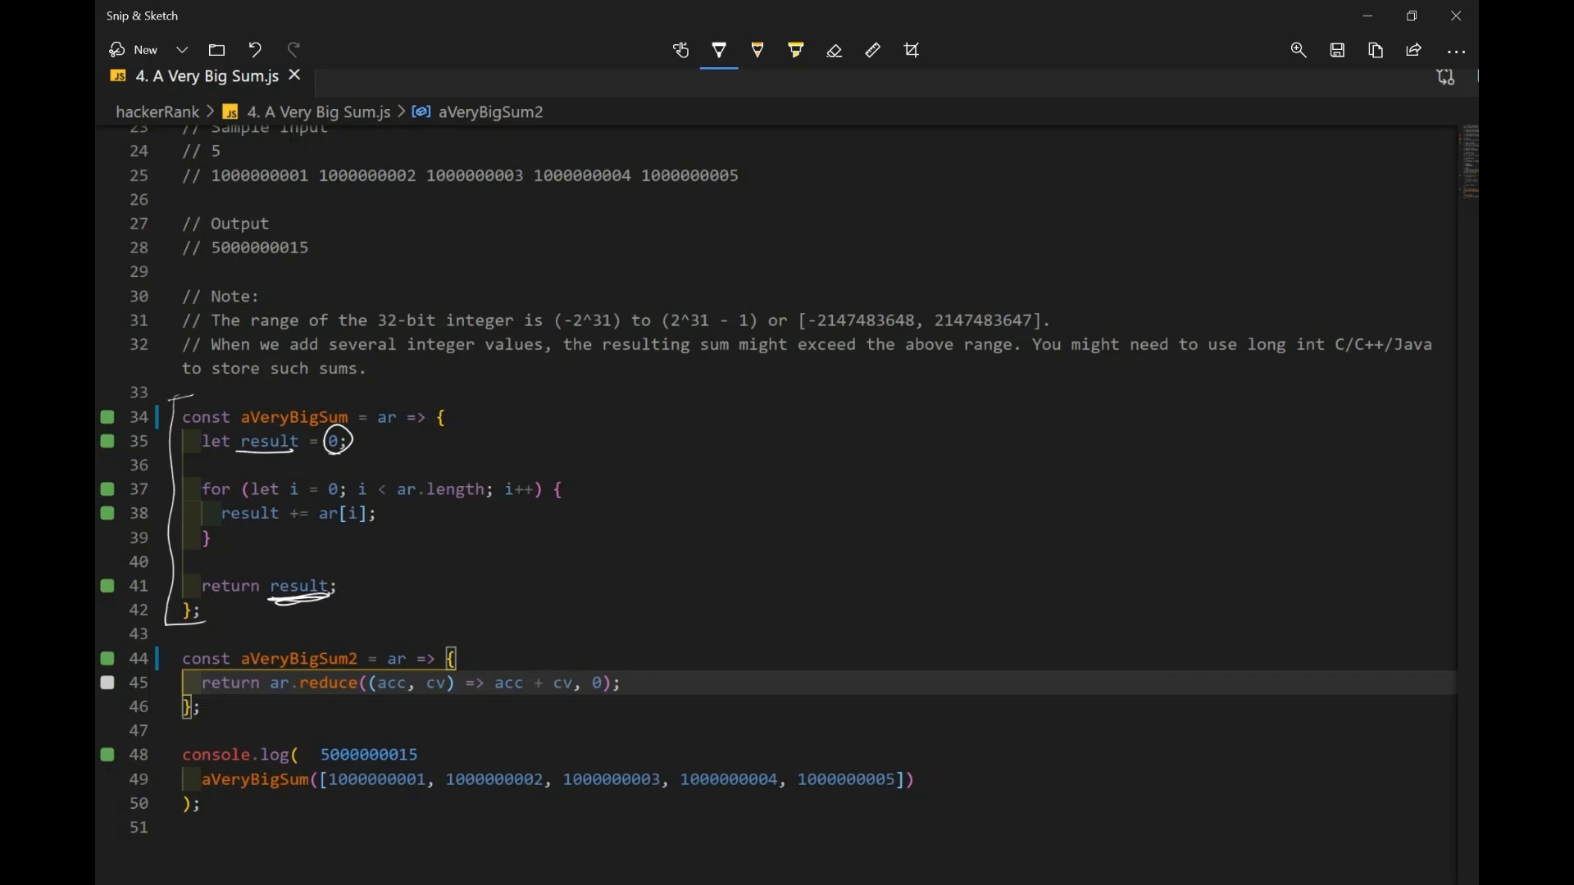
pyautogui.moveTo(185, 436); pyautogui.dragTo(216, 421)
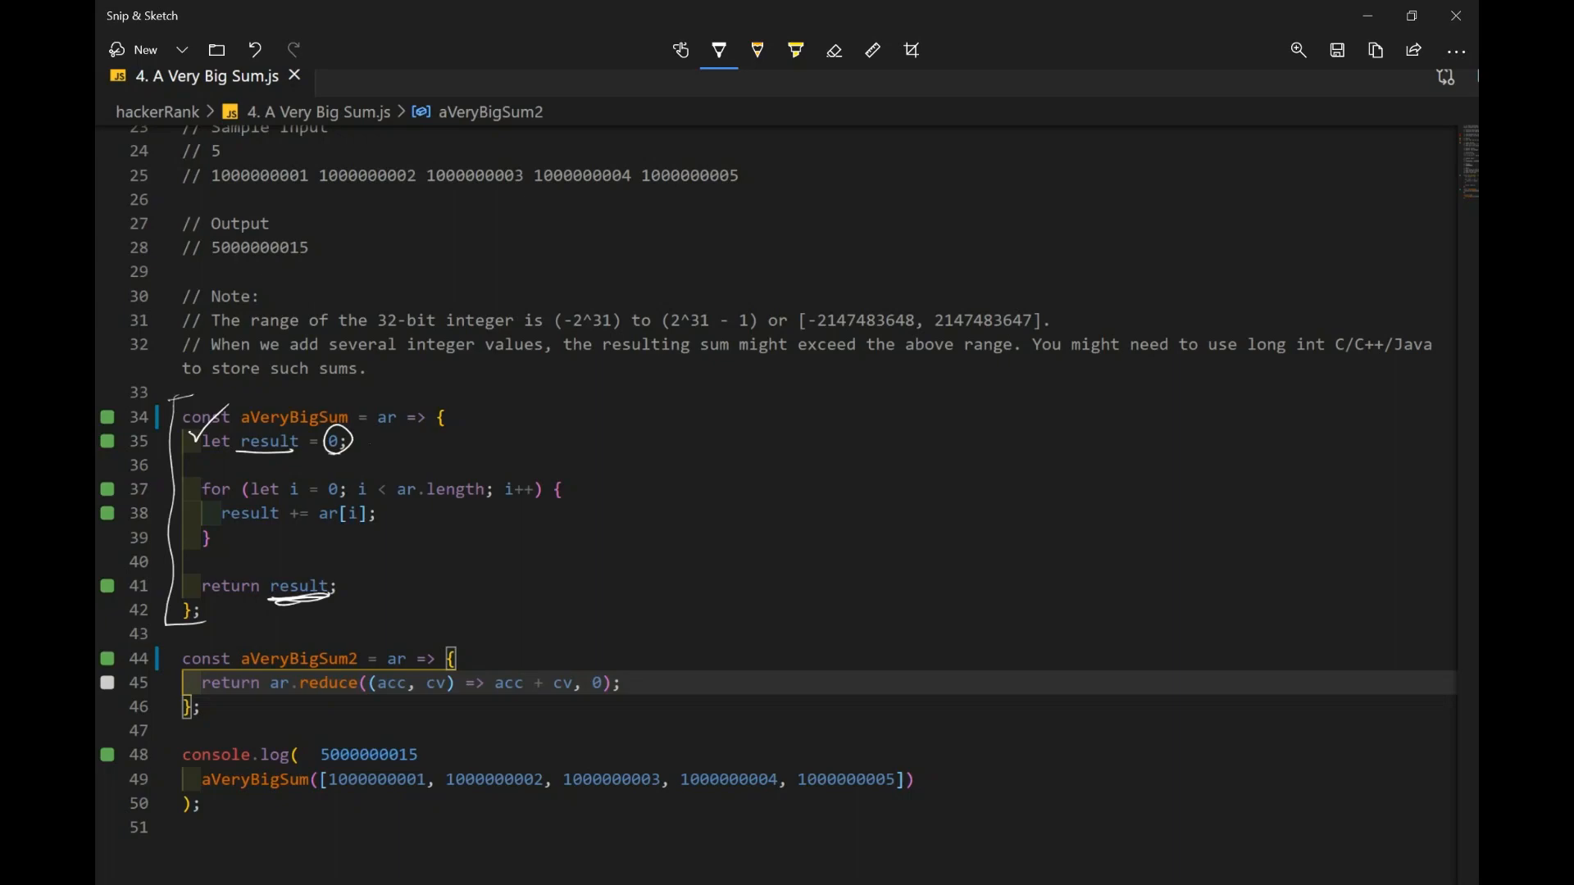
pyautogui.moveTo(190, 486); pyautogui.dragTo(207, 481)
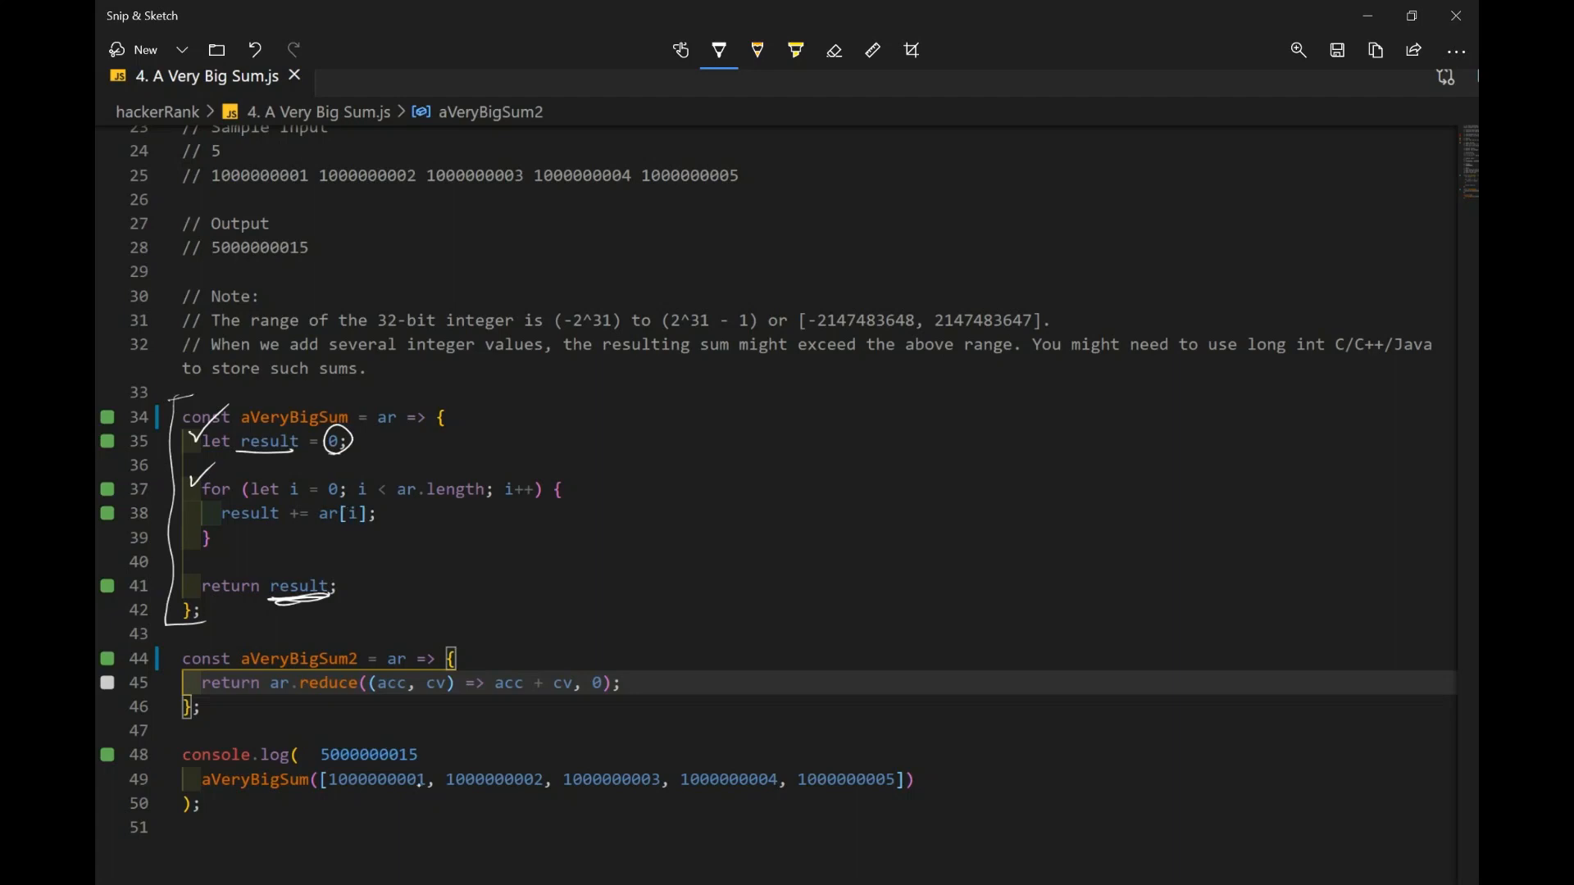
# Step: Tick the for loop line, underline the five big array numbers and circle each with plus signs
pyautogui.moveTo(326, 803); pyautogui.dragTo(913, 808)
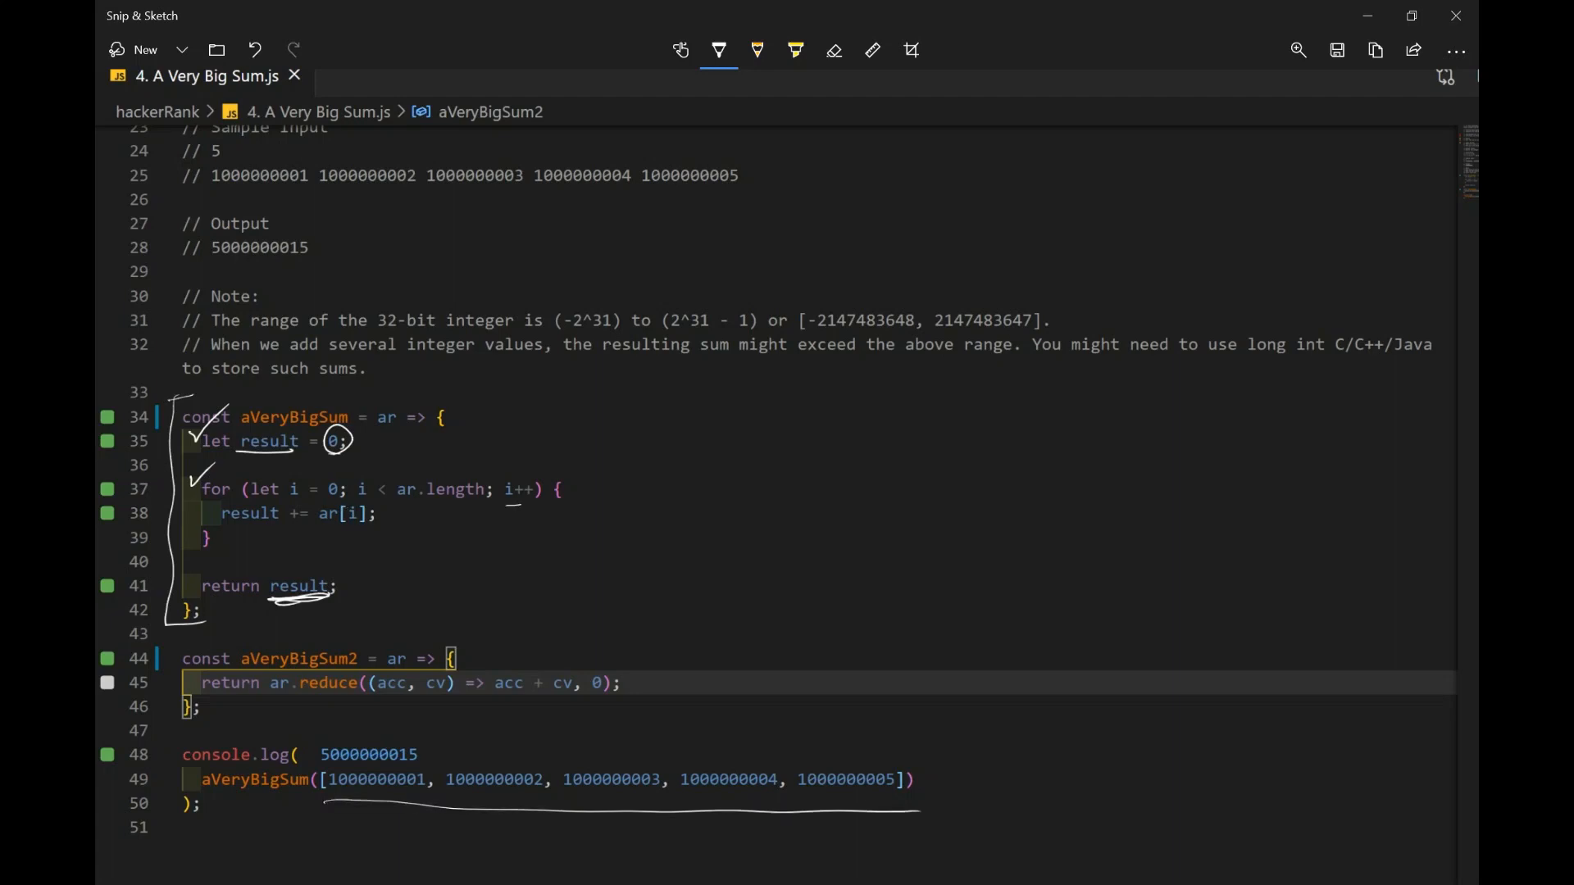
pyautogui.moveTo(501, 472); pyautogui.dragTo(543, 501)
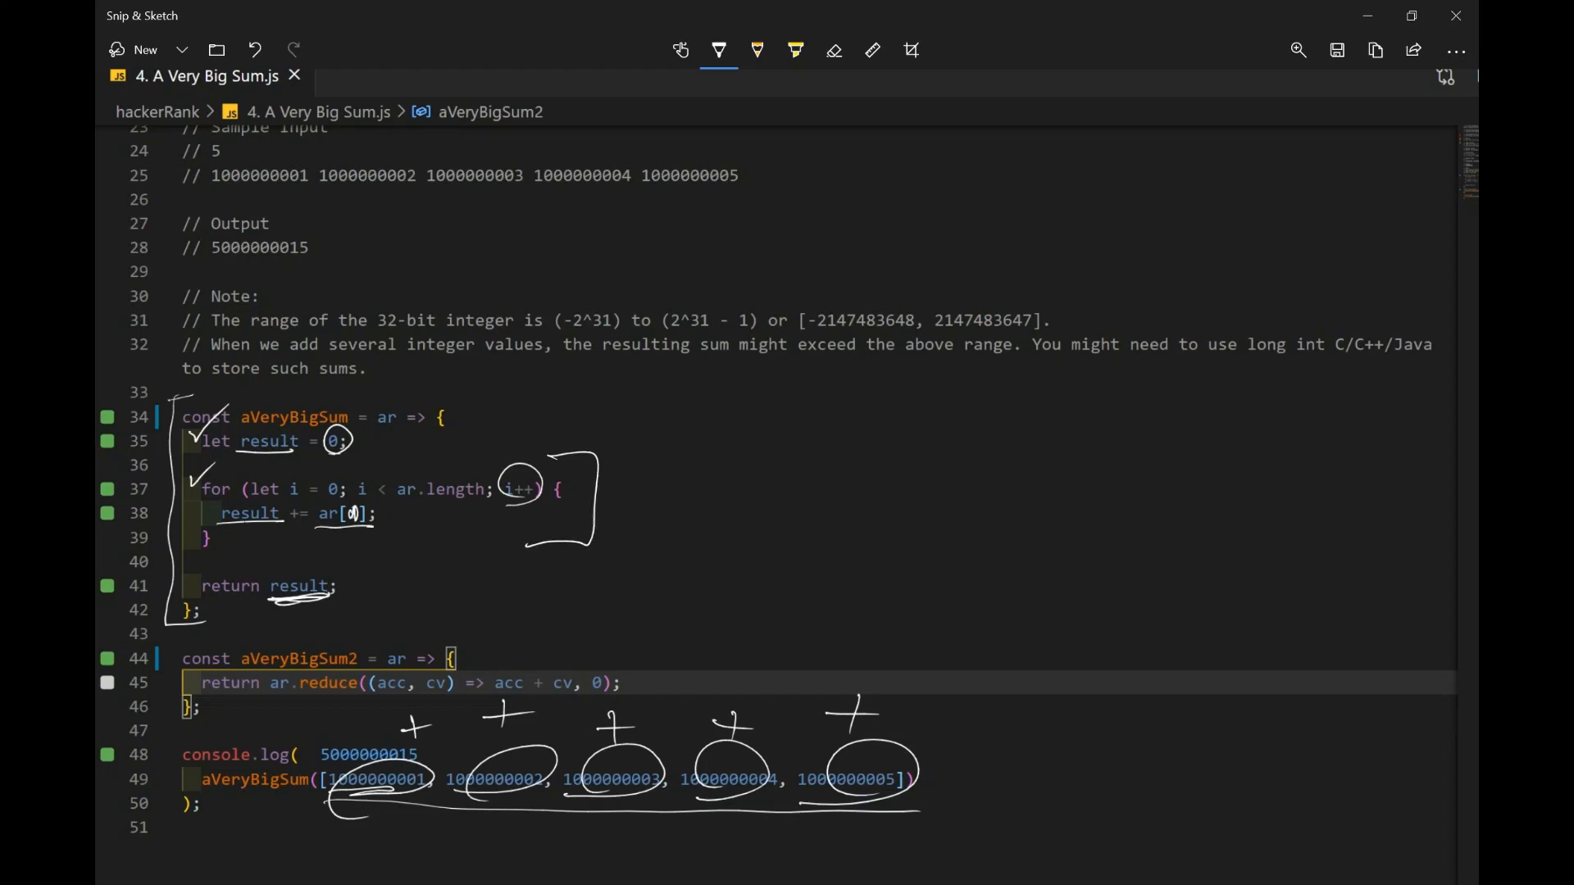
pyautogui.moveTo(633, 472); pyautogui.dragTo(662, 511)
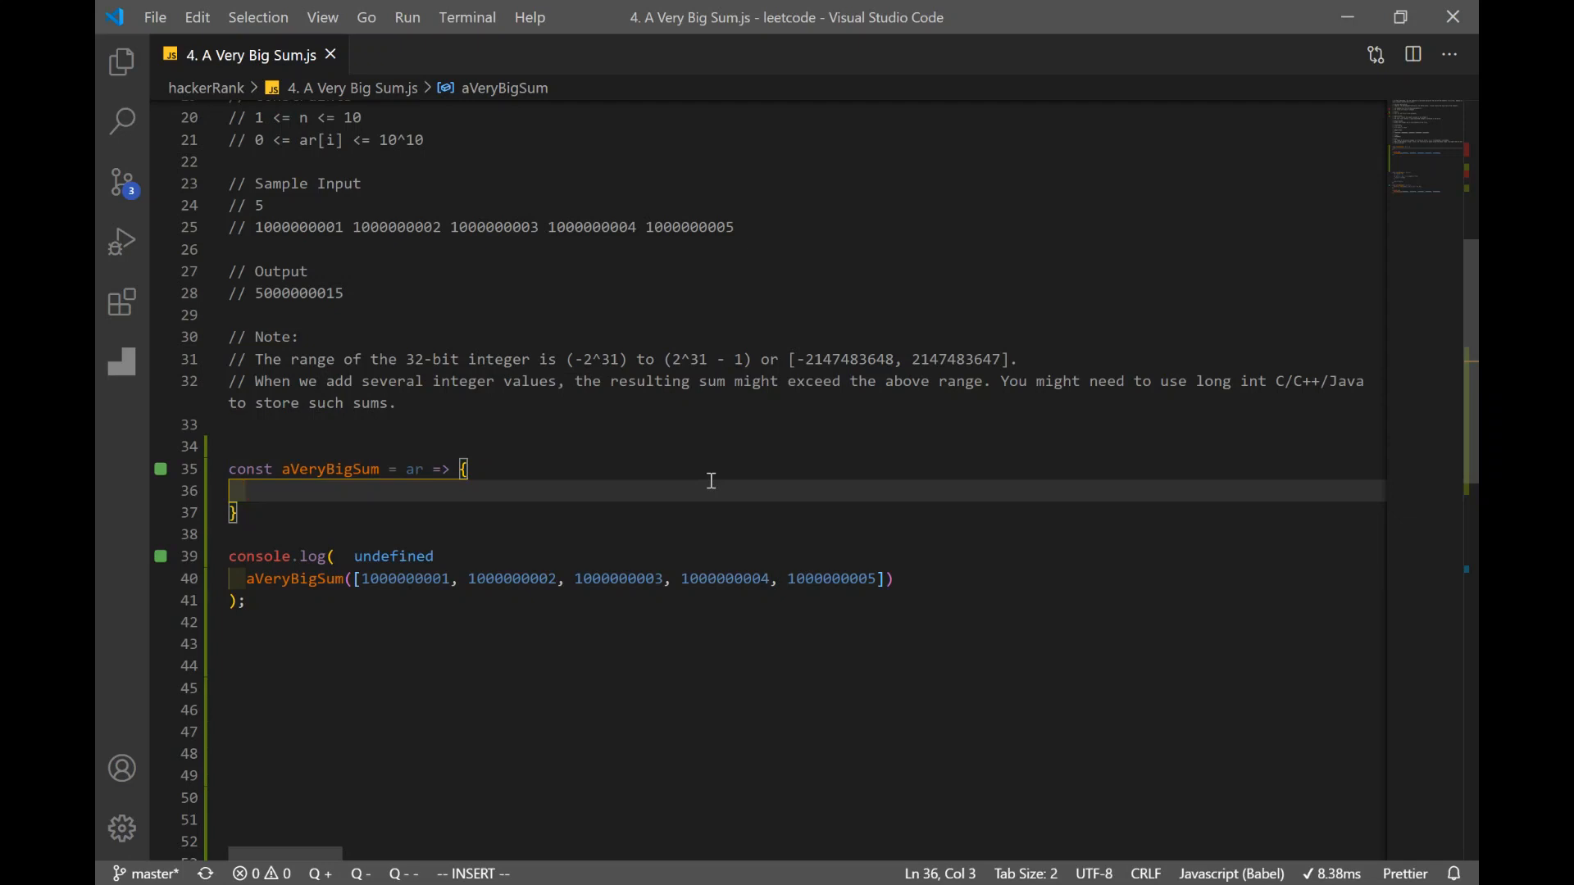
pyautogui.write('re')
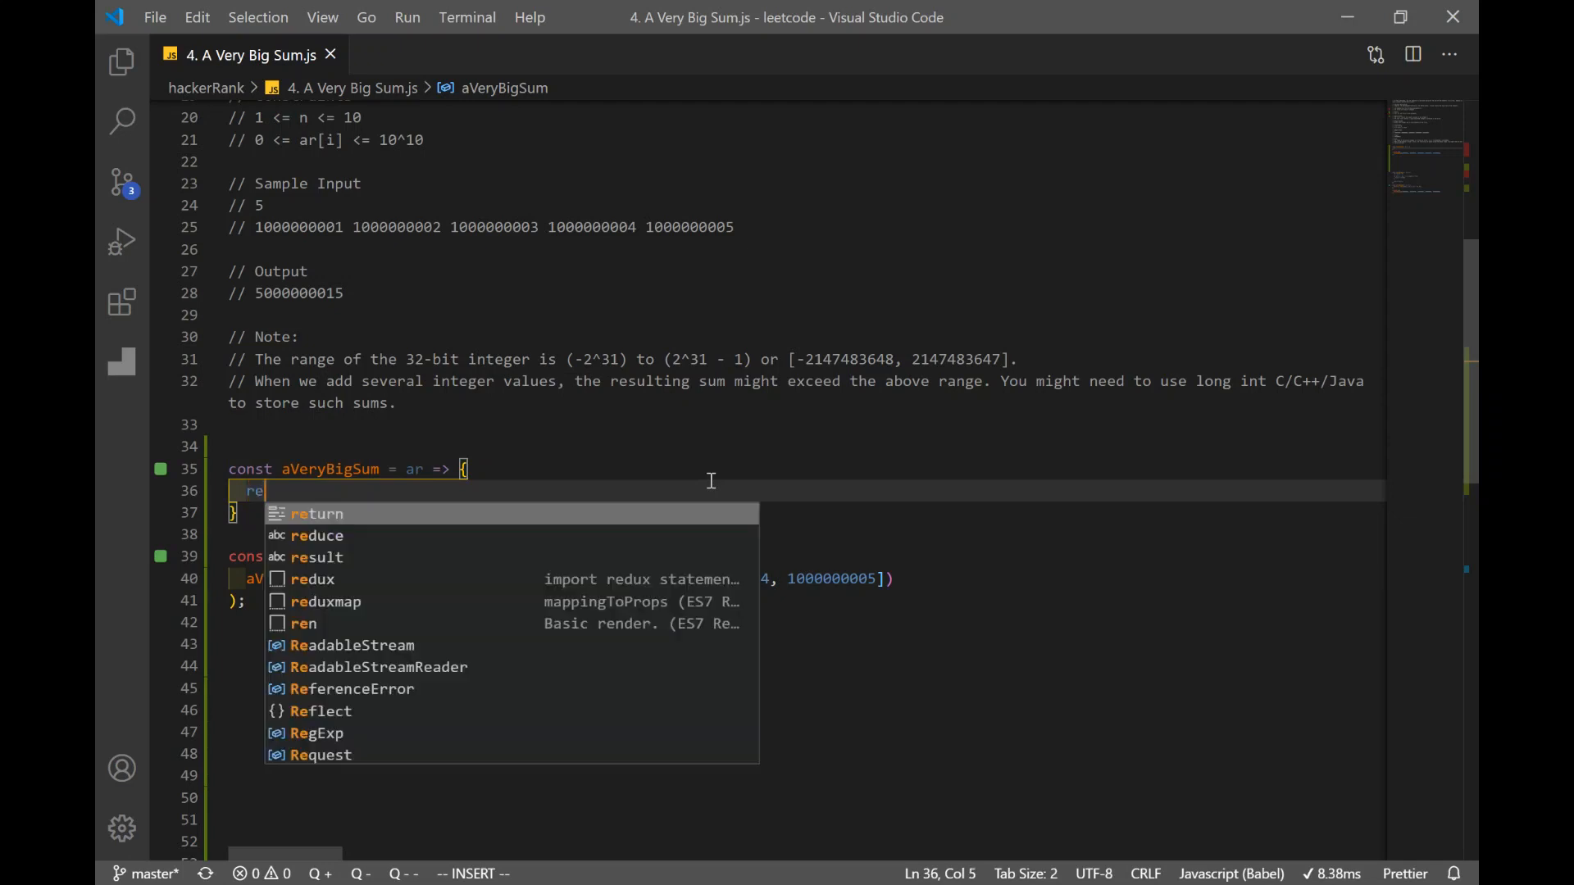
pyautogui.write('turn ar')
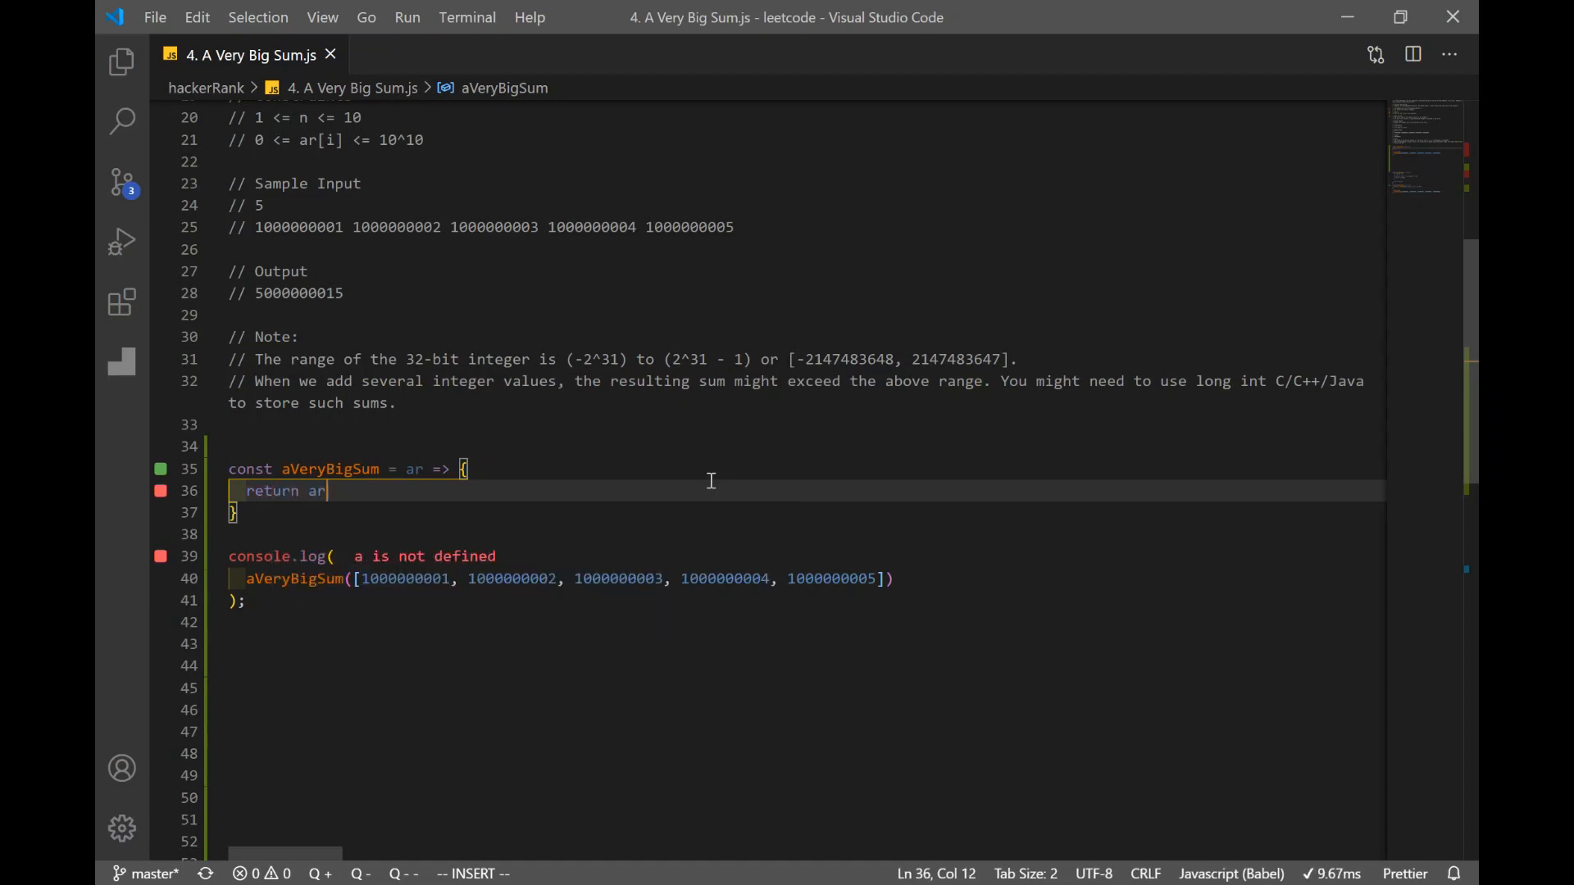
pyautogui.write('.reduce')
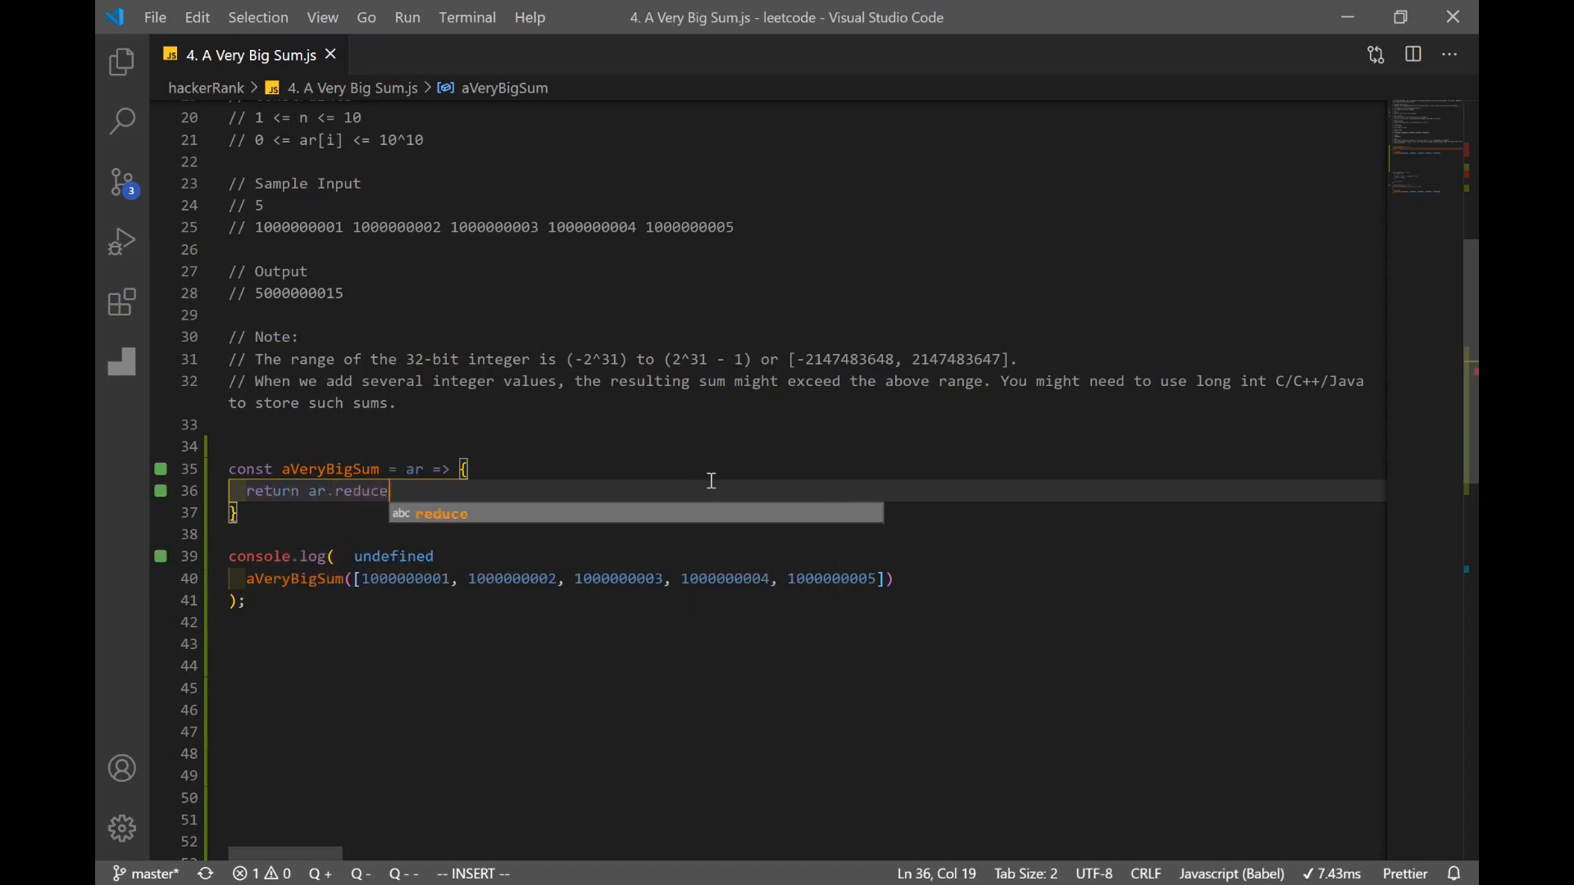
pyautogui.write('((')
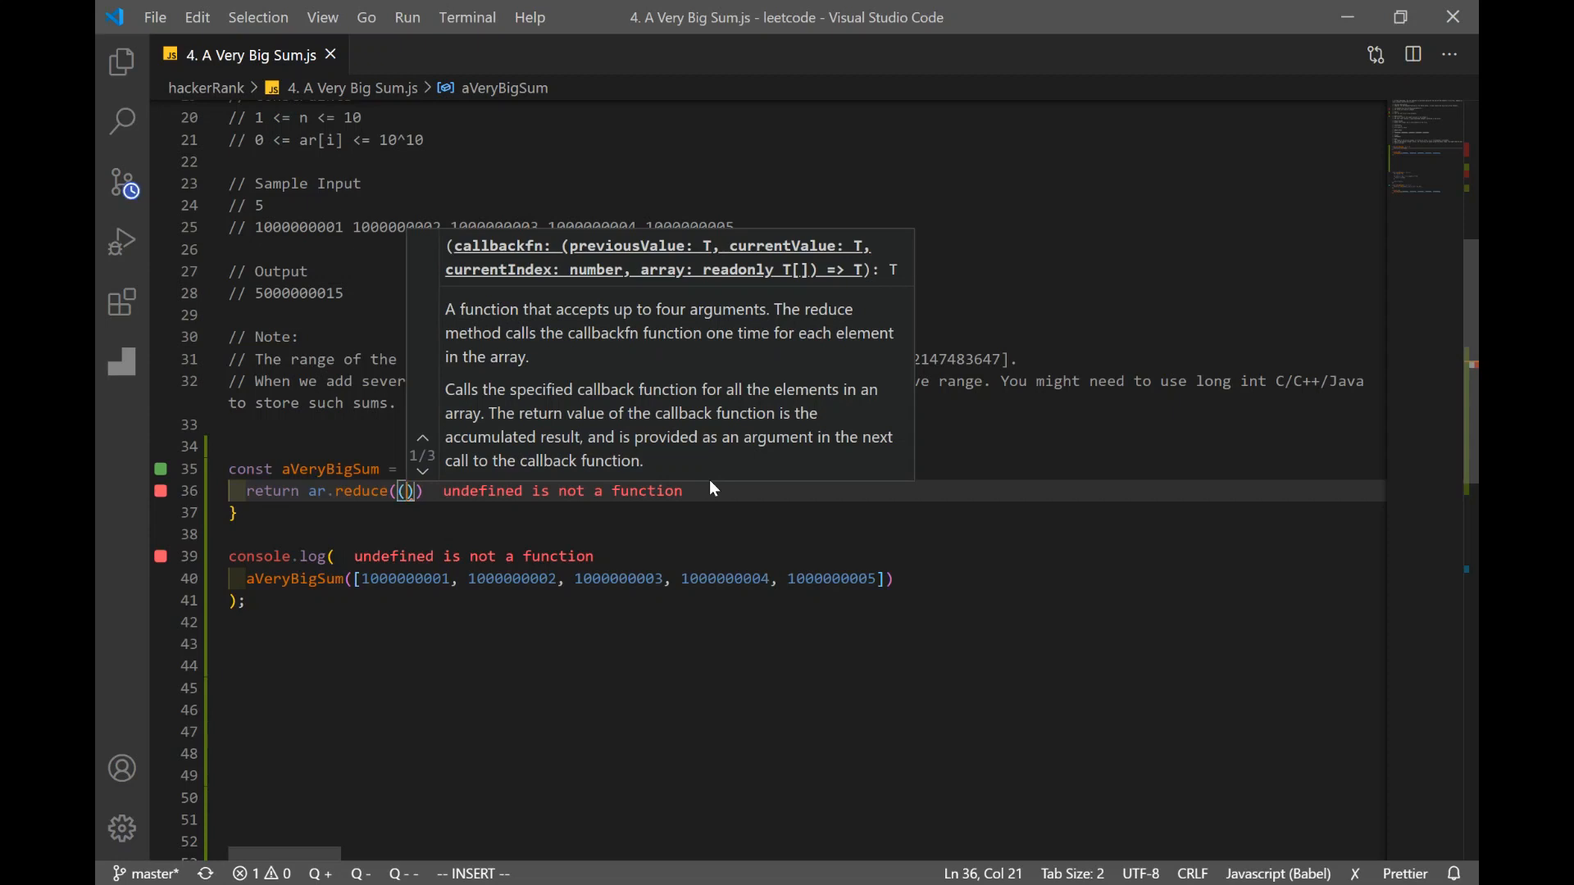
pyautogui.write('acc')
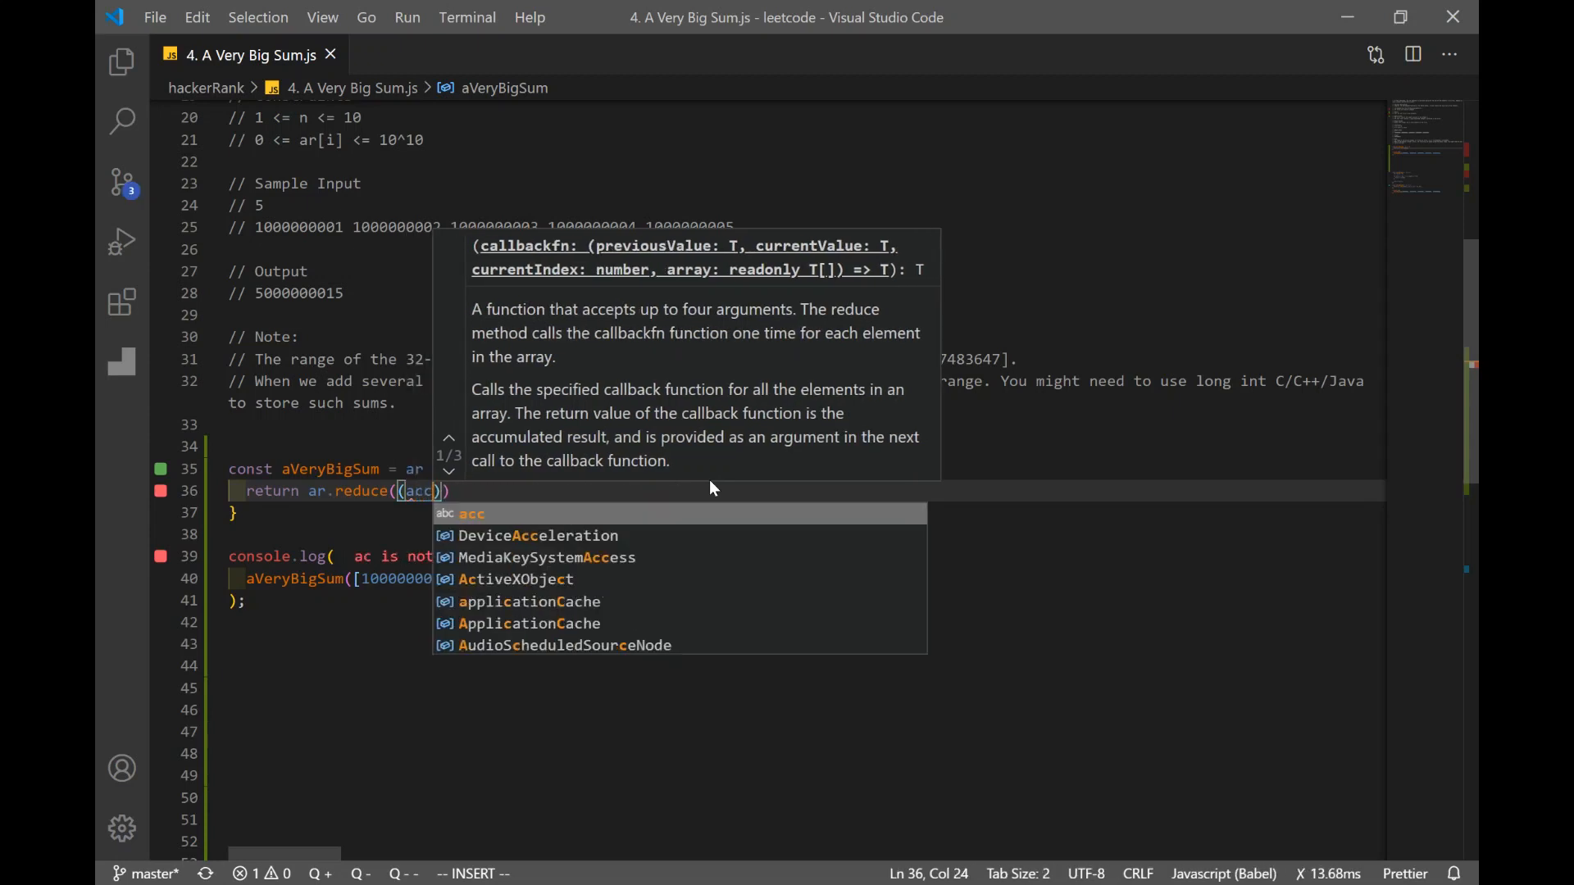
pyautogui.write(', cv')
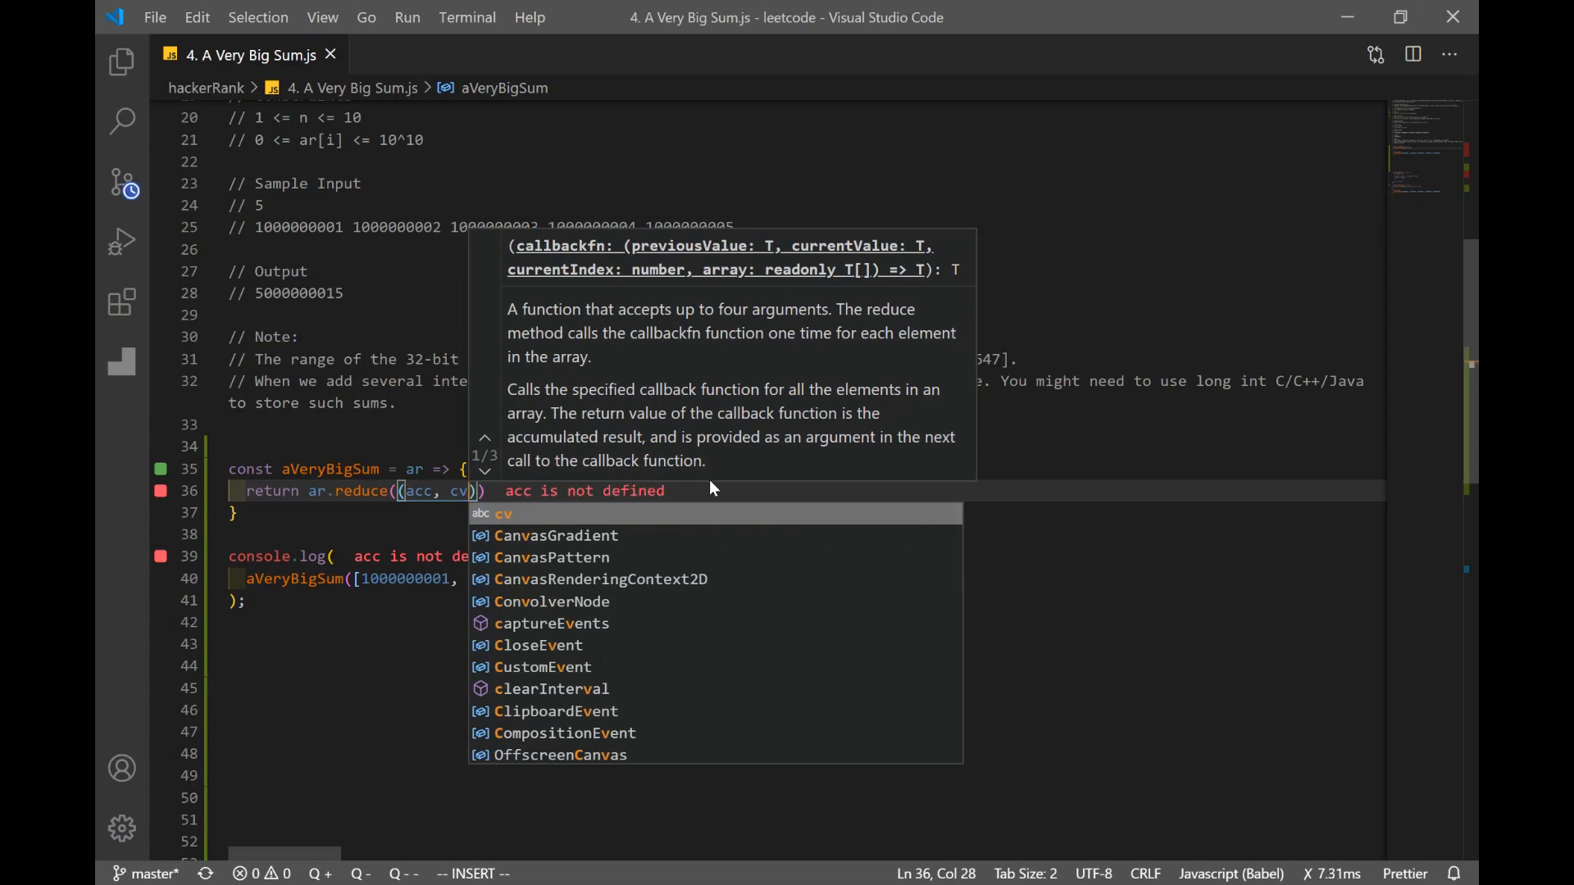
pyautogui.write('=>')
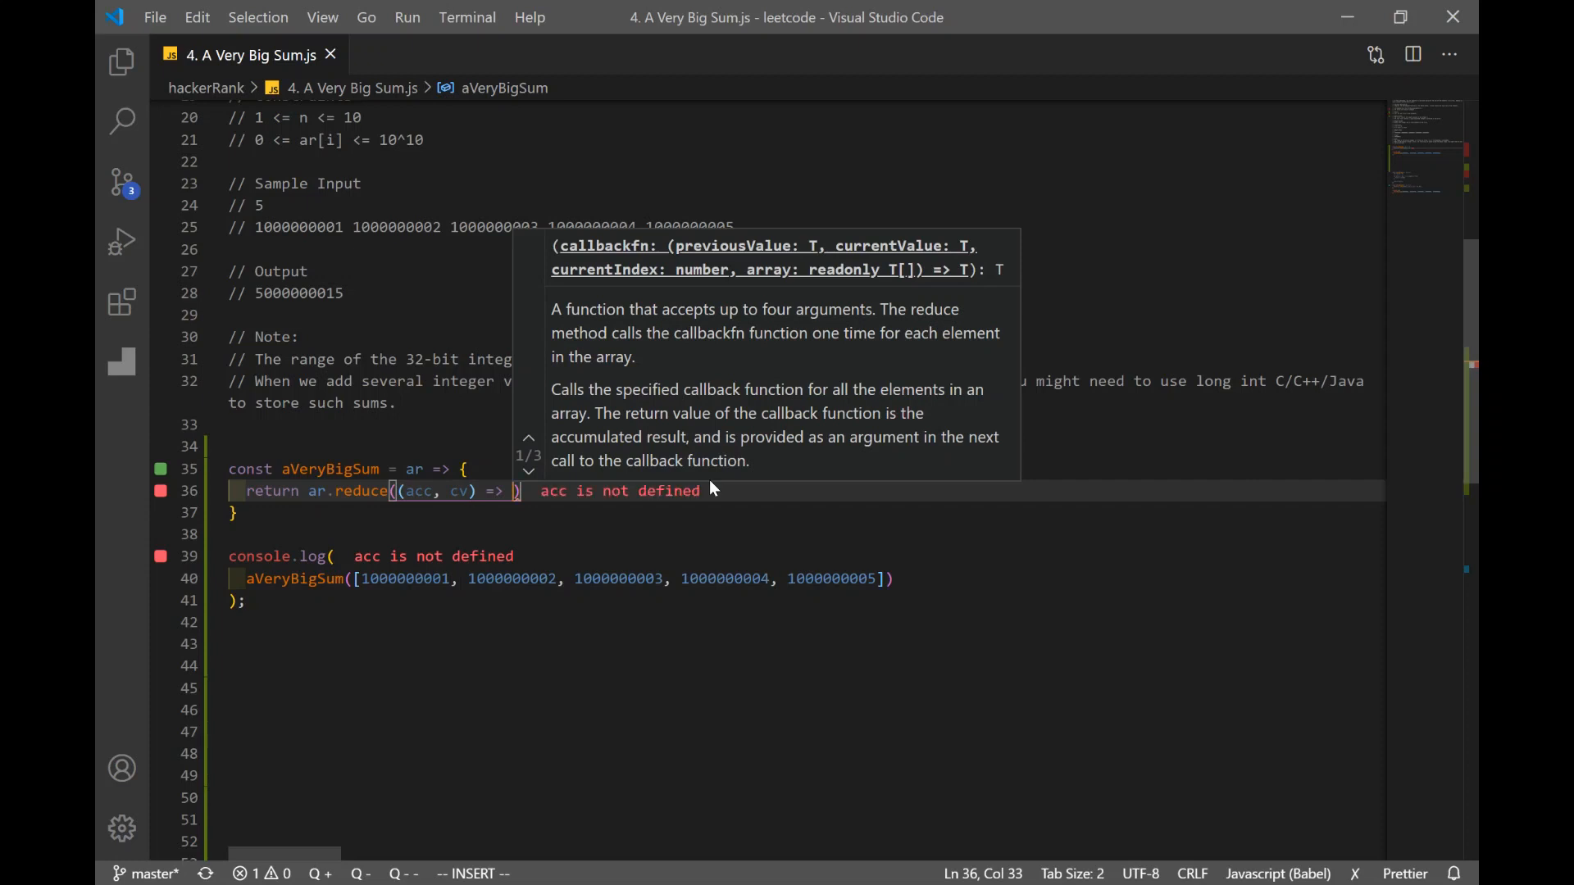
pyautogui.write('acc +')
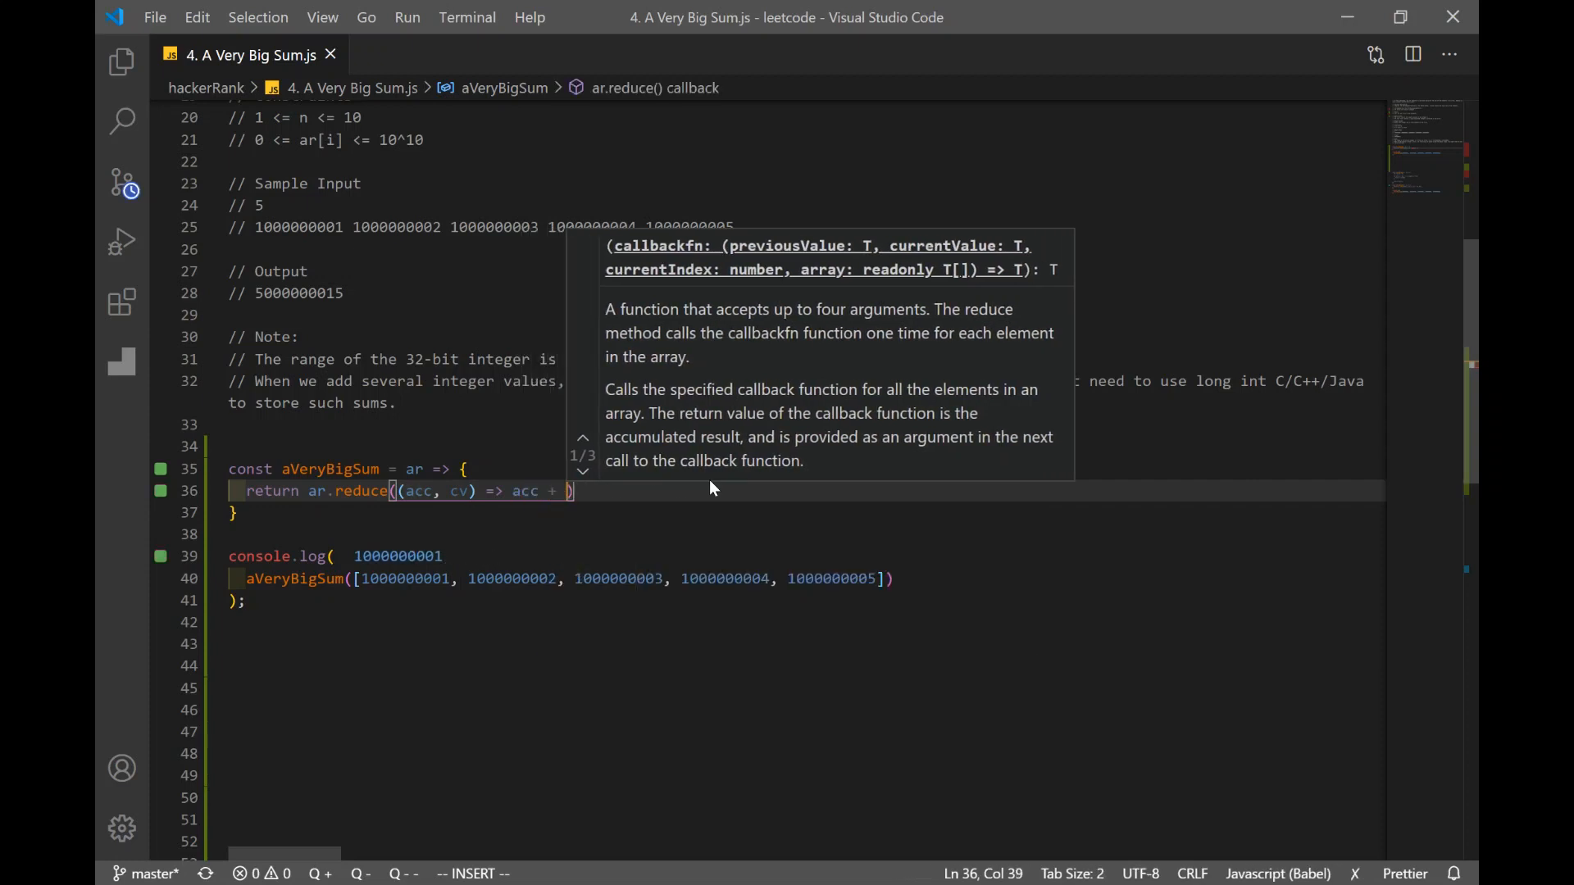
pyautogui.write('cv,')
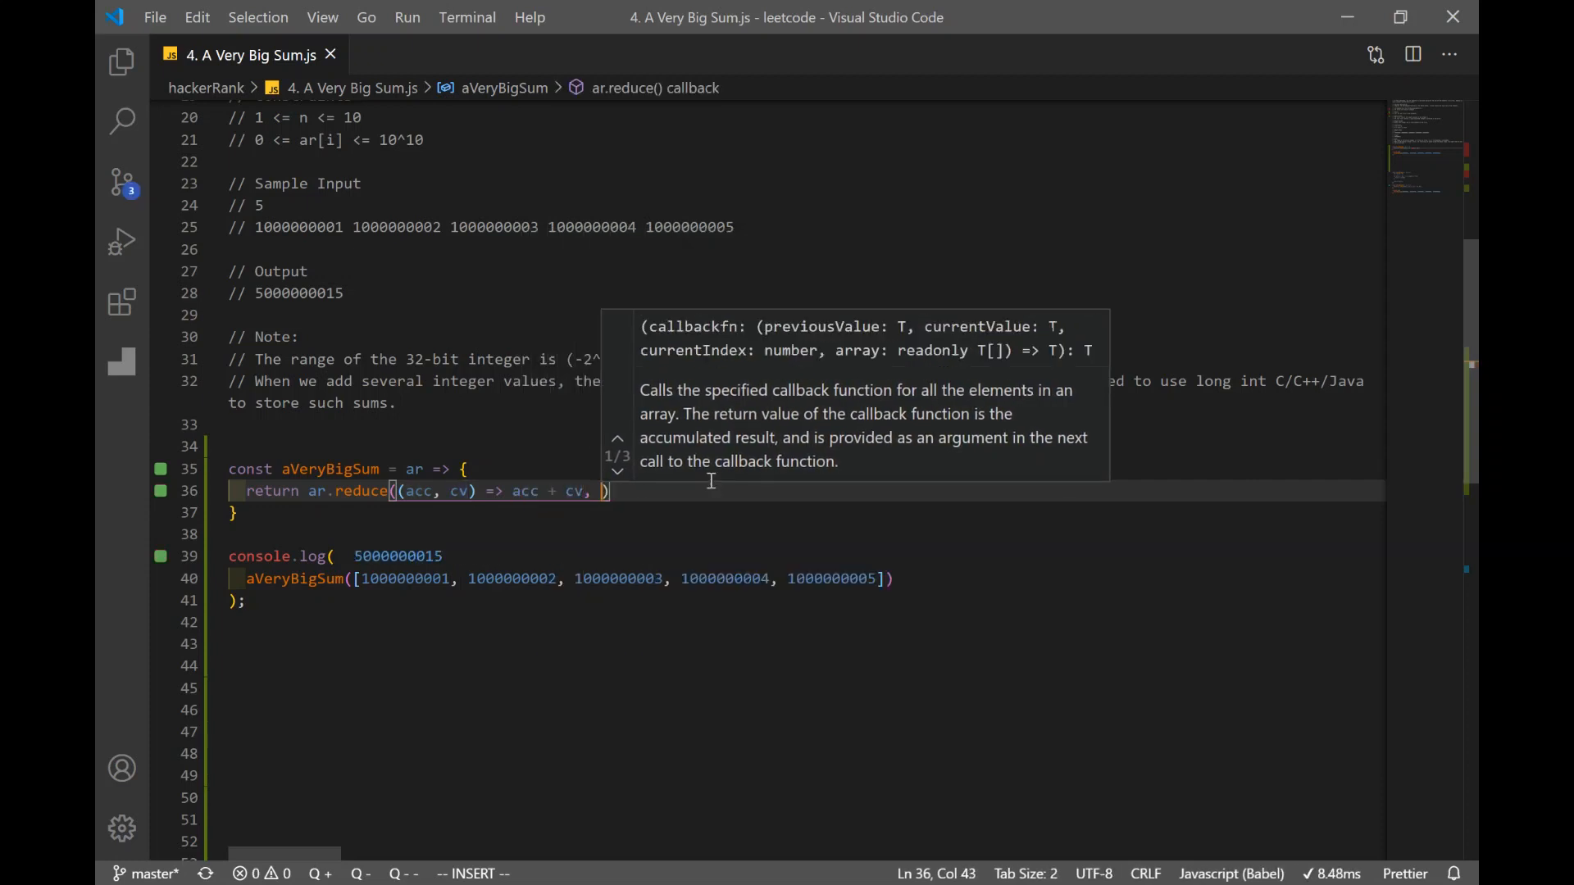
pyautogui.write('0')
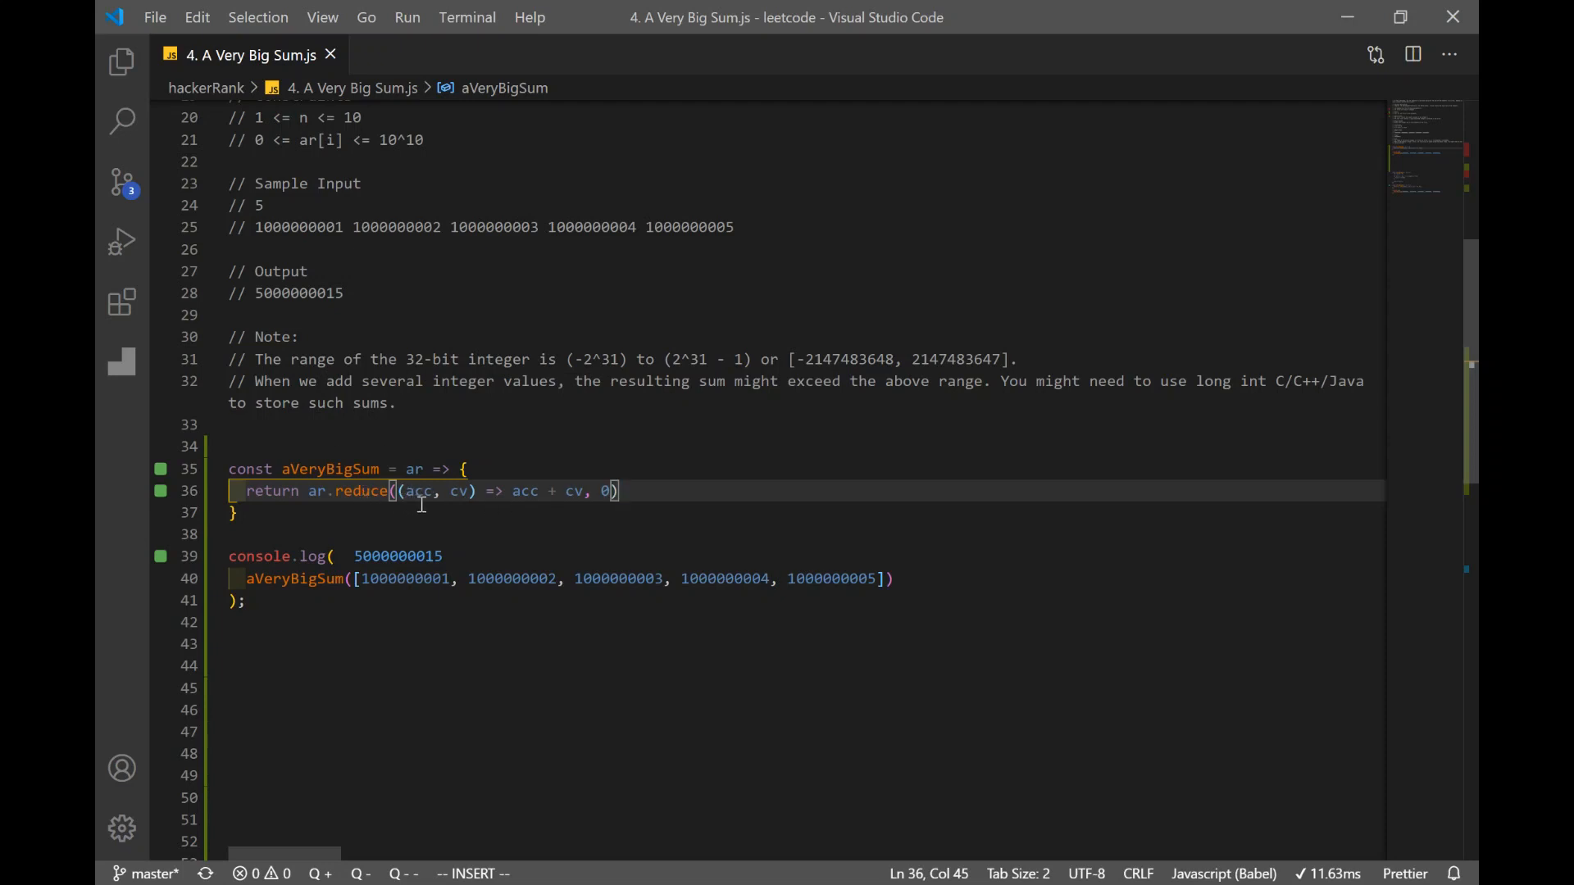
pyautogui.moveTo(504, 536)
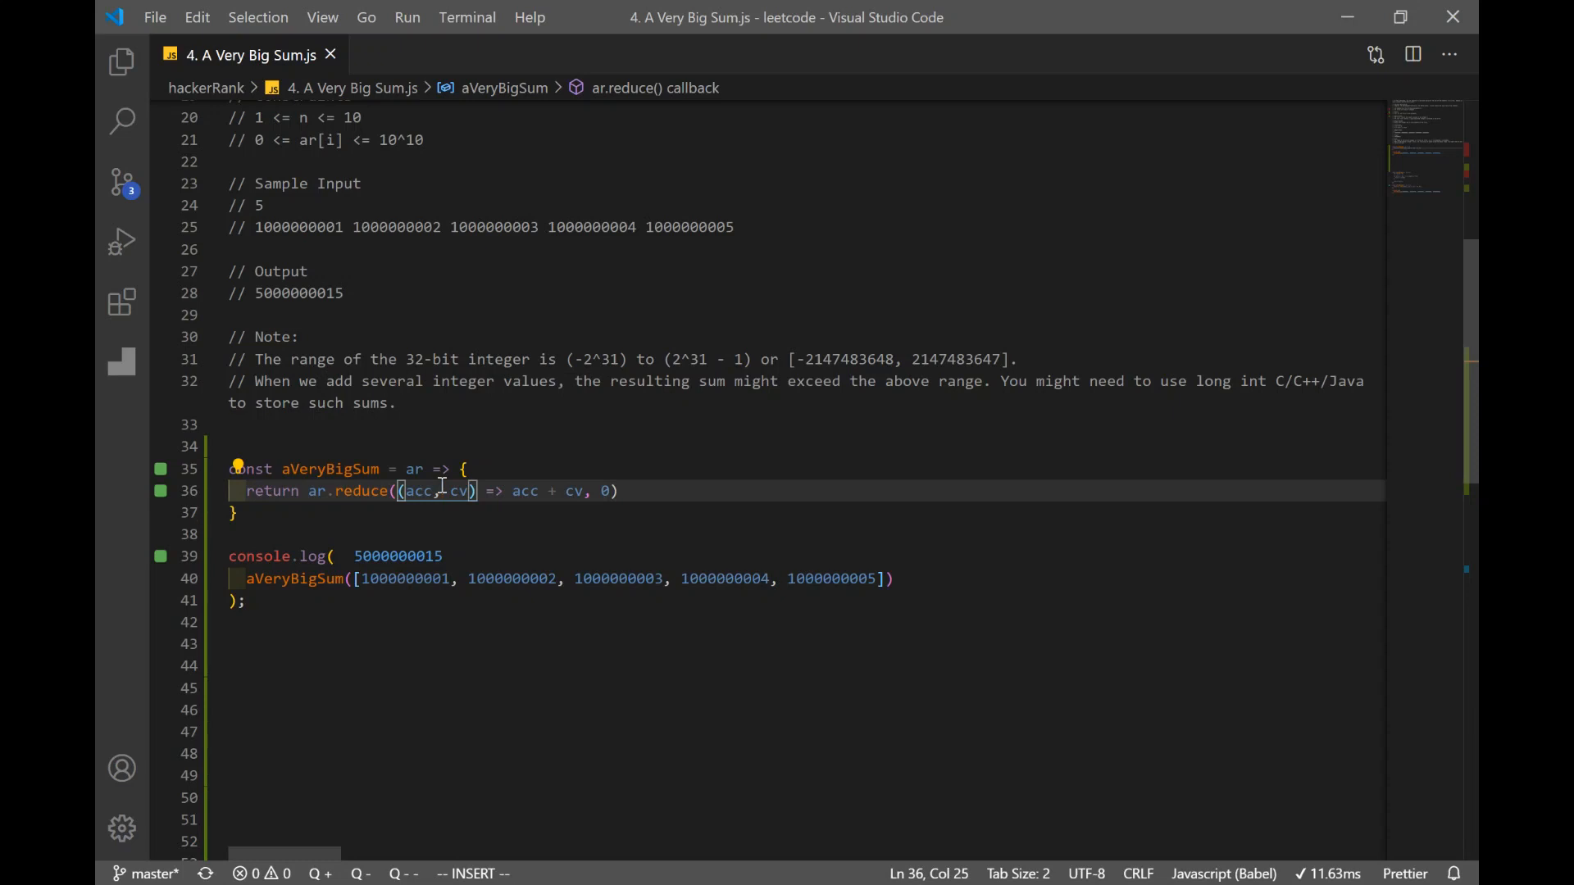
pyautogui.doubleClick(458, 490)
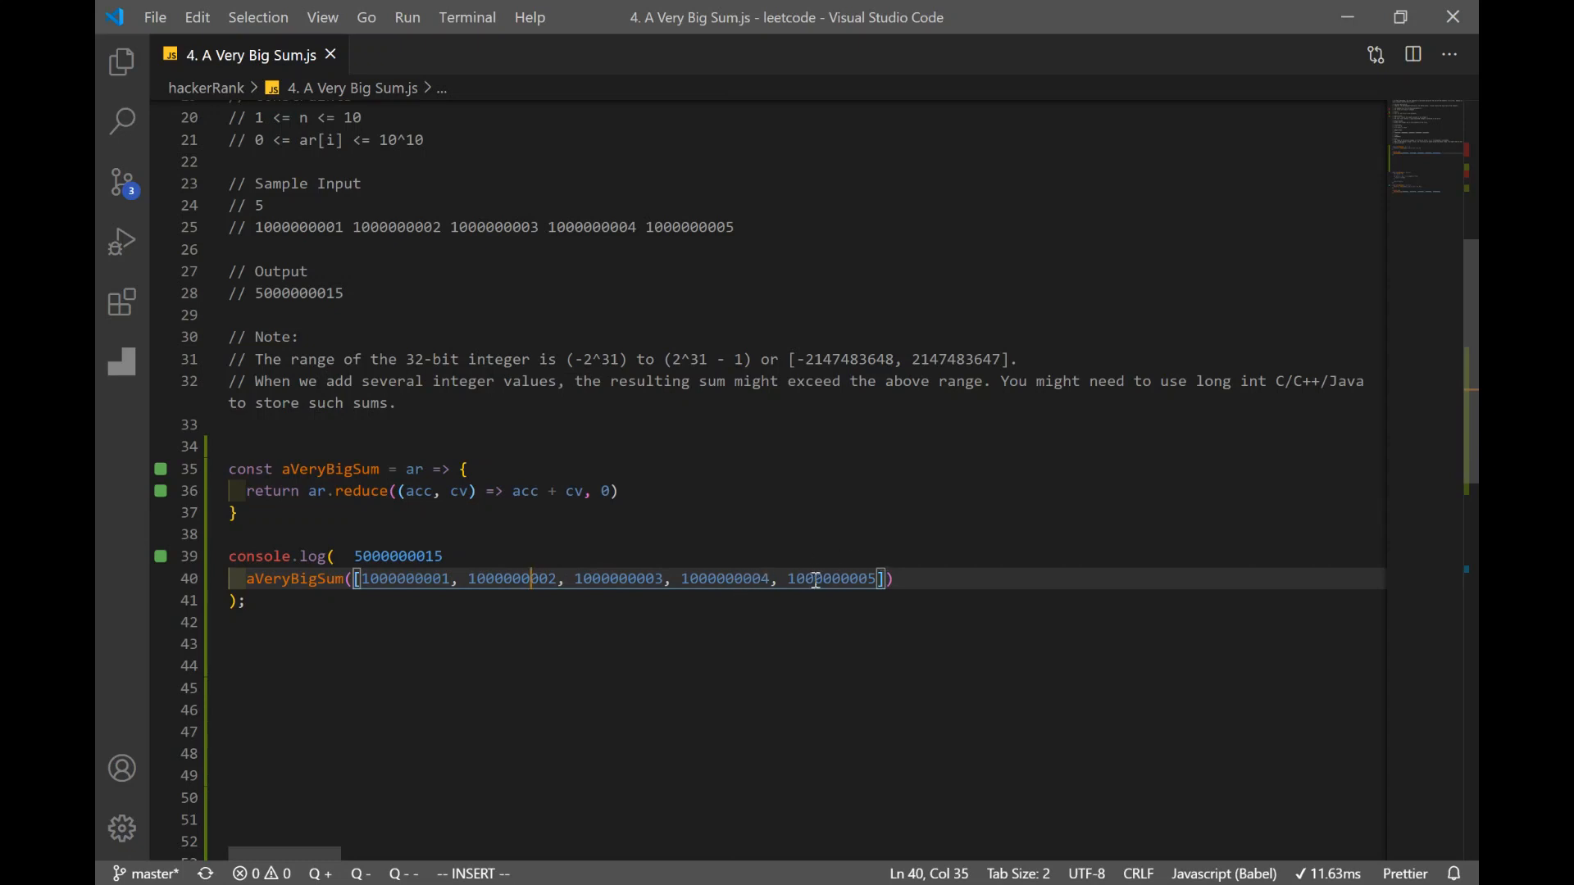
pyautogui.moveTo(798, 581)
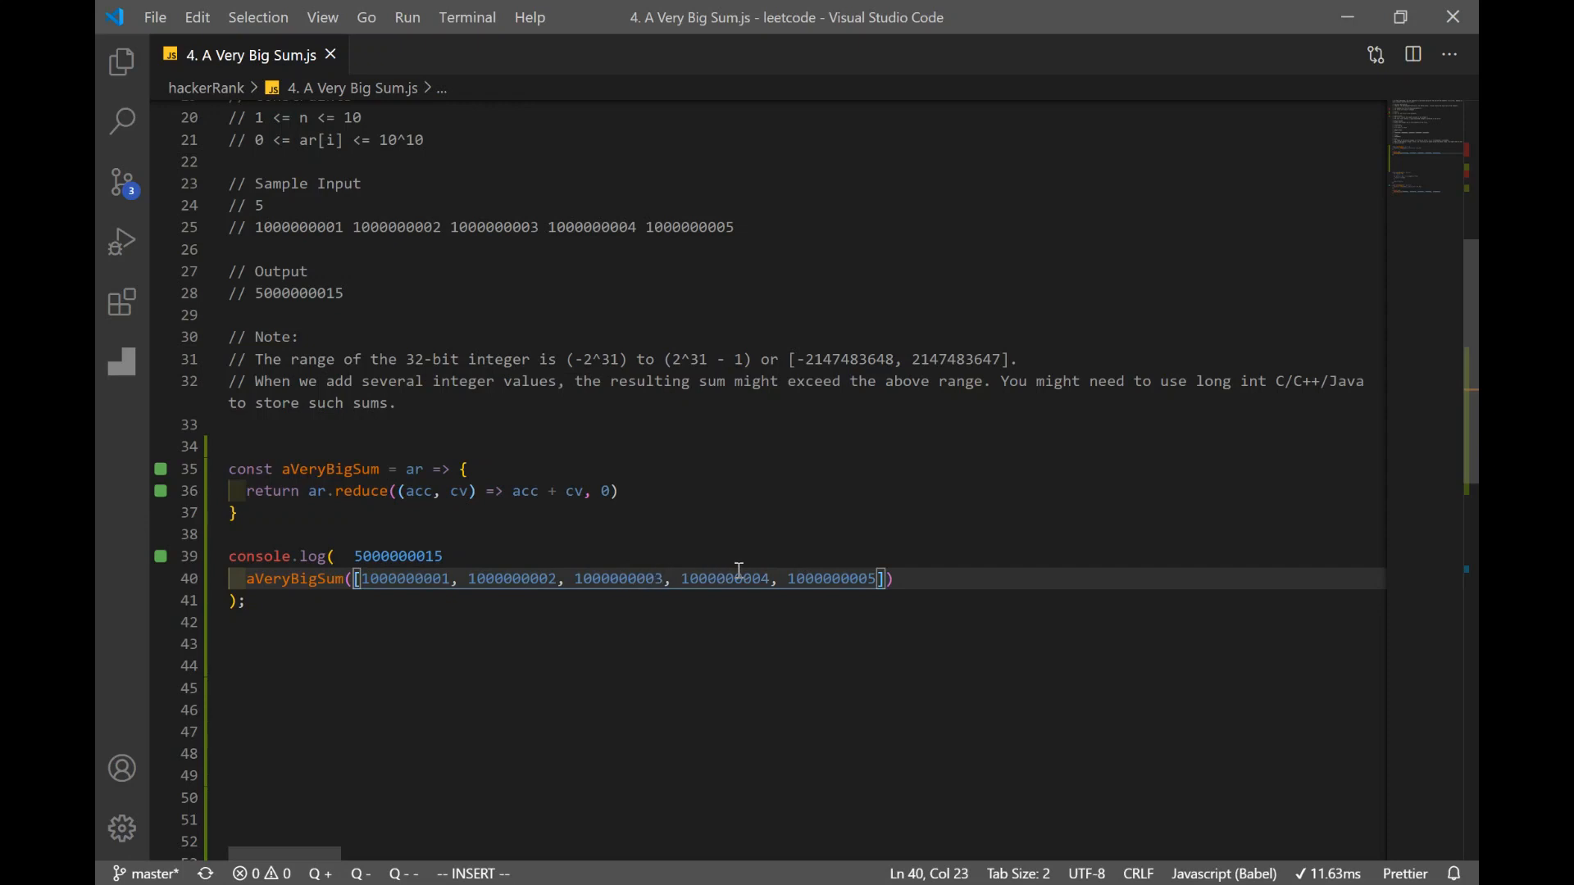
pyautogui.moveTo(765, 605)
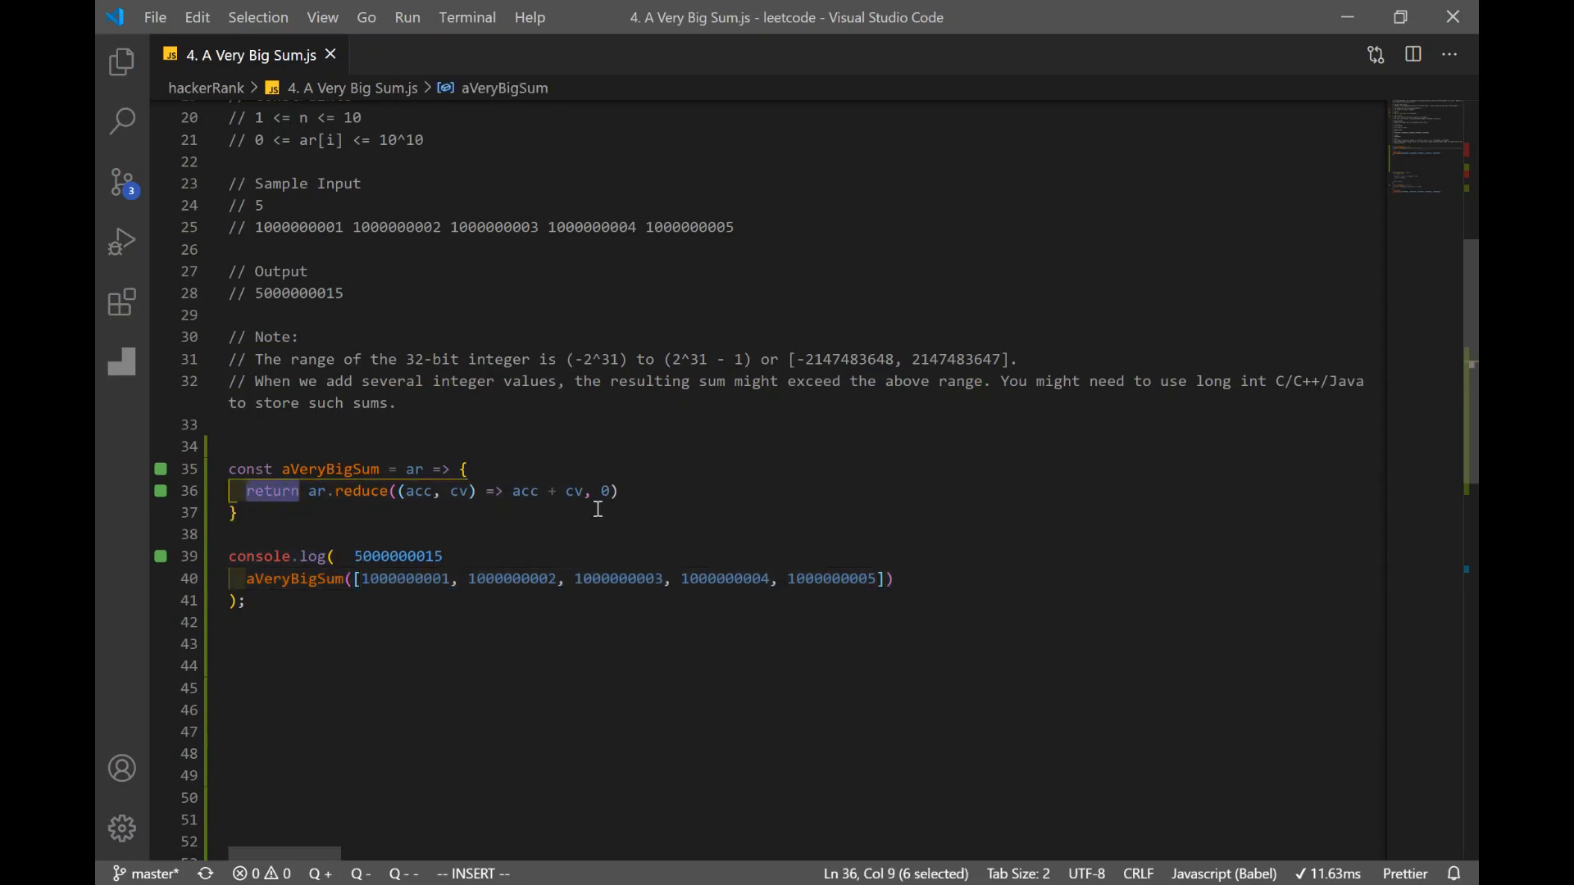
pyautogui.moveTo(495, 512)
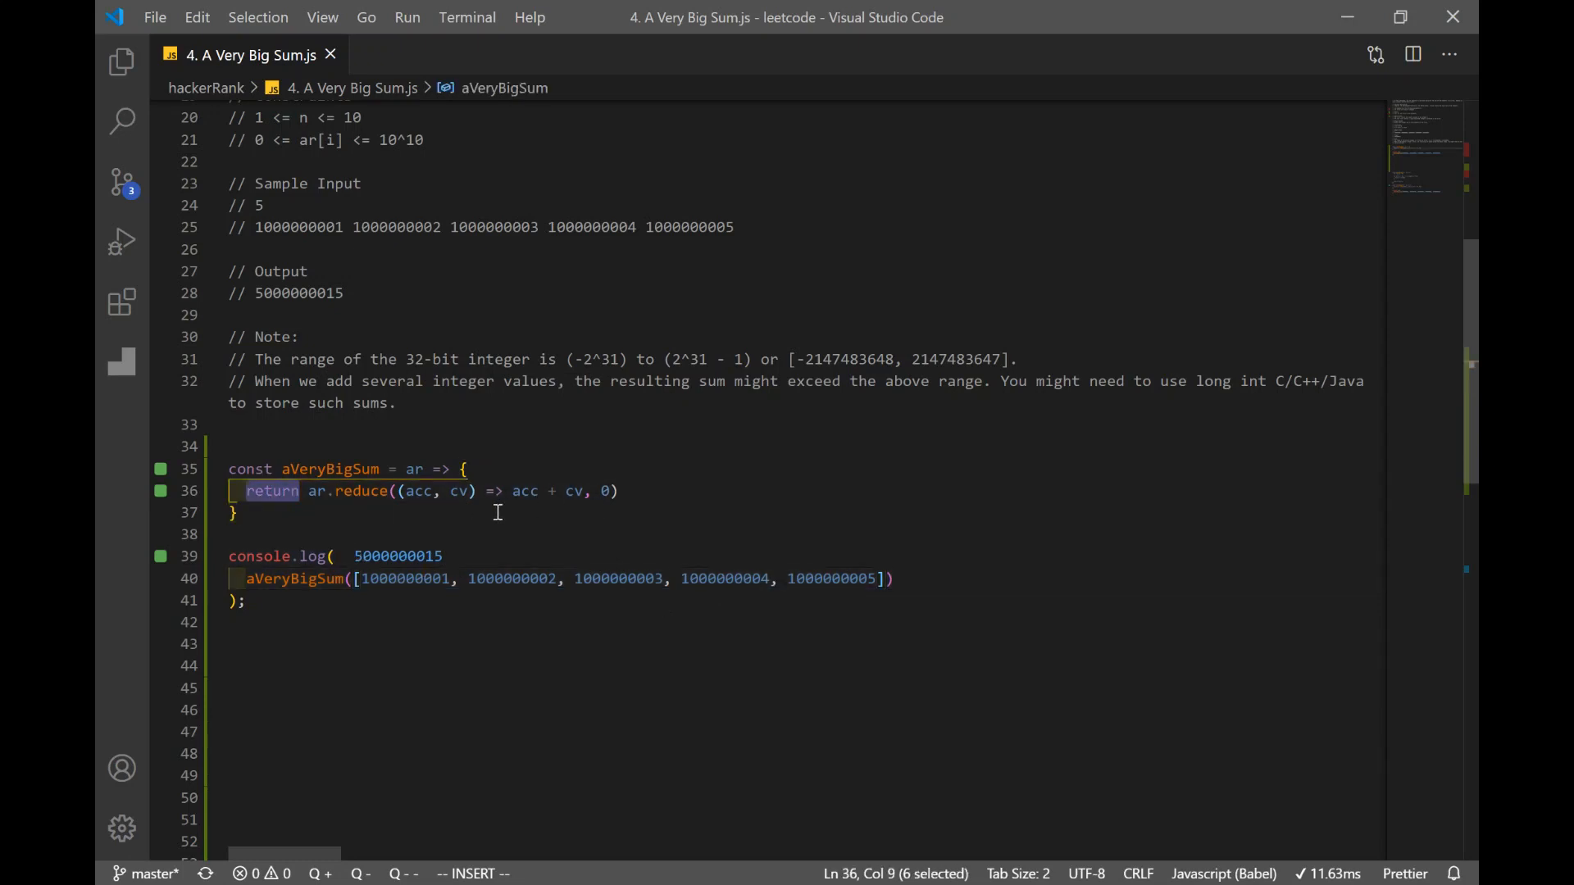
pyautogui.click(372, 513)
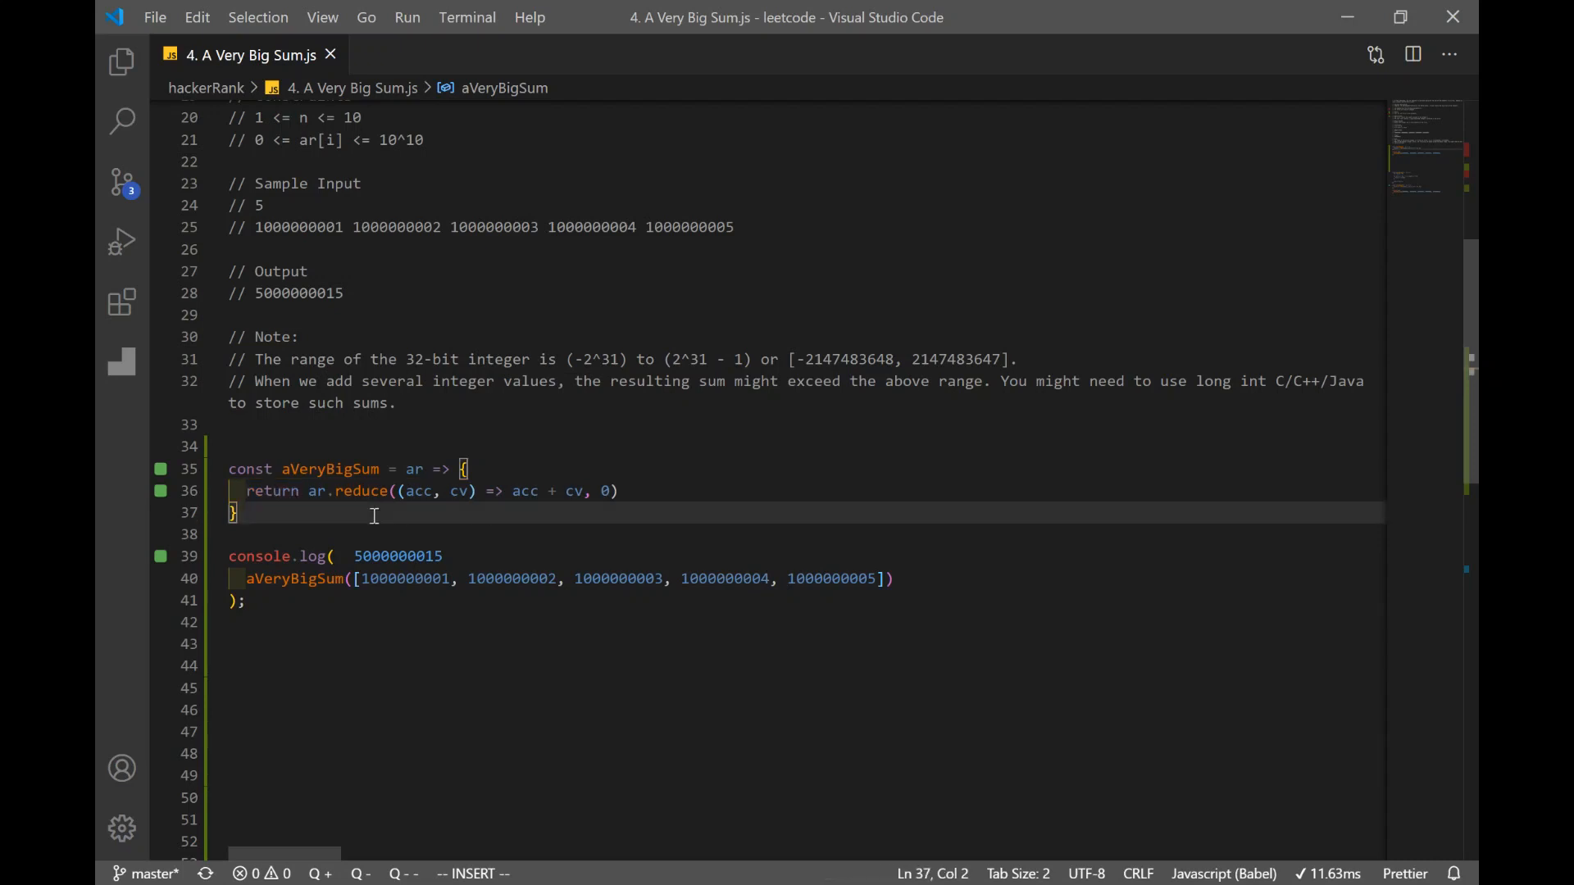
pyautogui.click(310, 490)
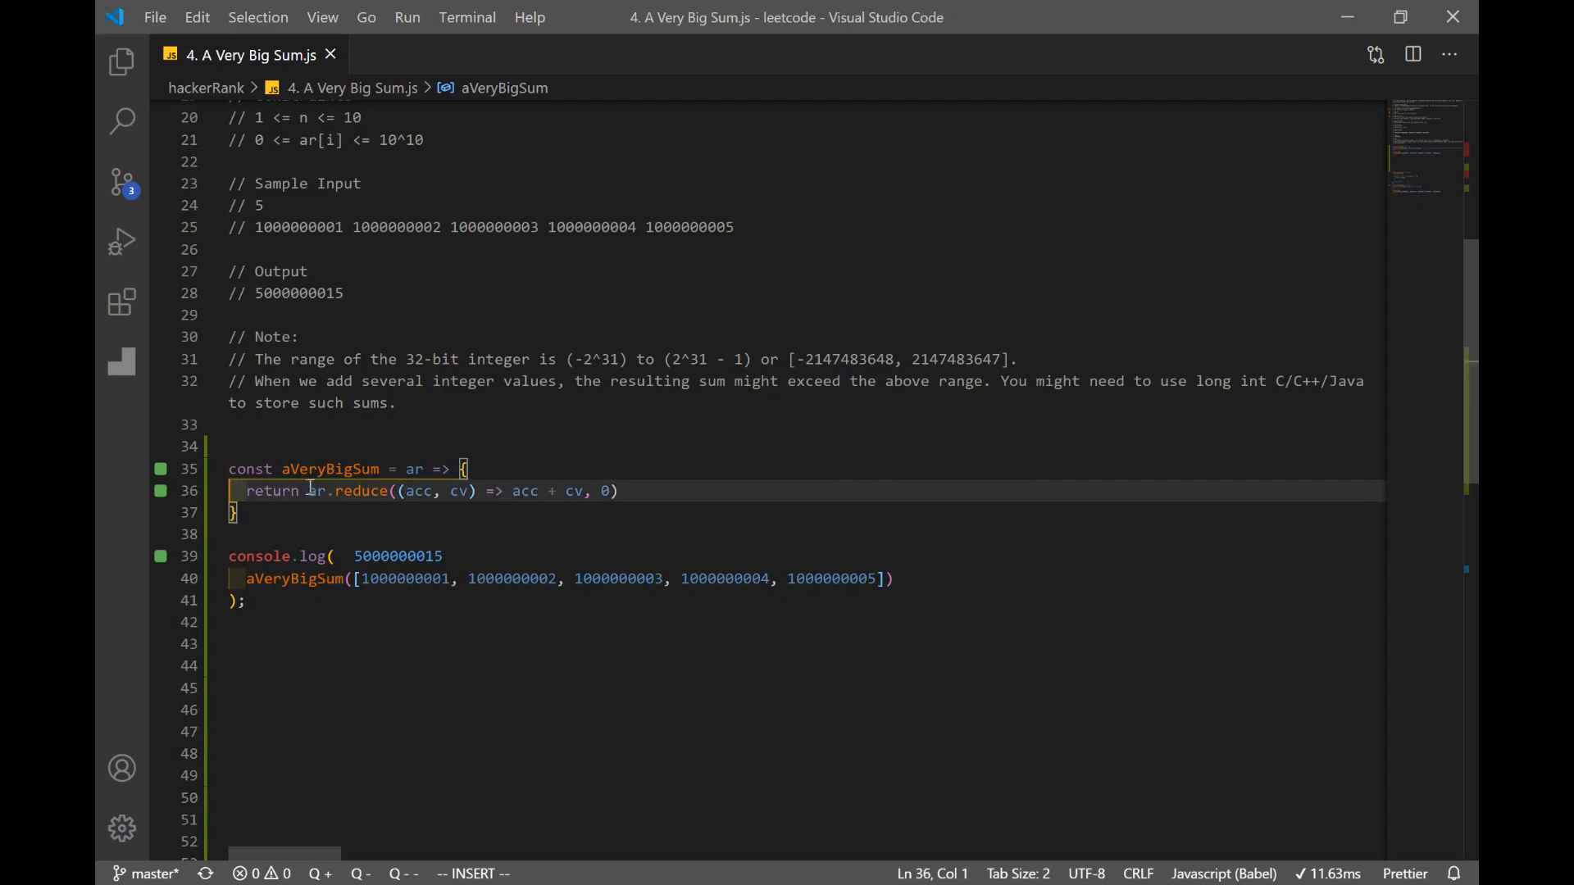
pyautogui.click(368, 490)
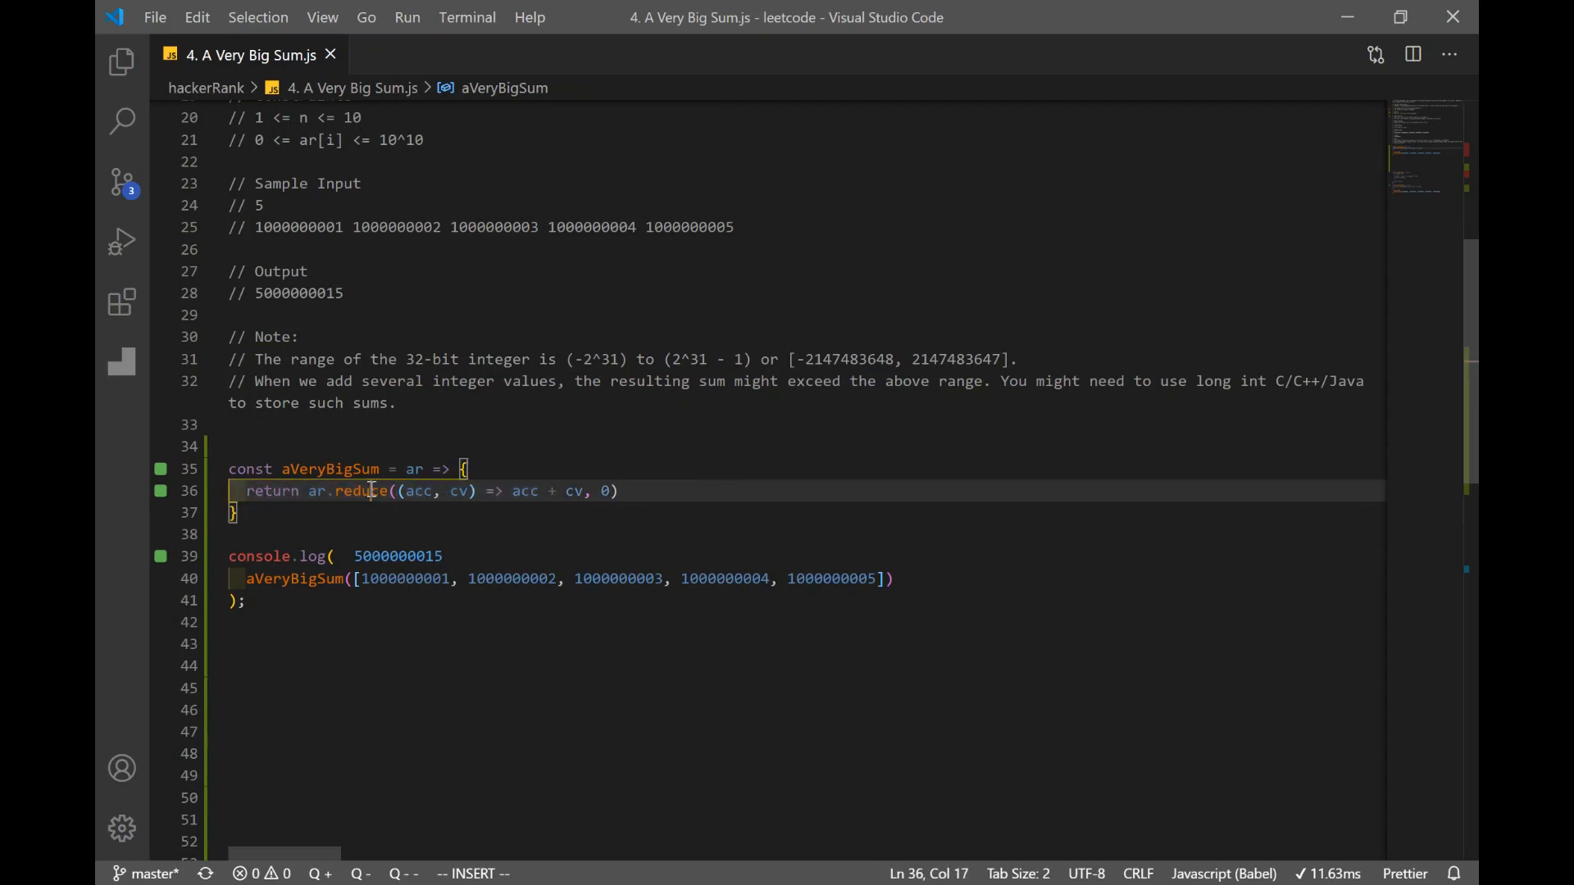